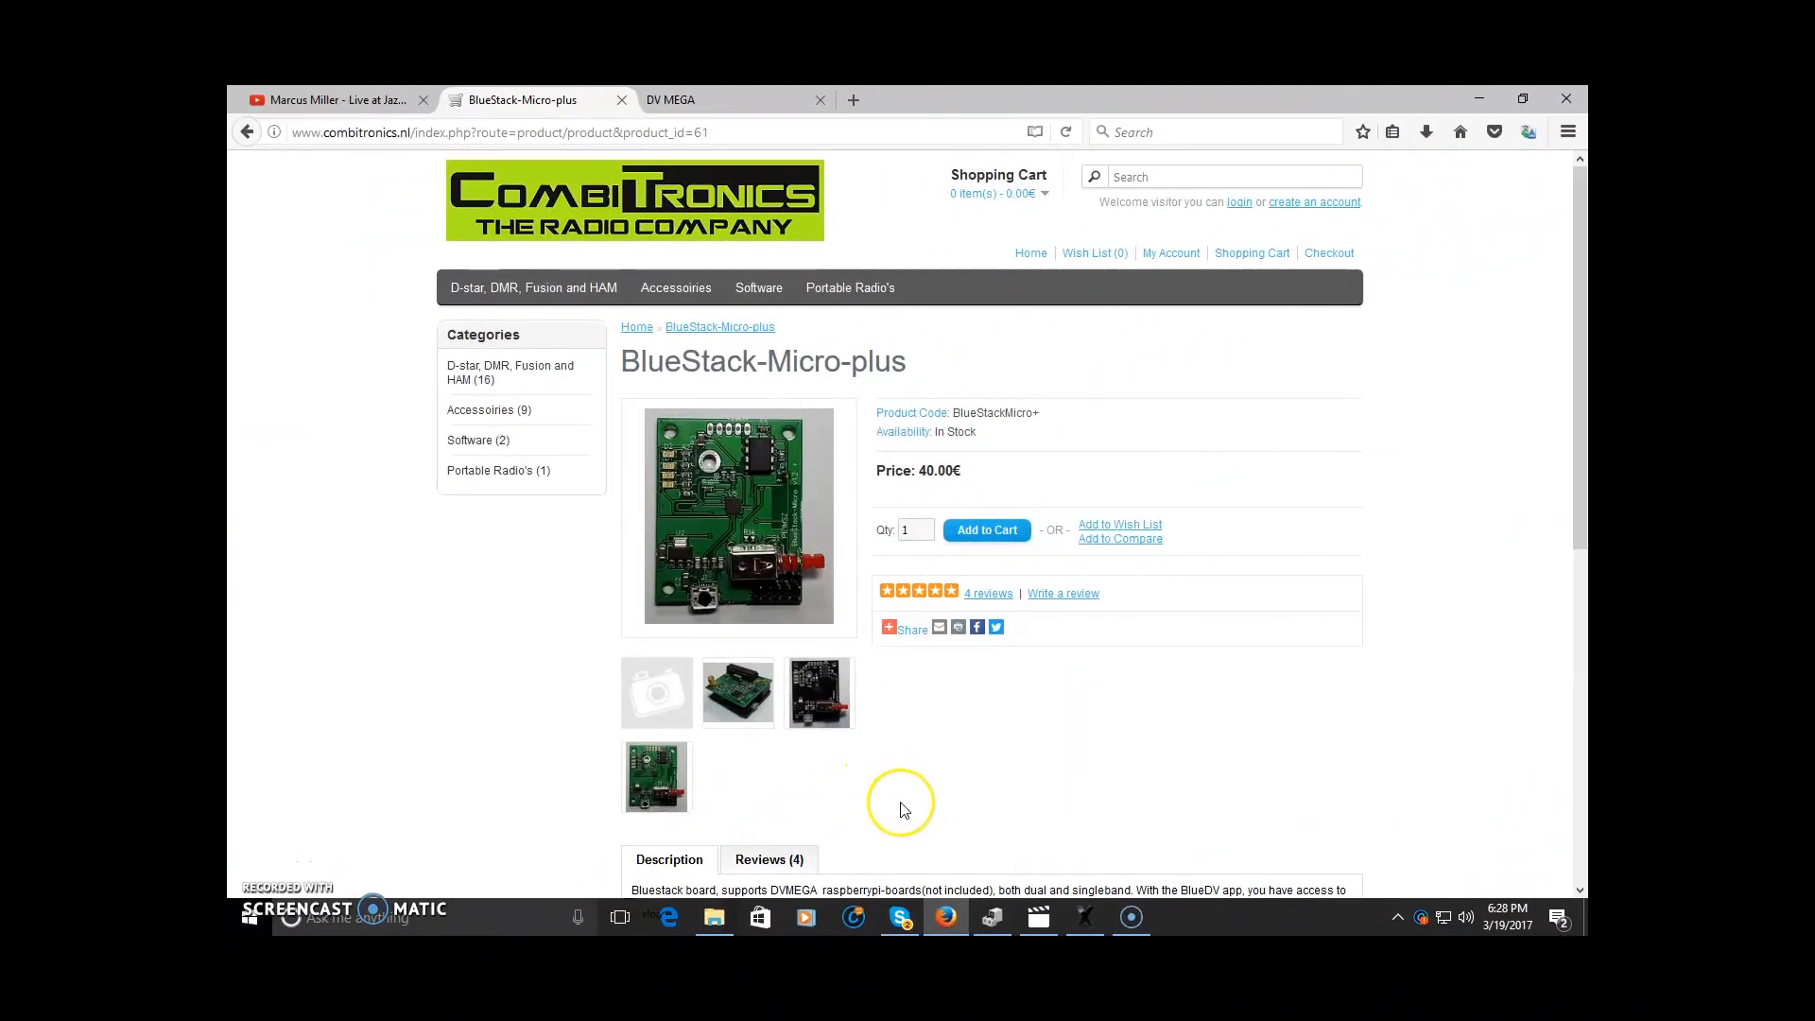
mouse_move(849, 288)
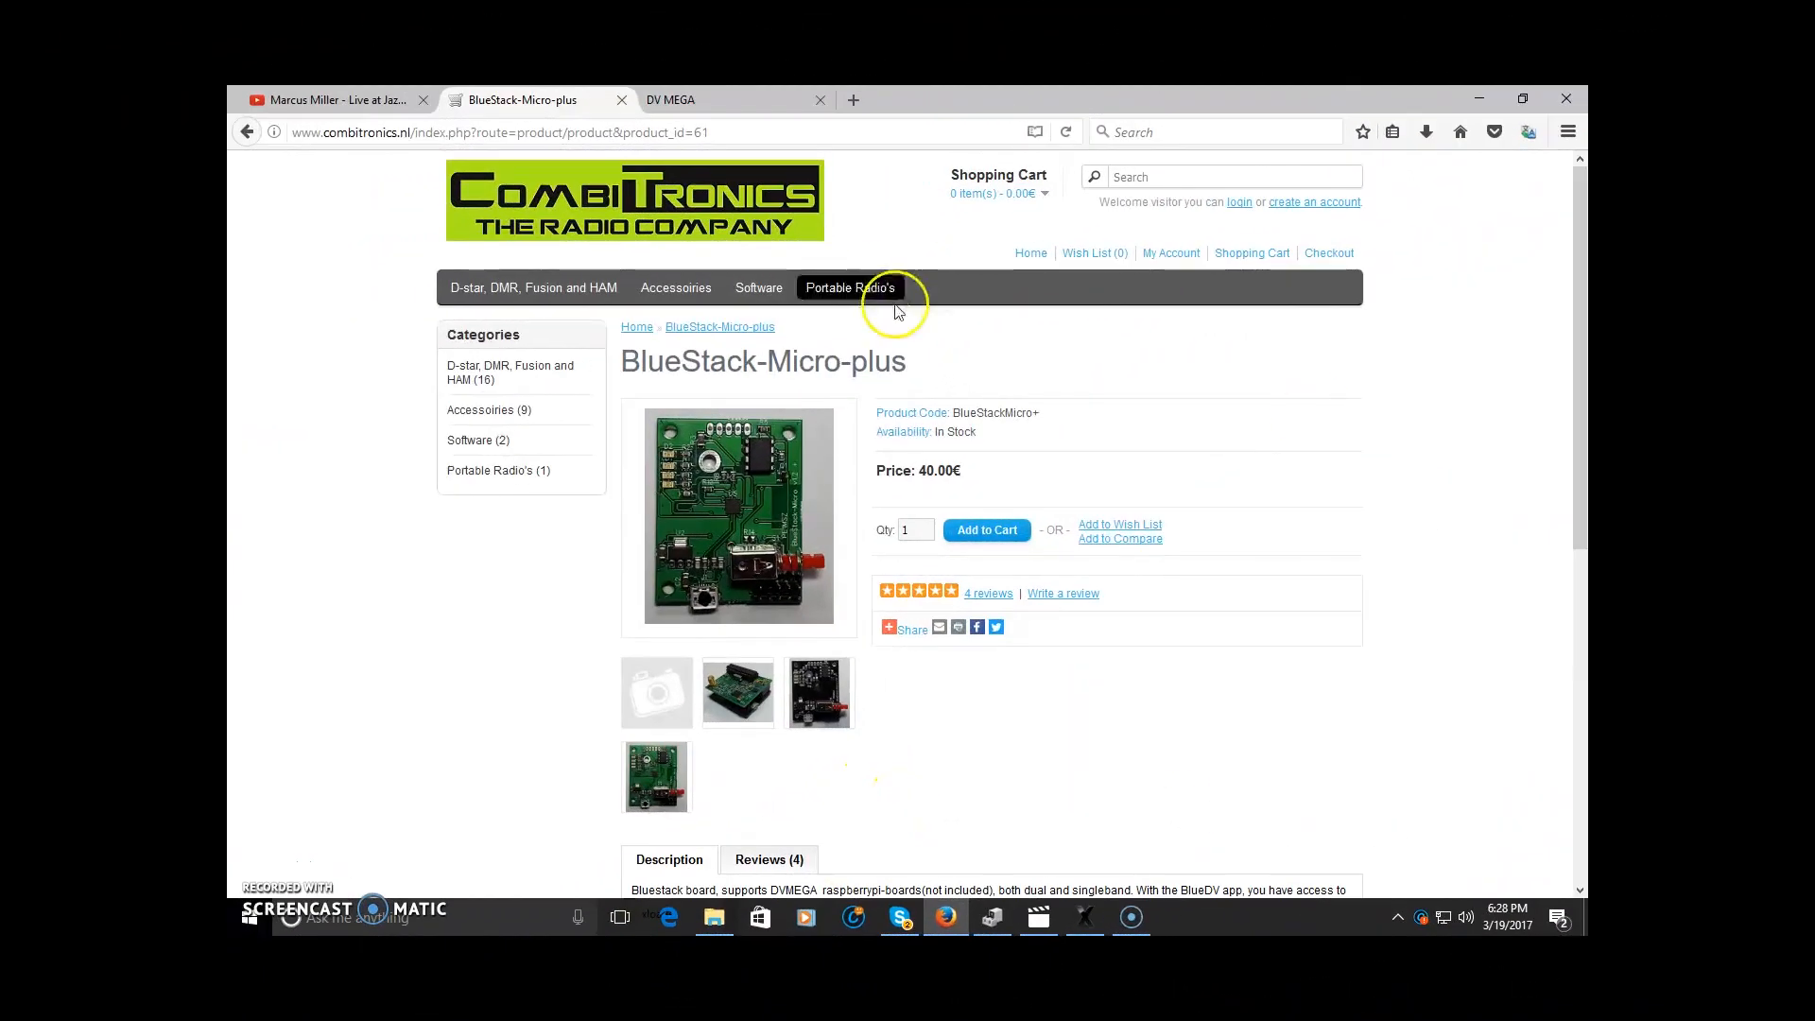
mouse_move(648, 214)
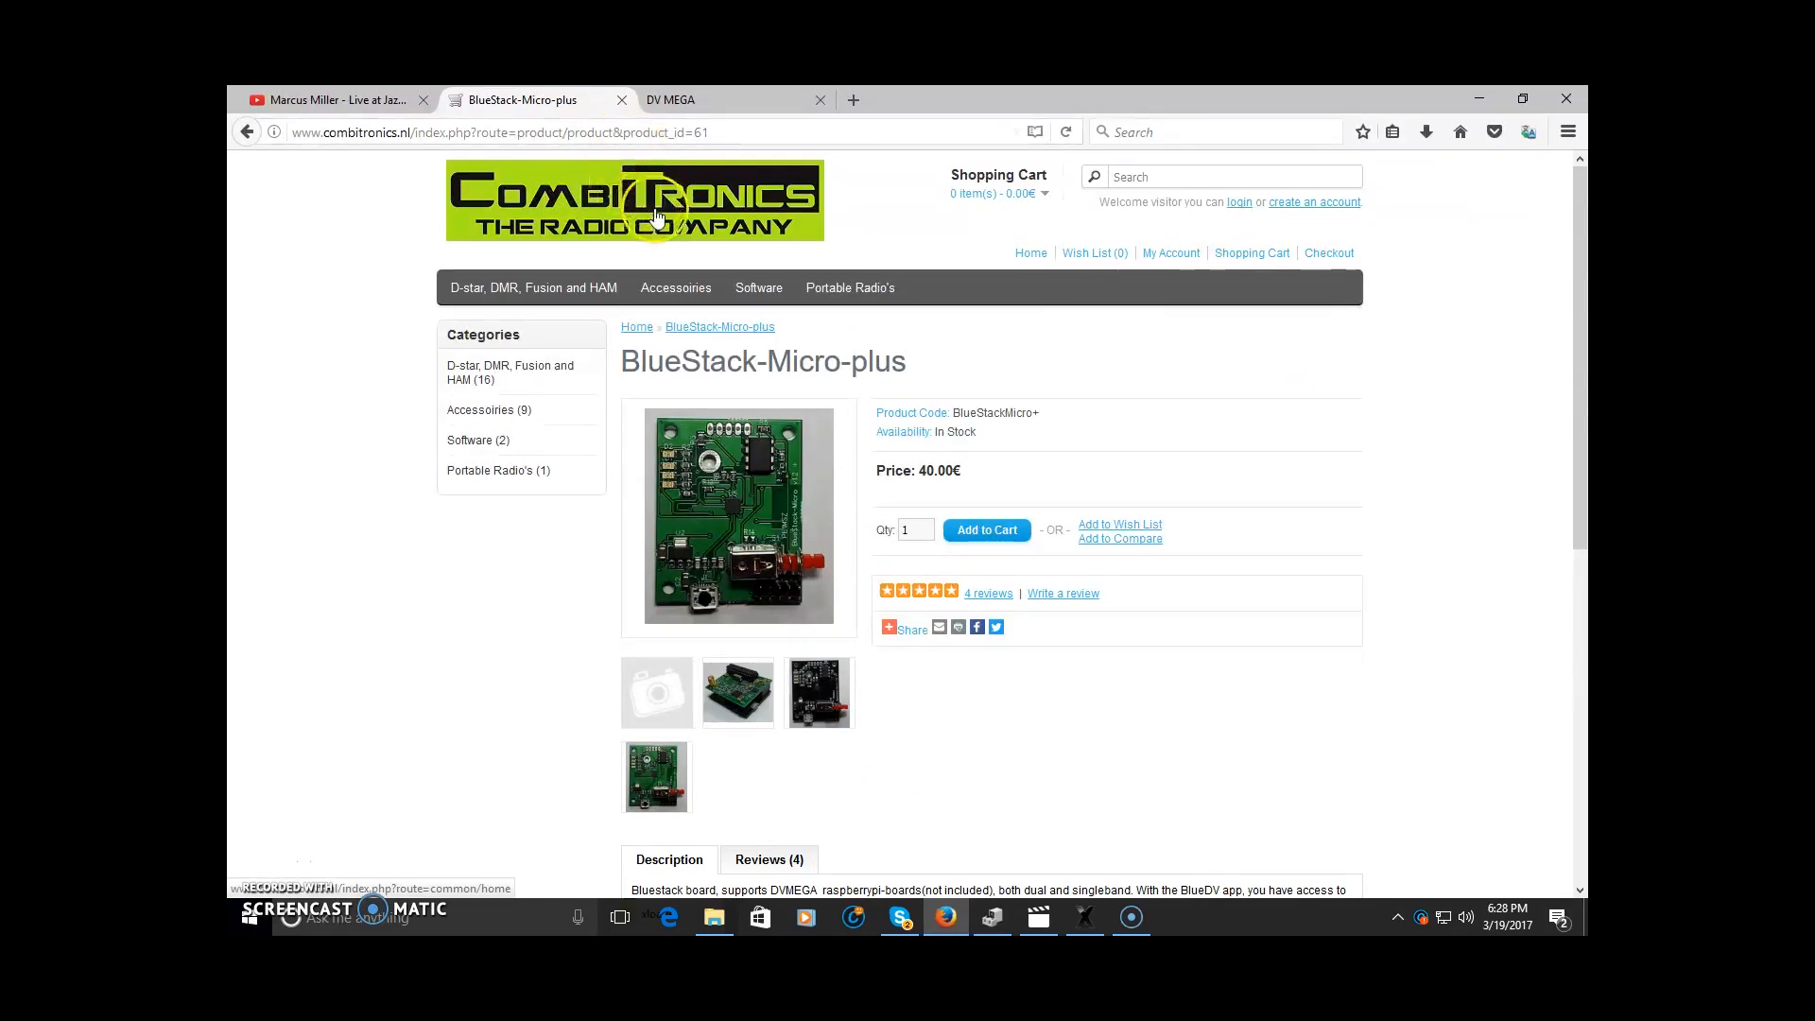
Scroll the BlueStack-Micro-plus description down to the 'Version 3.07 beta' firmware link.
click(908, 628)
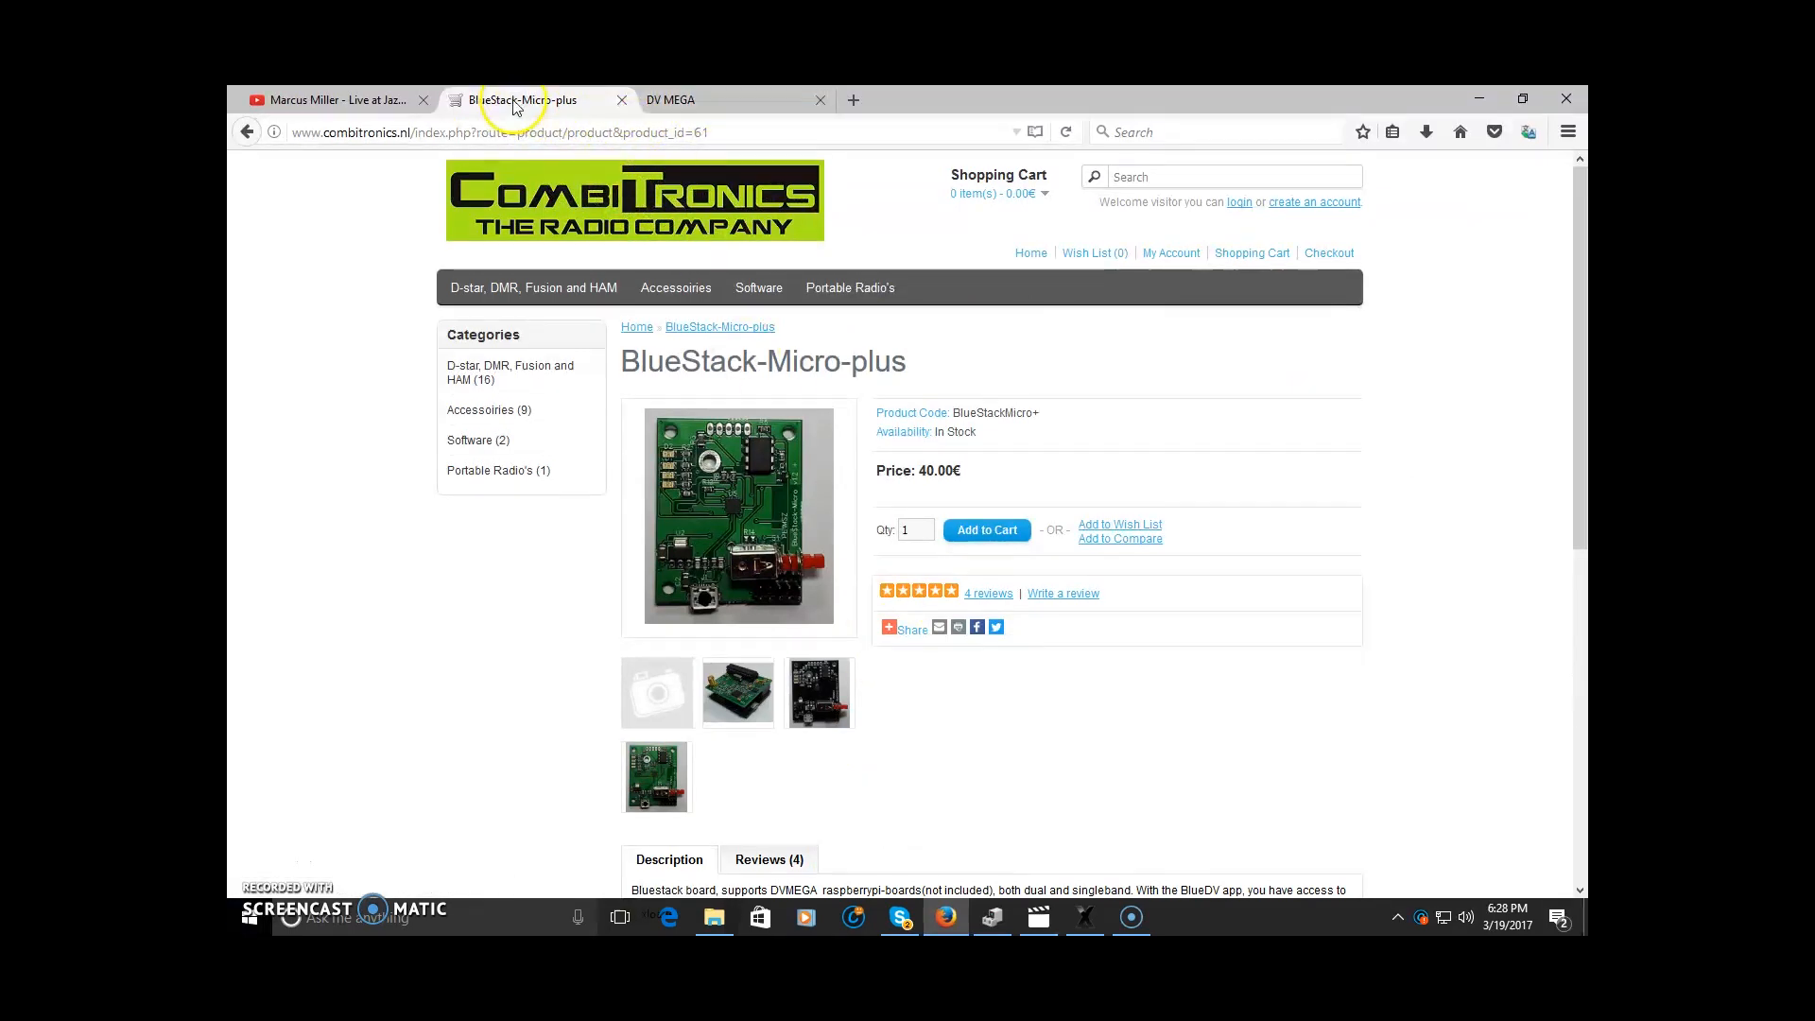
mouse_move(402, 139)
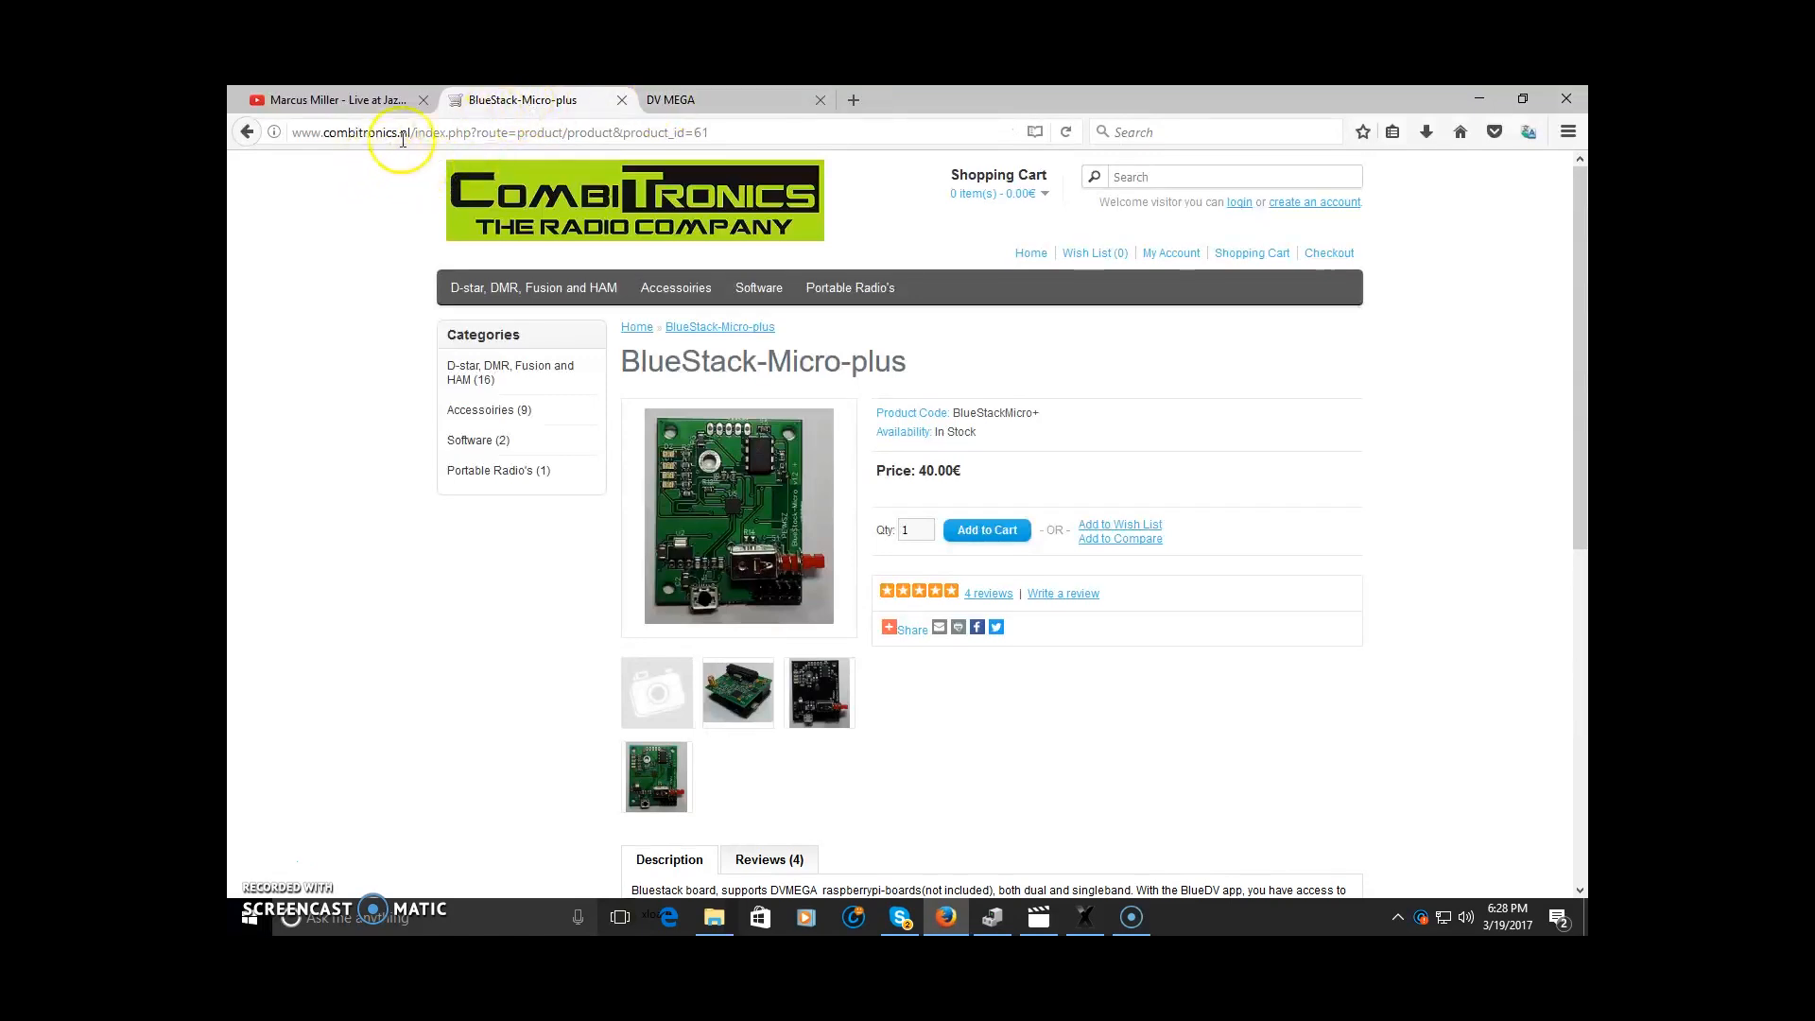
click(908, 627)
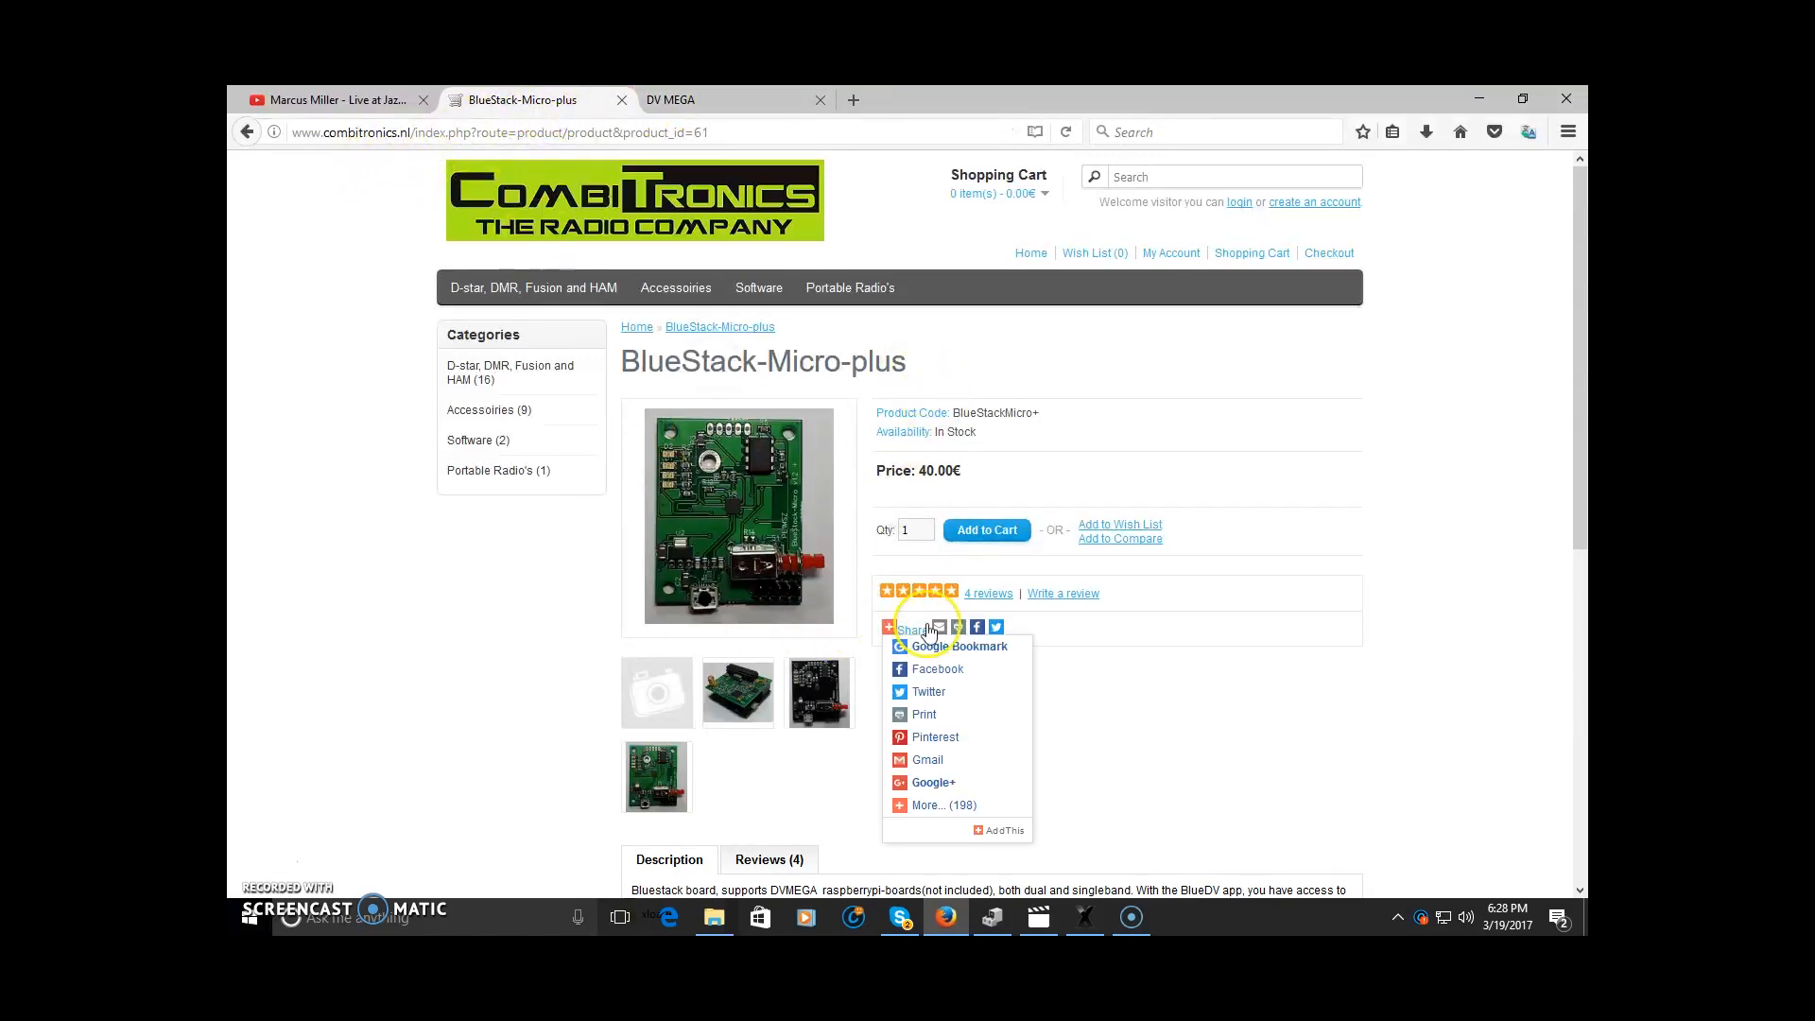
scroll(down, 3)
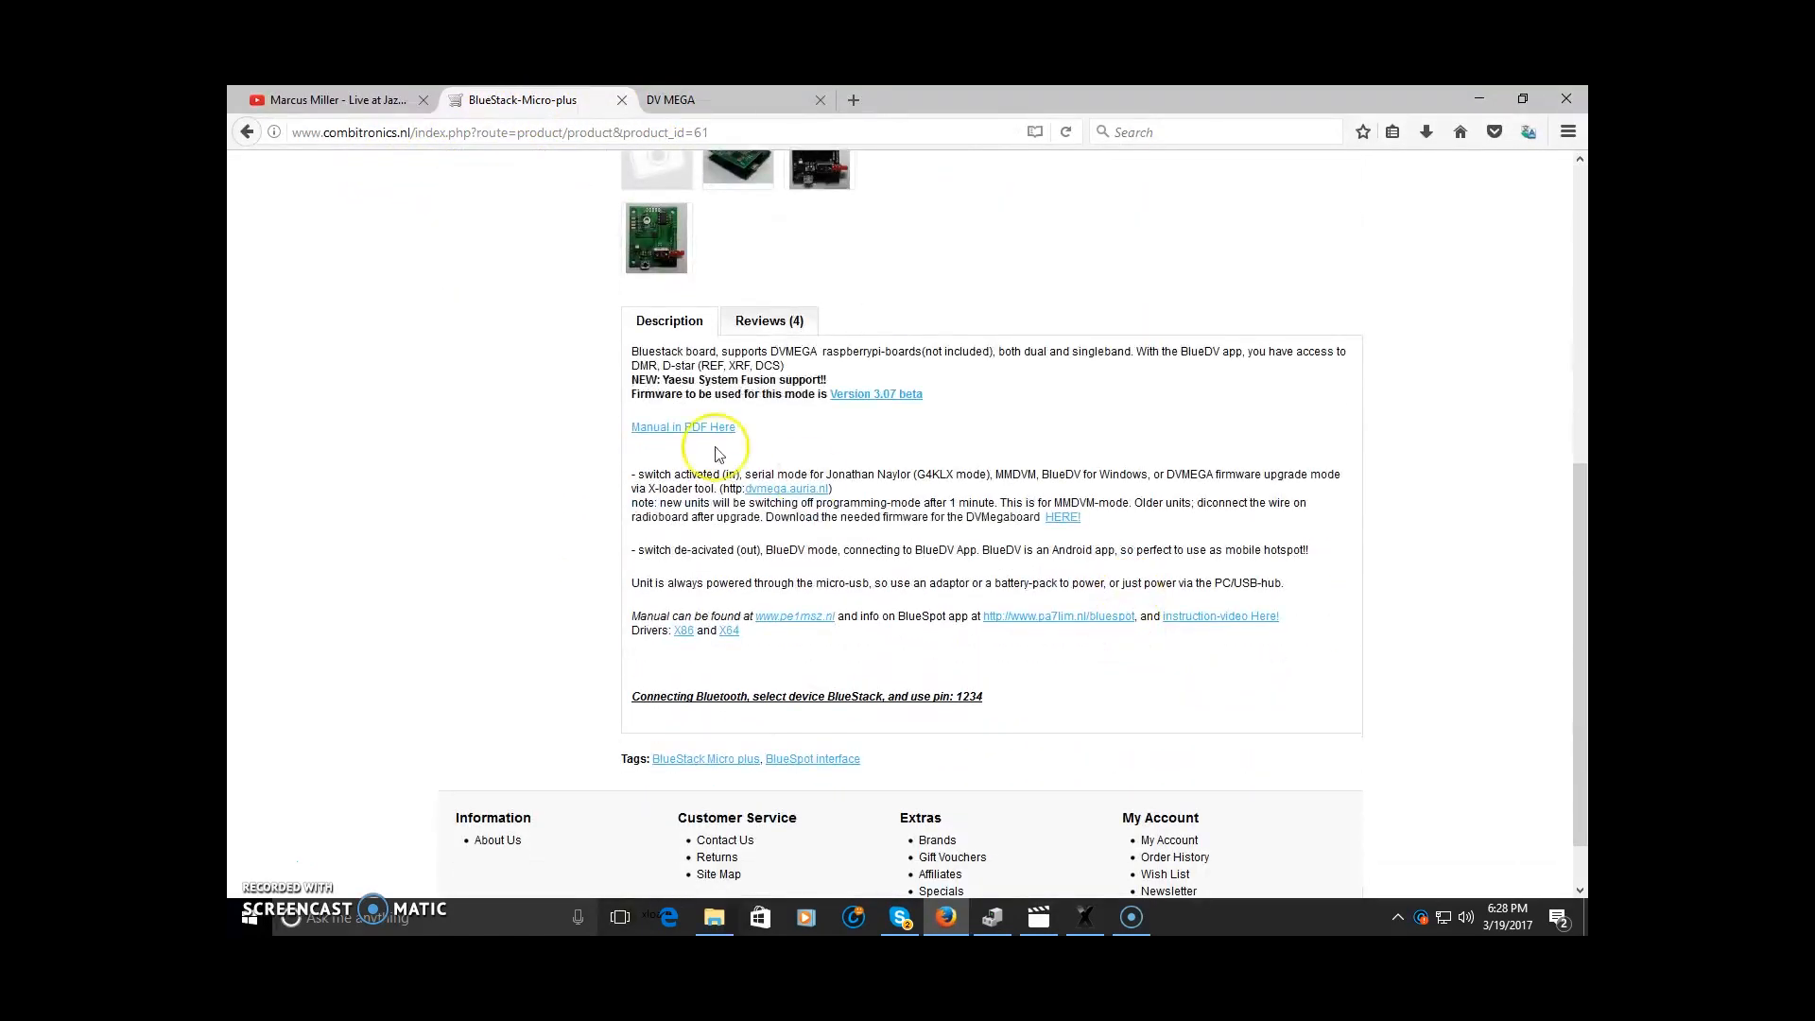
mouse_move(634, 393)
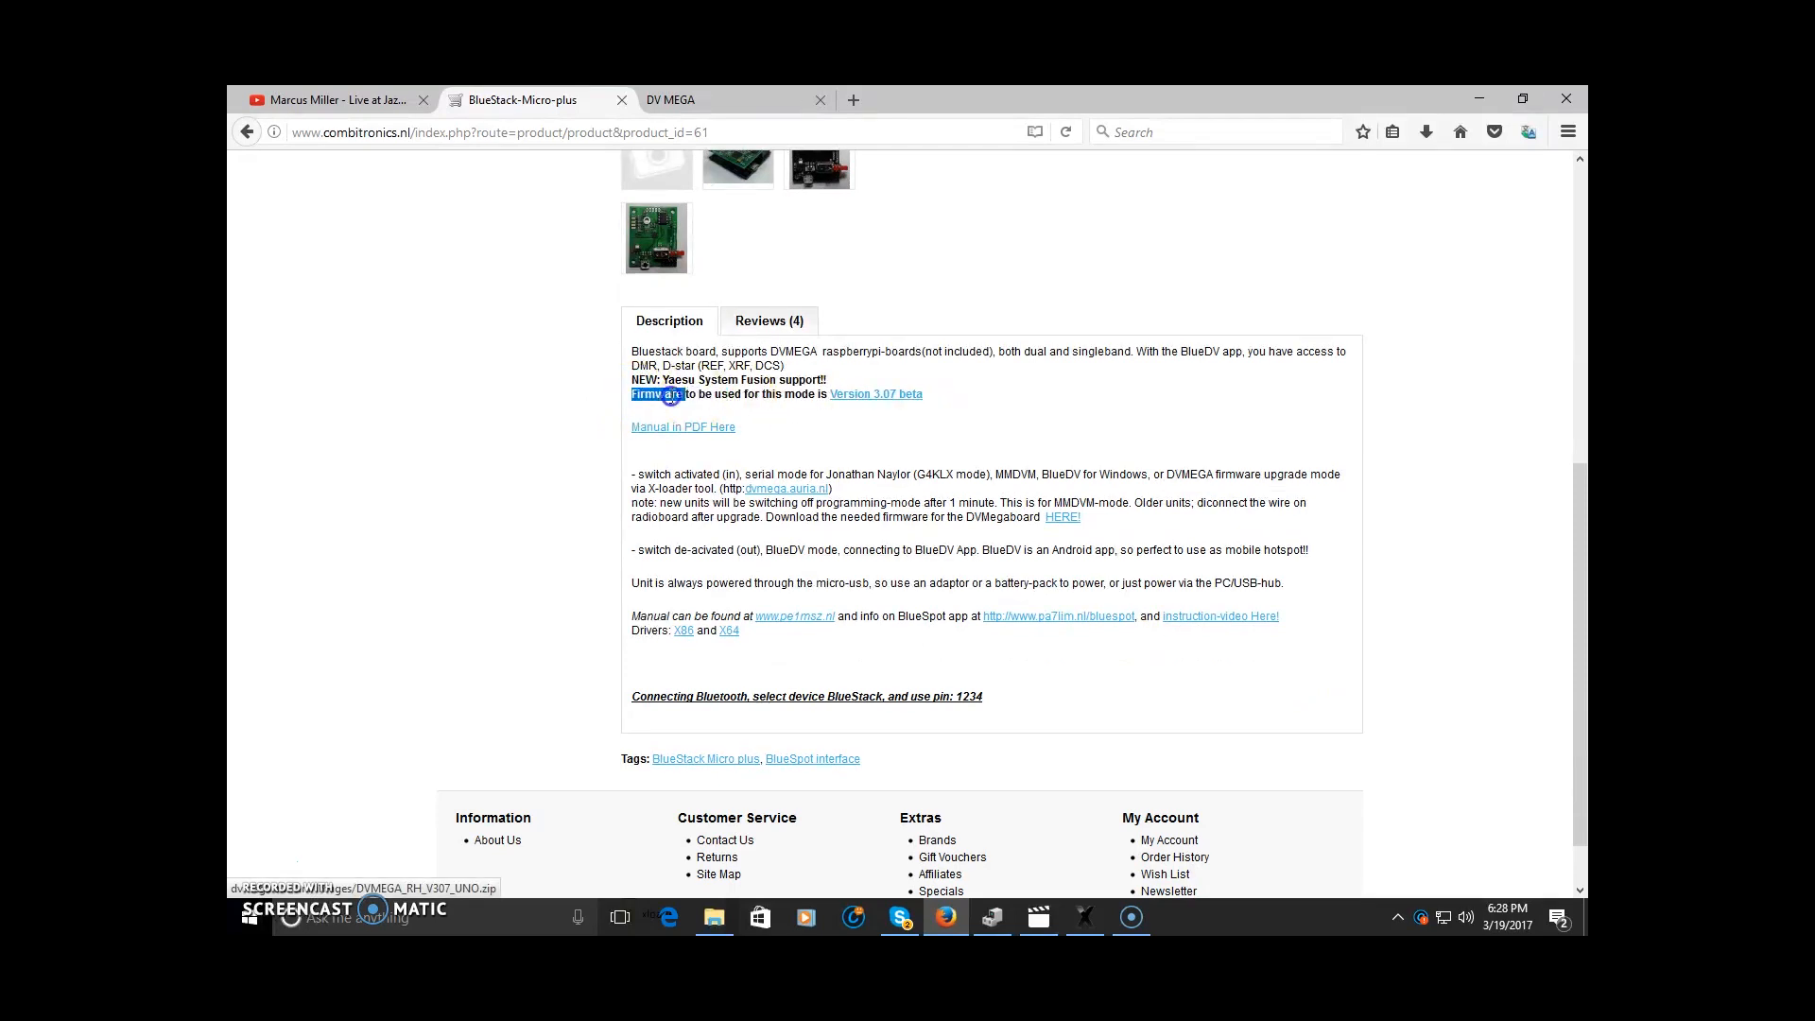
mouse_move(972, 399)
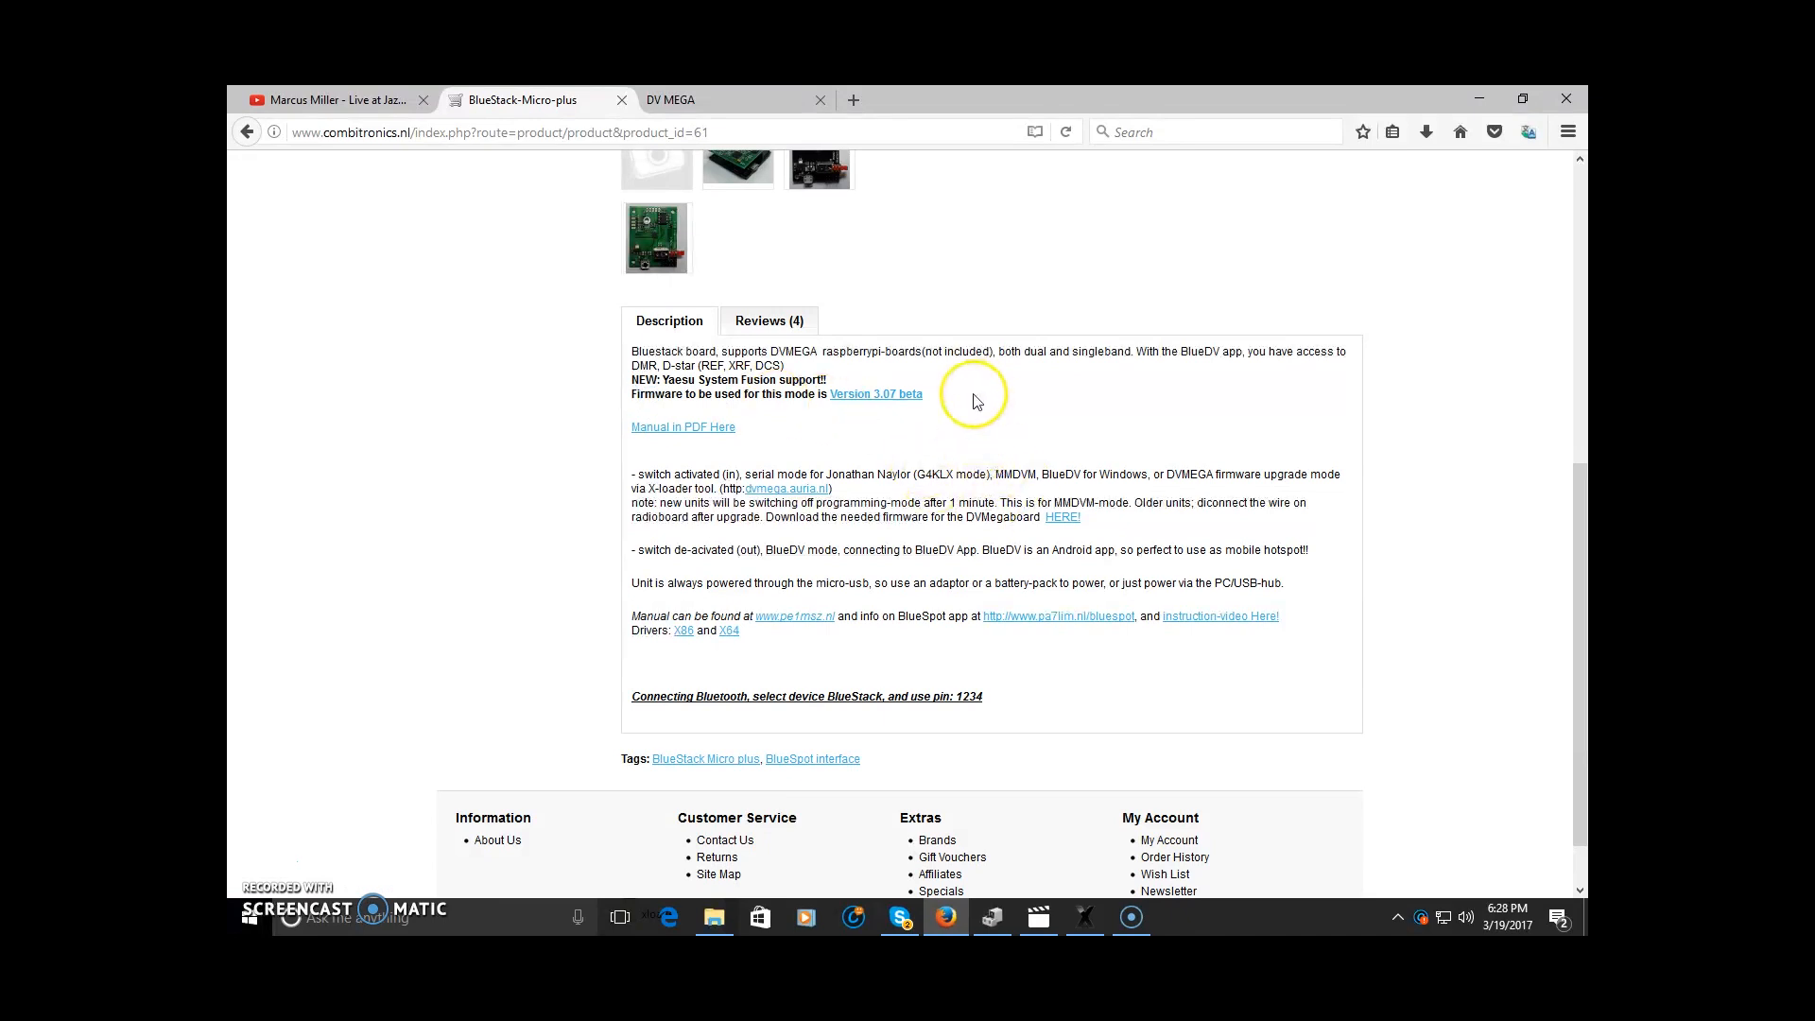
mouse_move(682, 398)
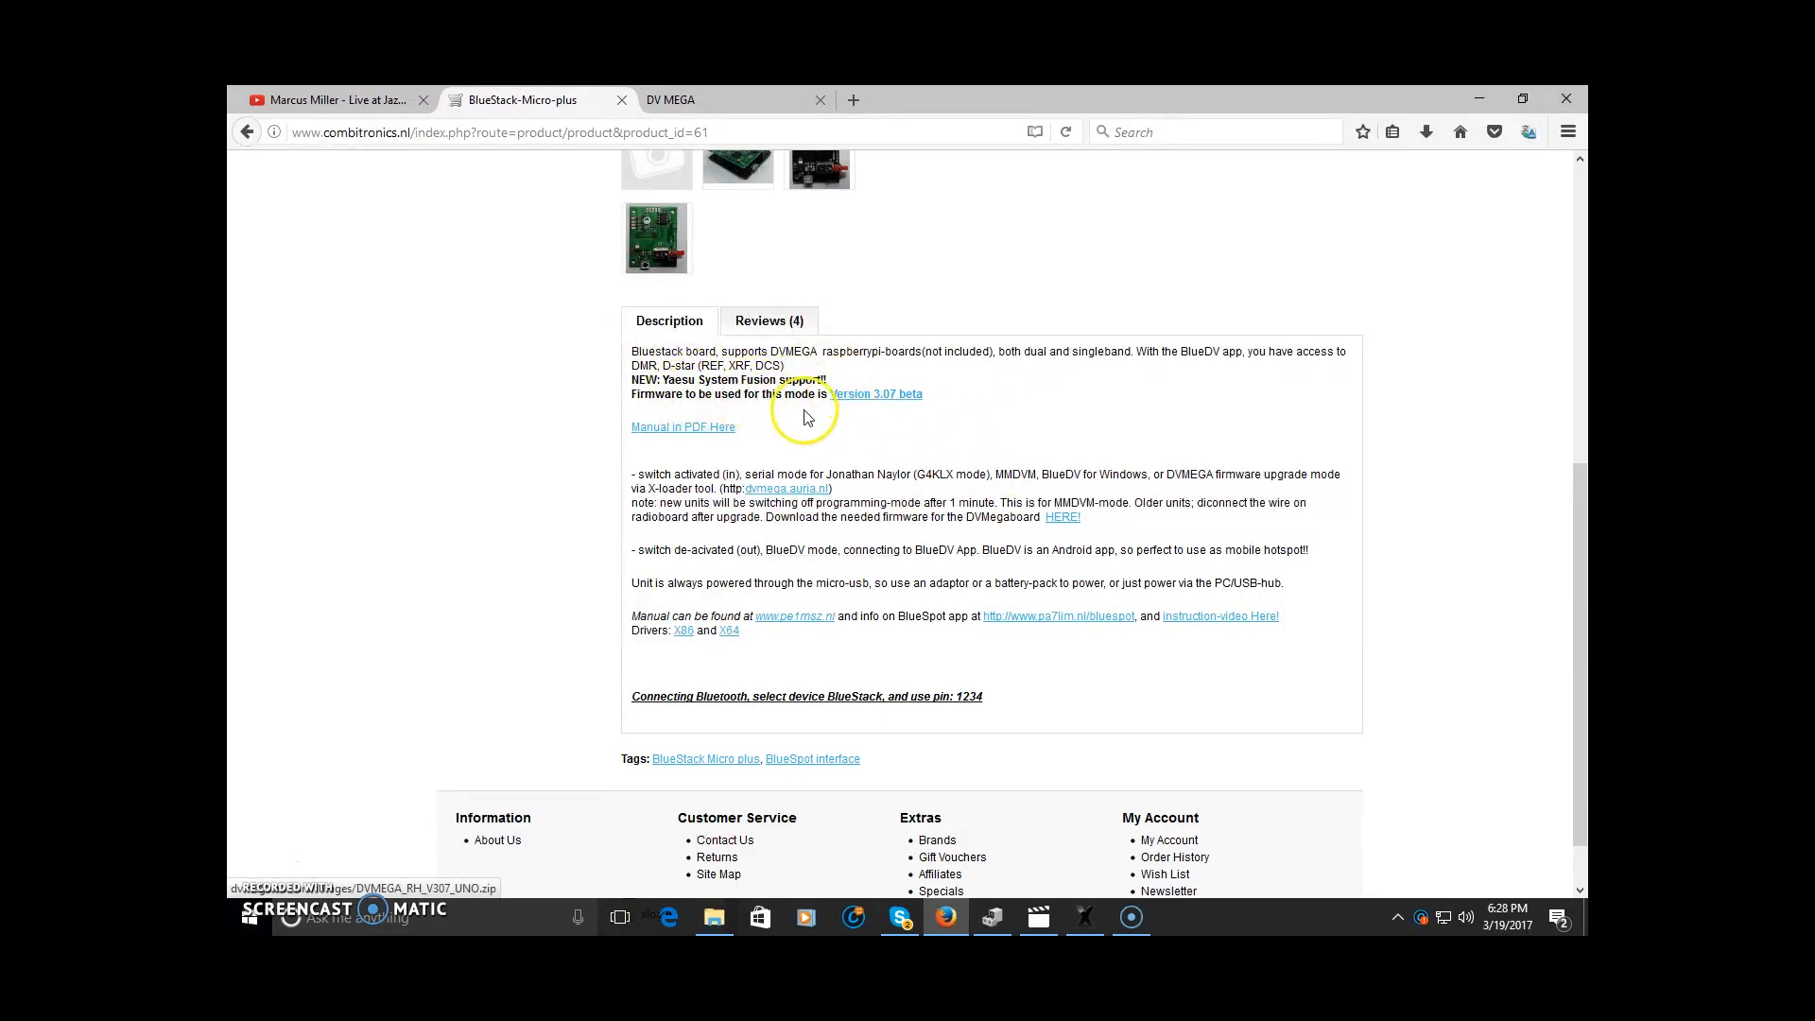
mouse_move(766, 504)
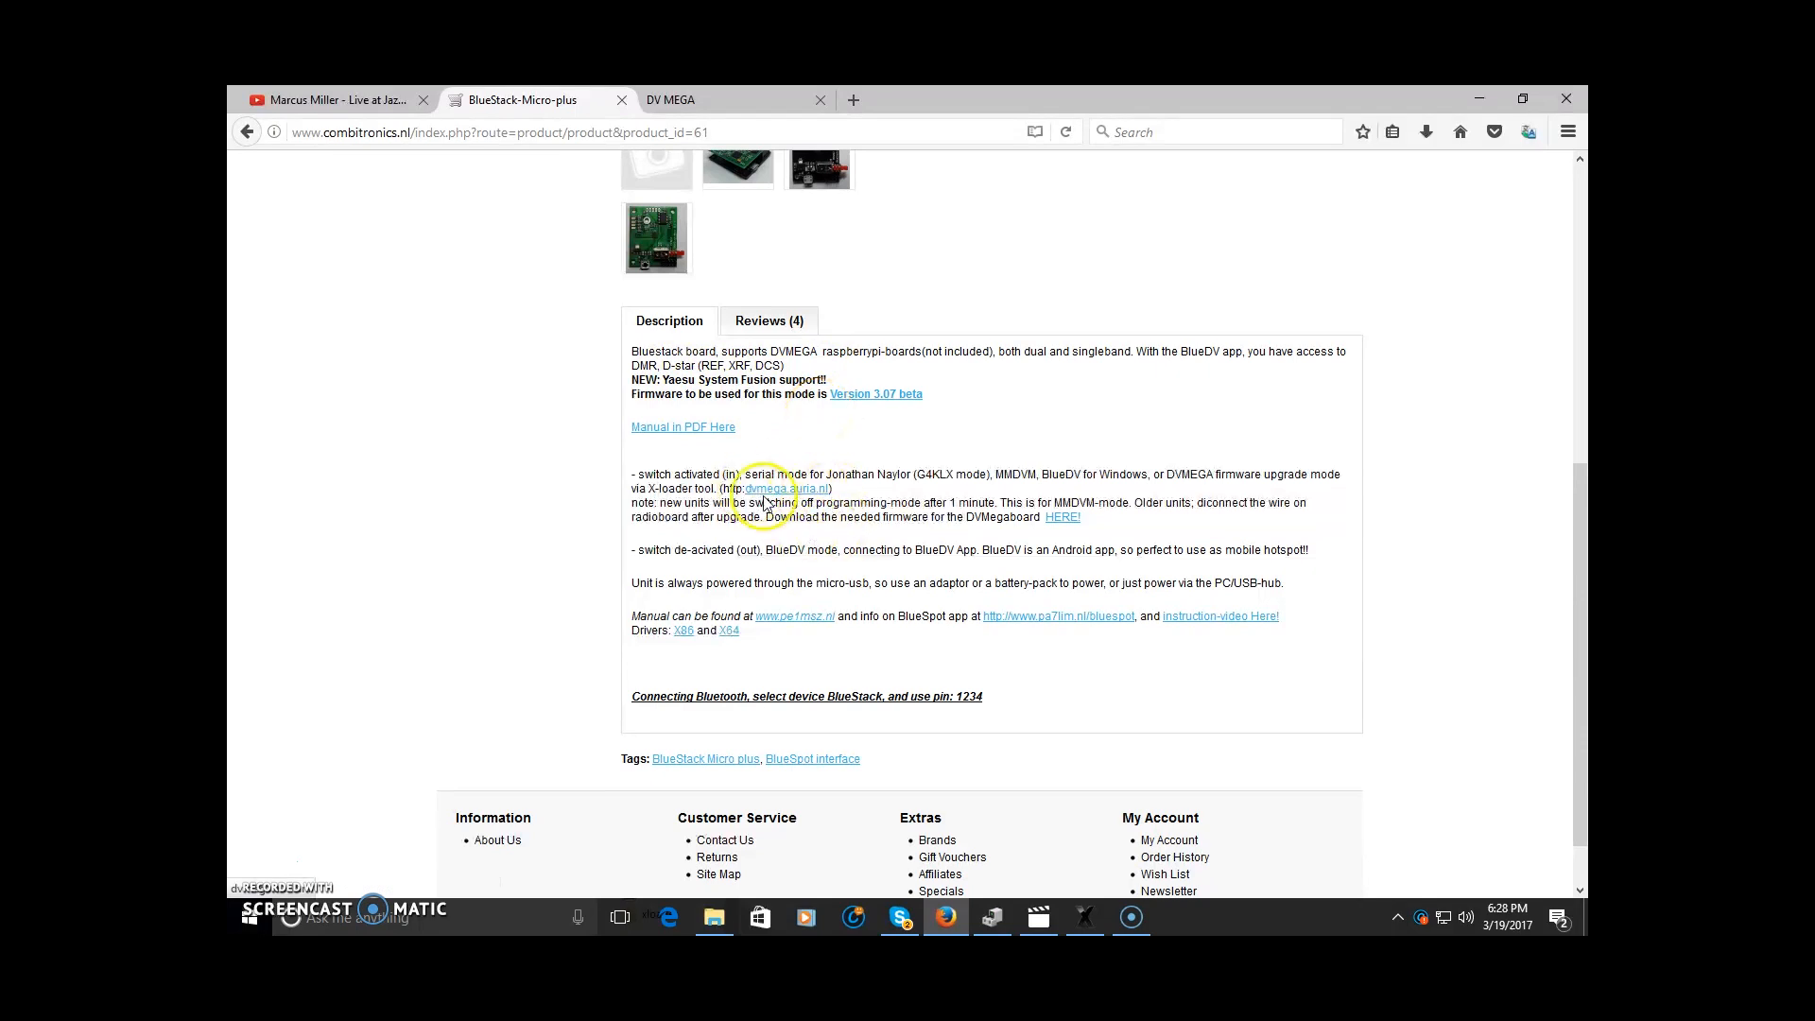
mouse_move(906, 407)
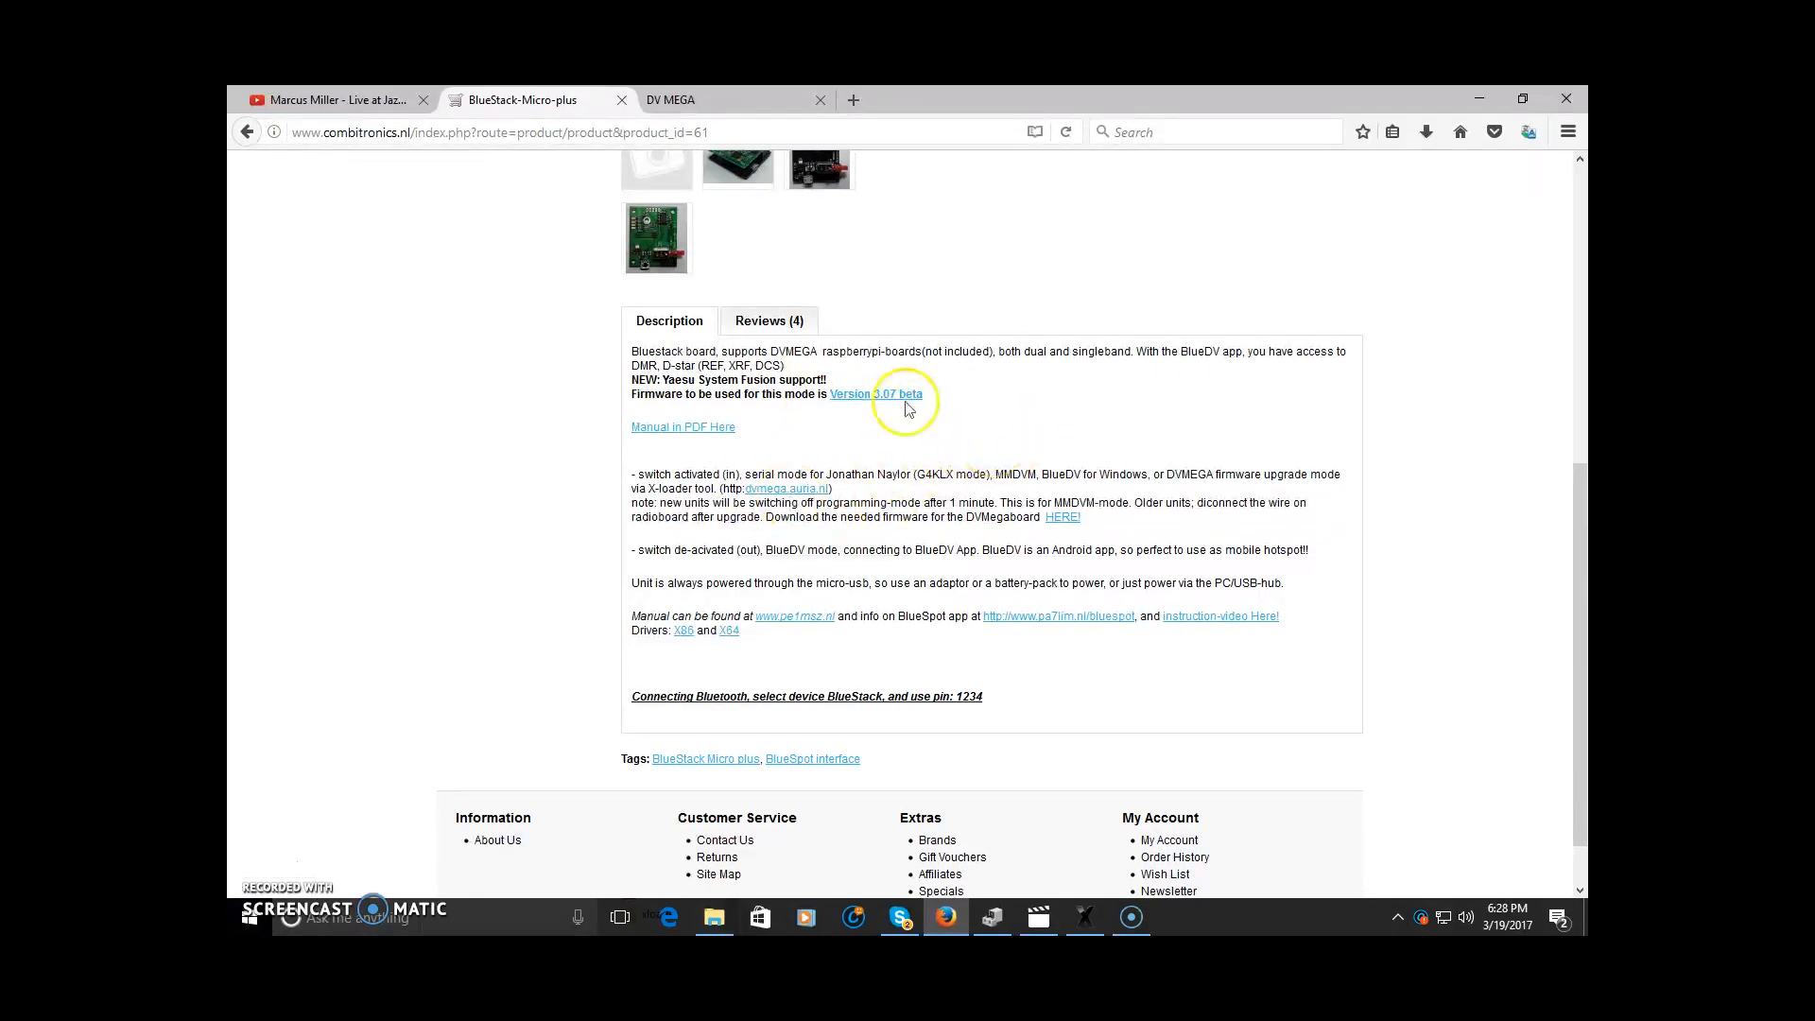
mouse_move(880, 393)
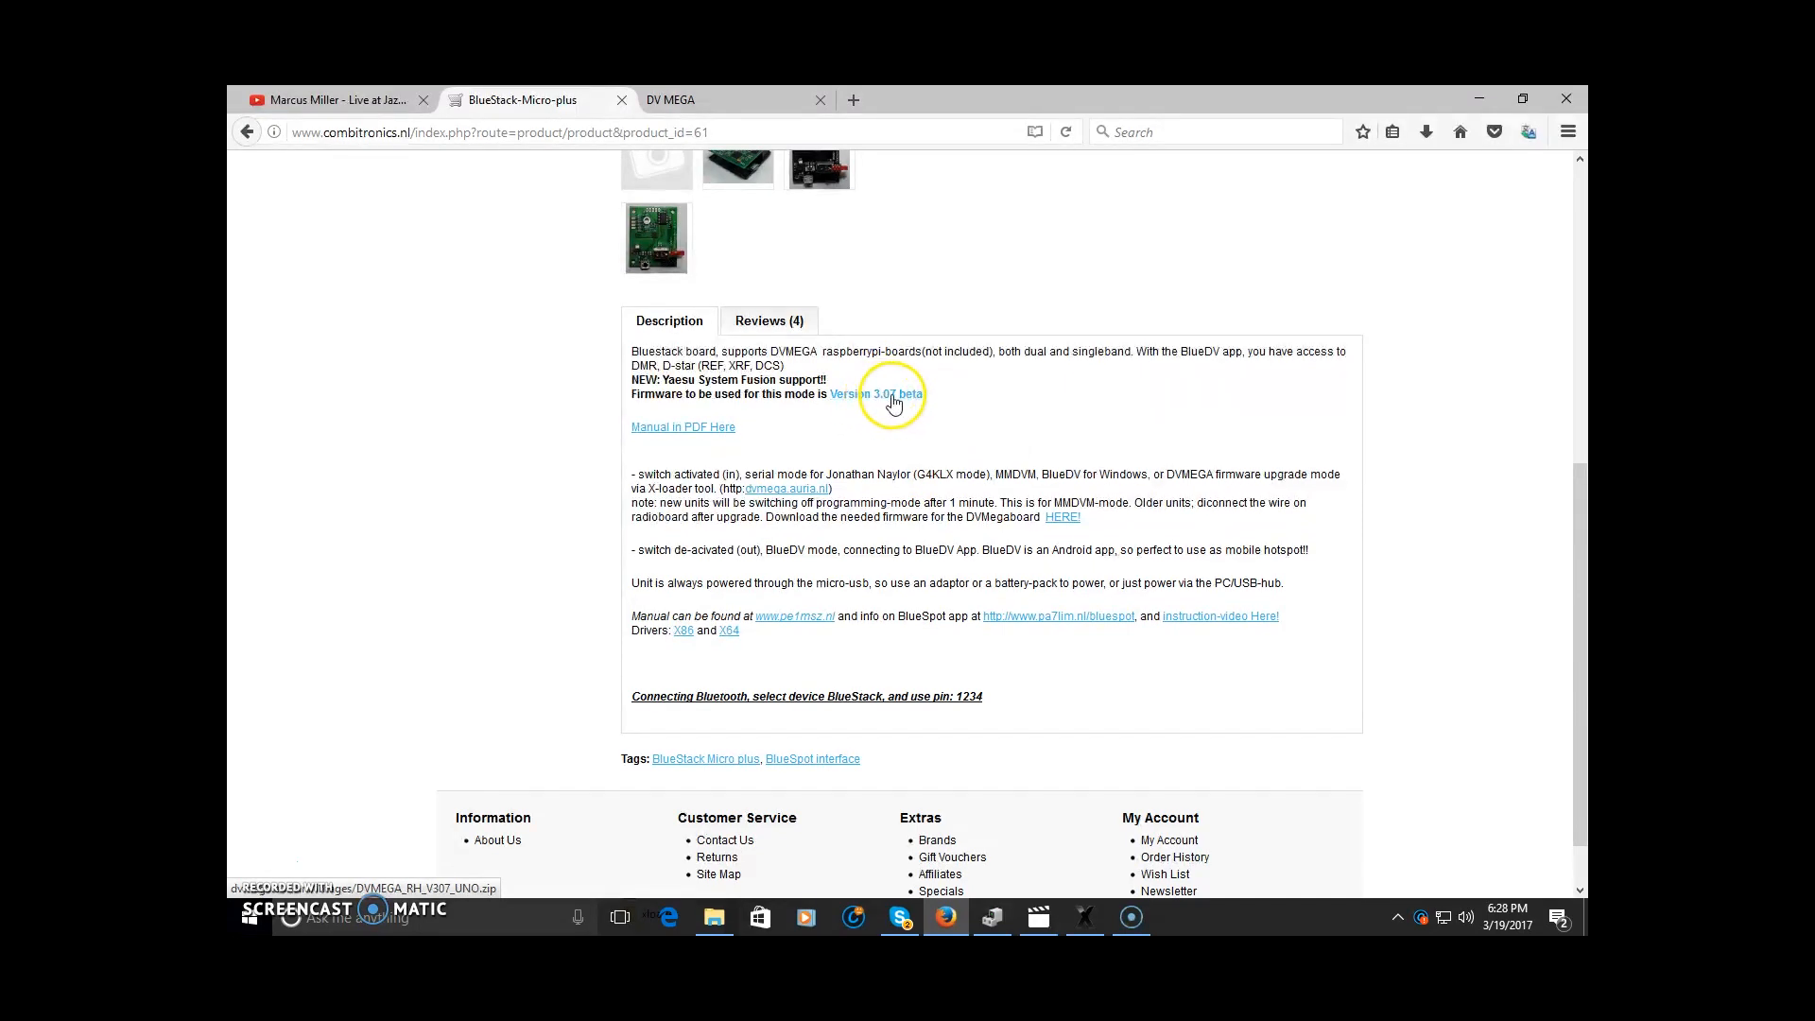
Show the DV MEGA Downloads table with the BlueDV-MMDVMhost V 3.14 firmware and X-Loader links.
click(889, 393)
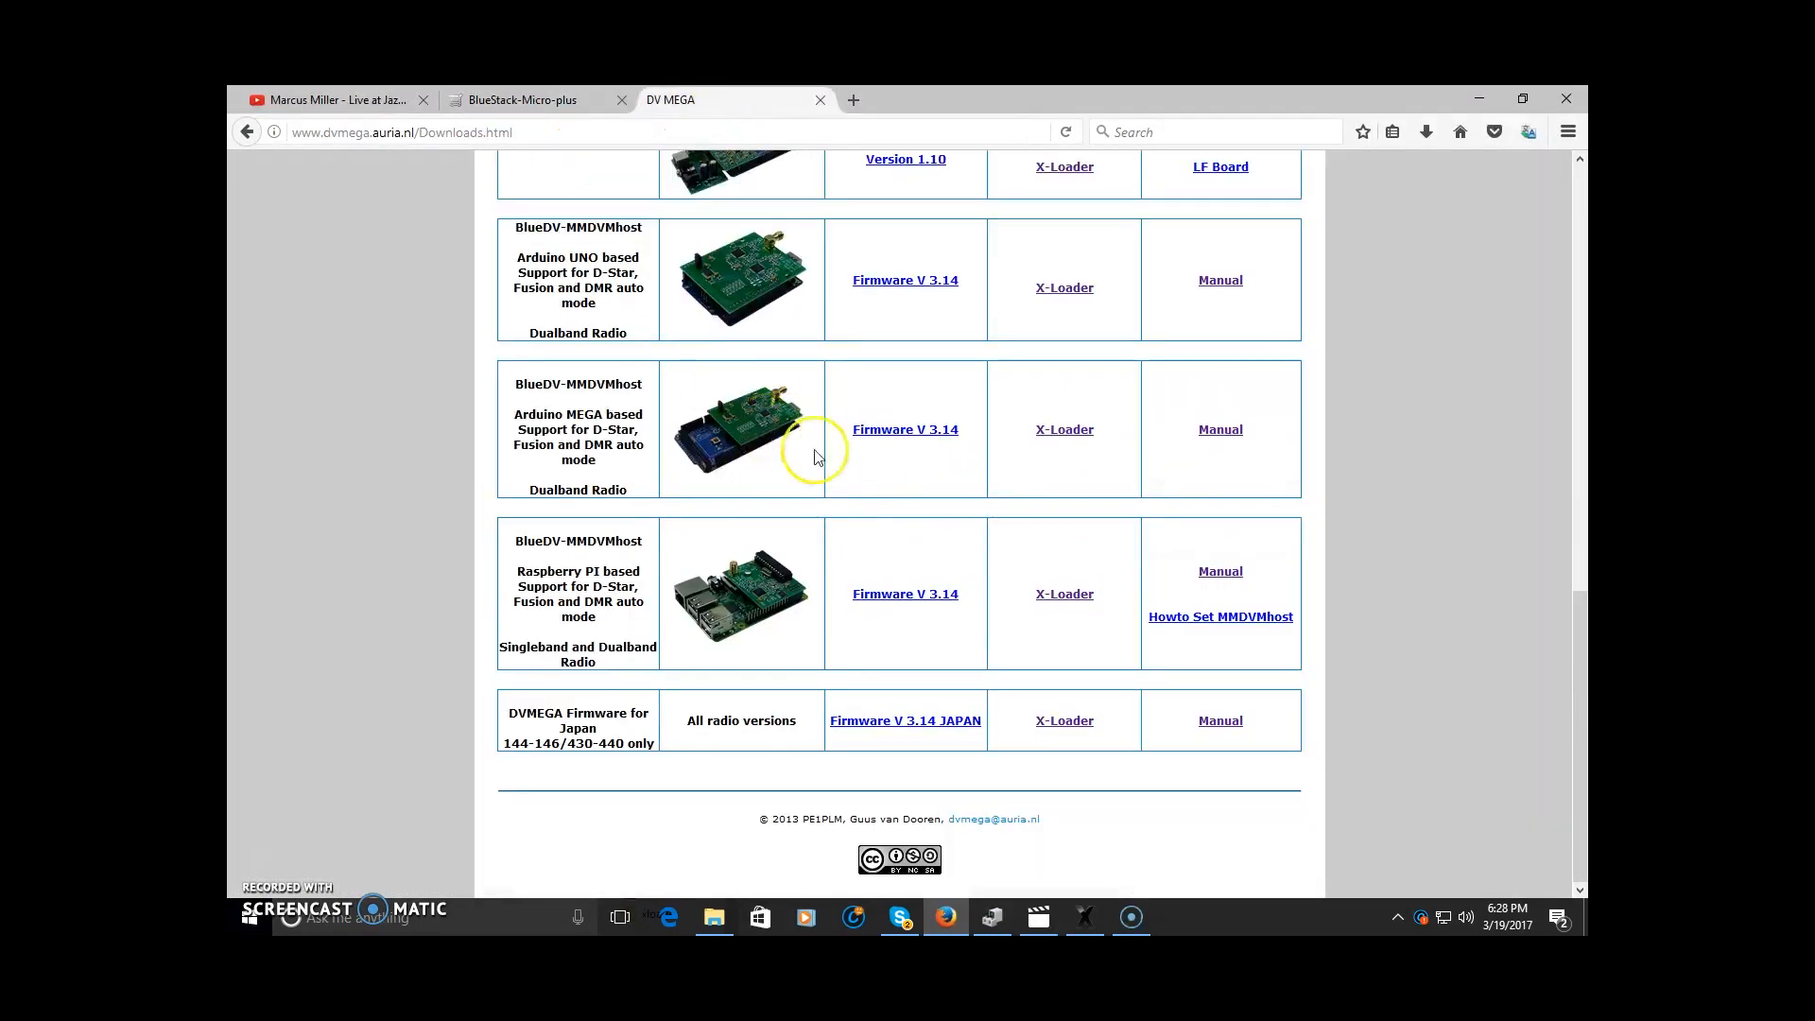
scroll(up, 3)
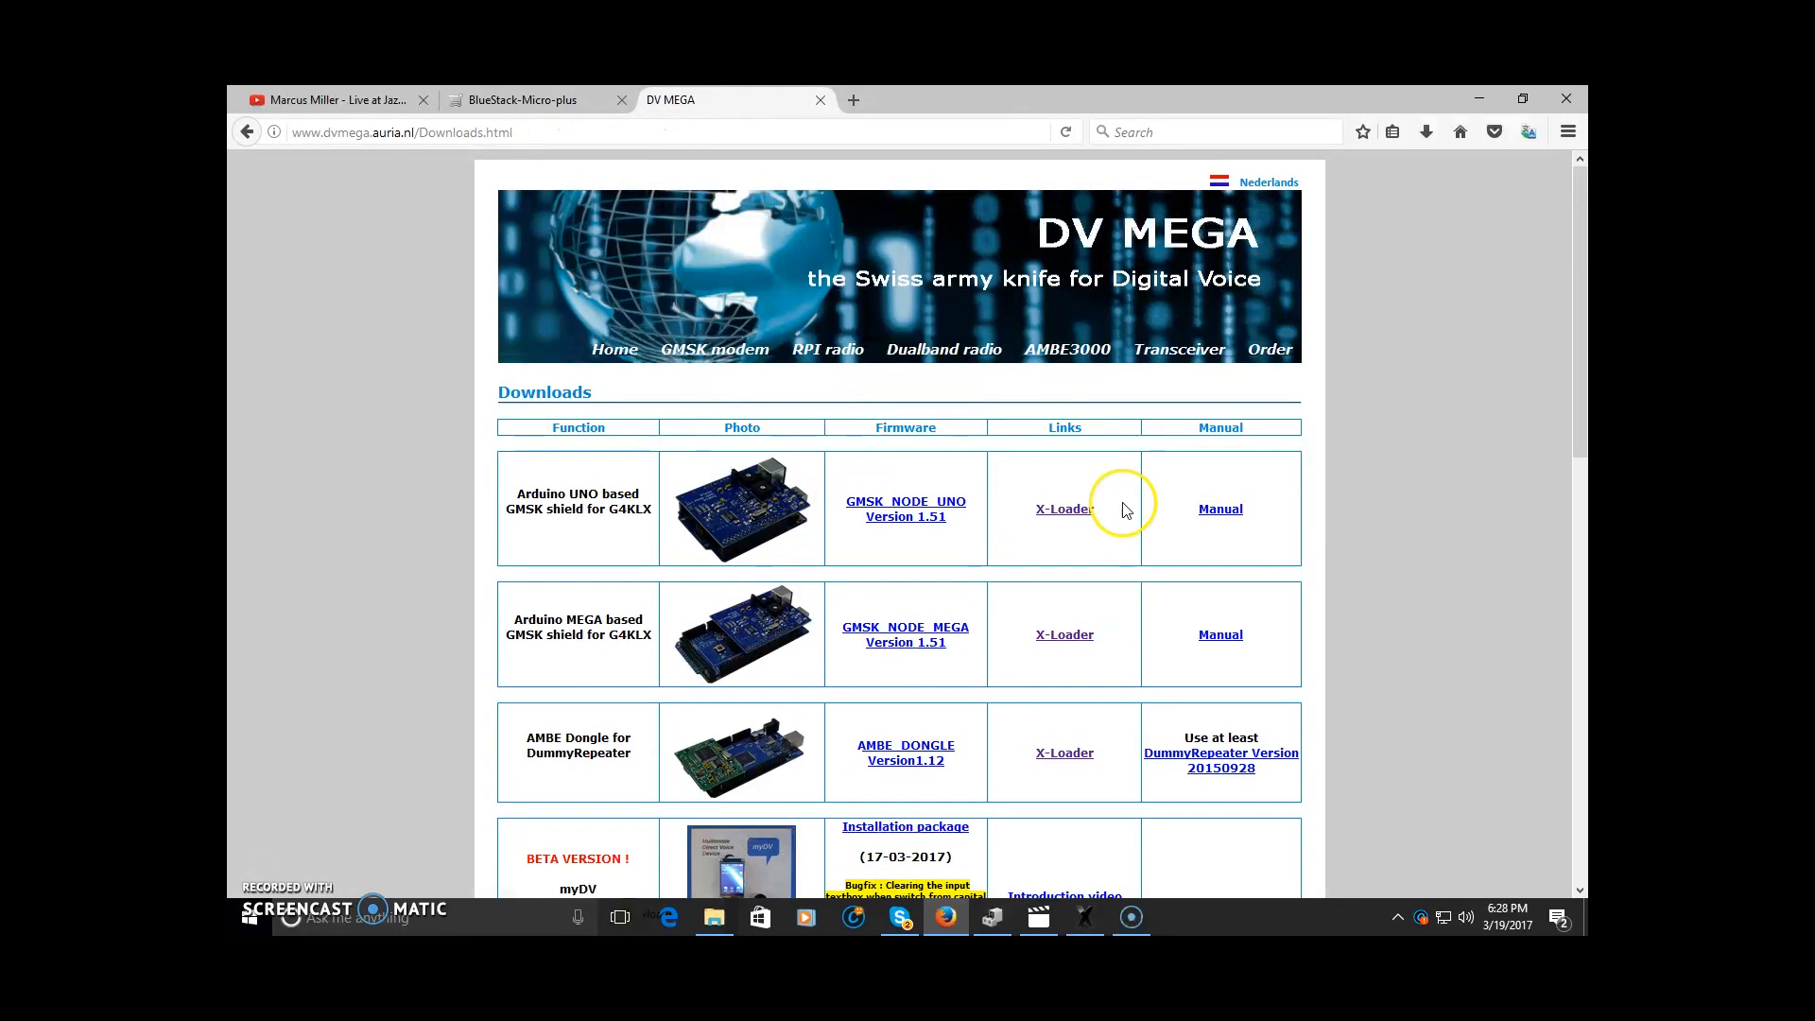
scroll(down, 3)
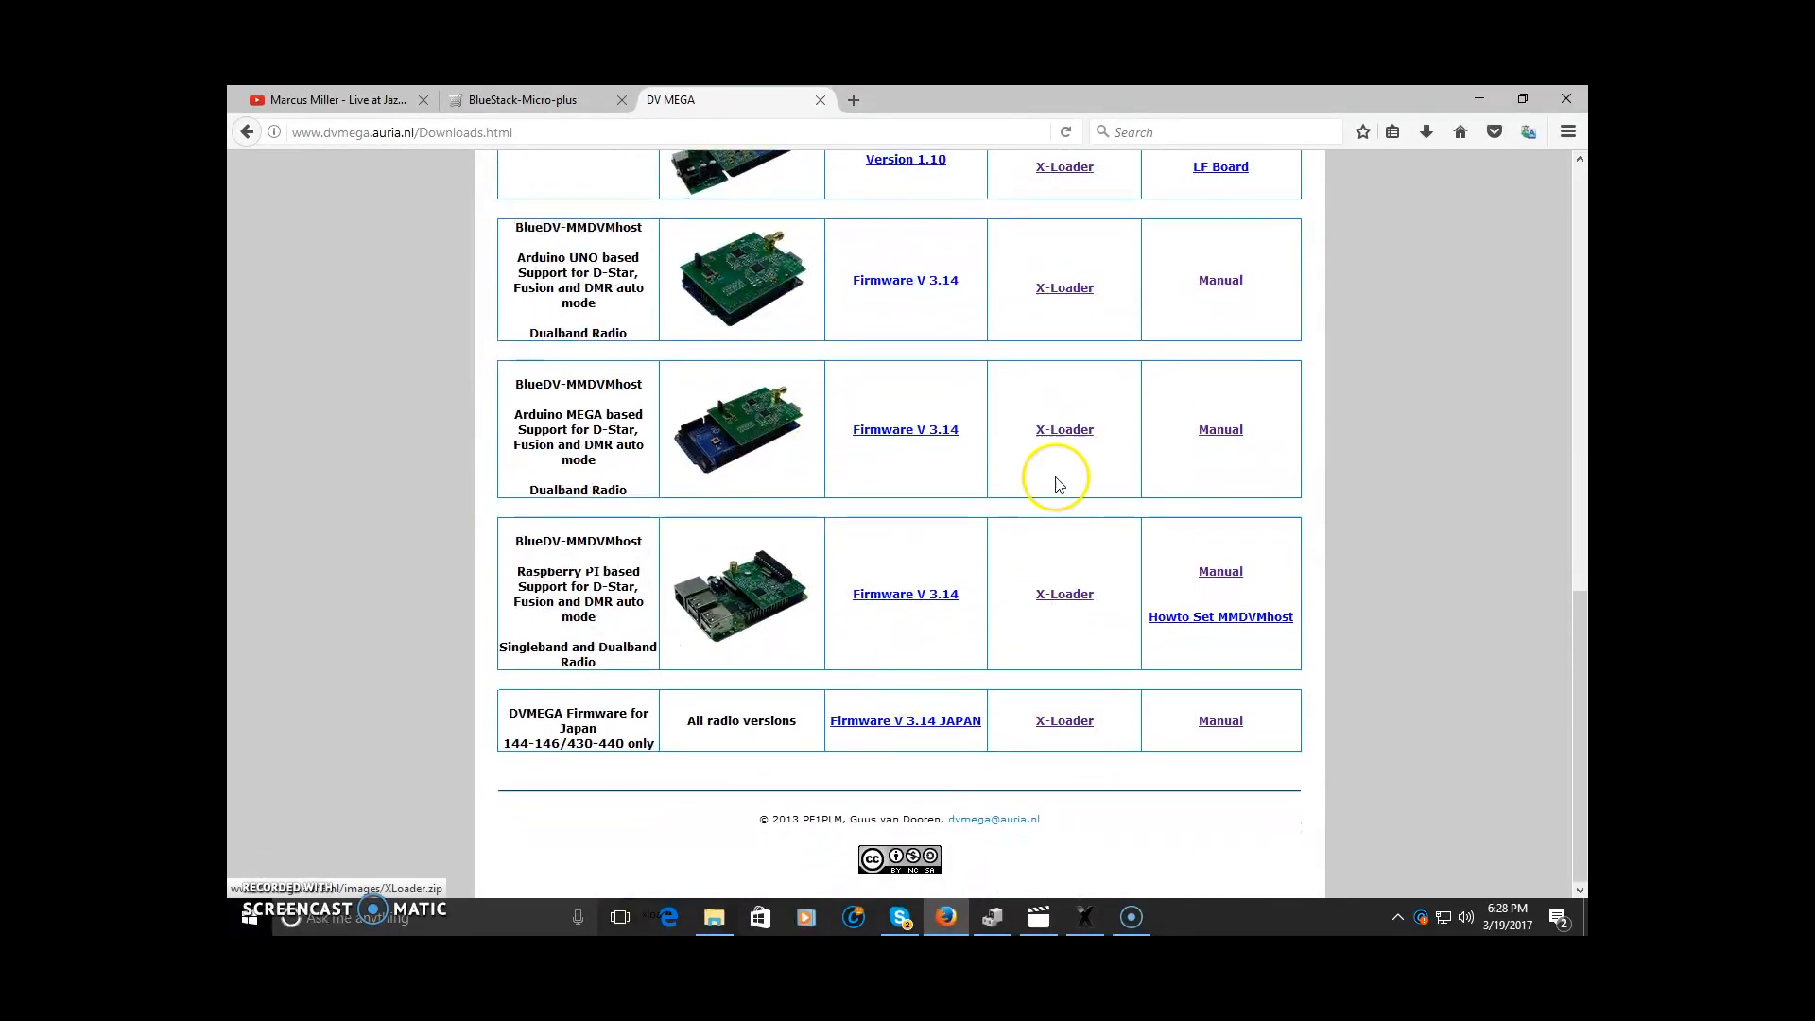
mouse_move(1062, 721)
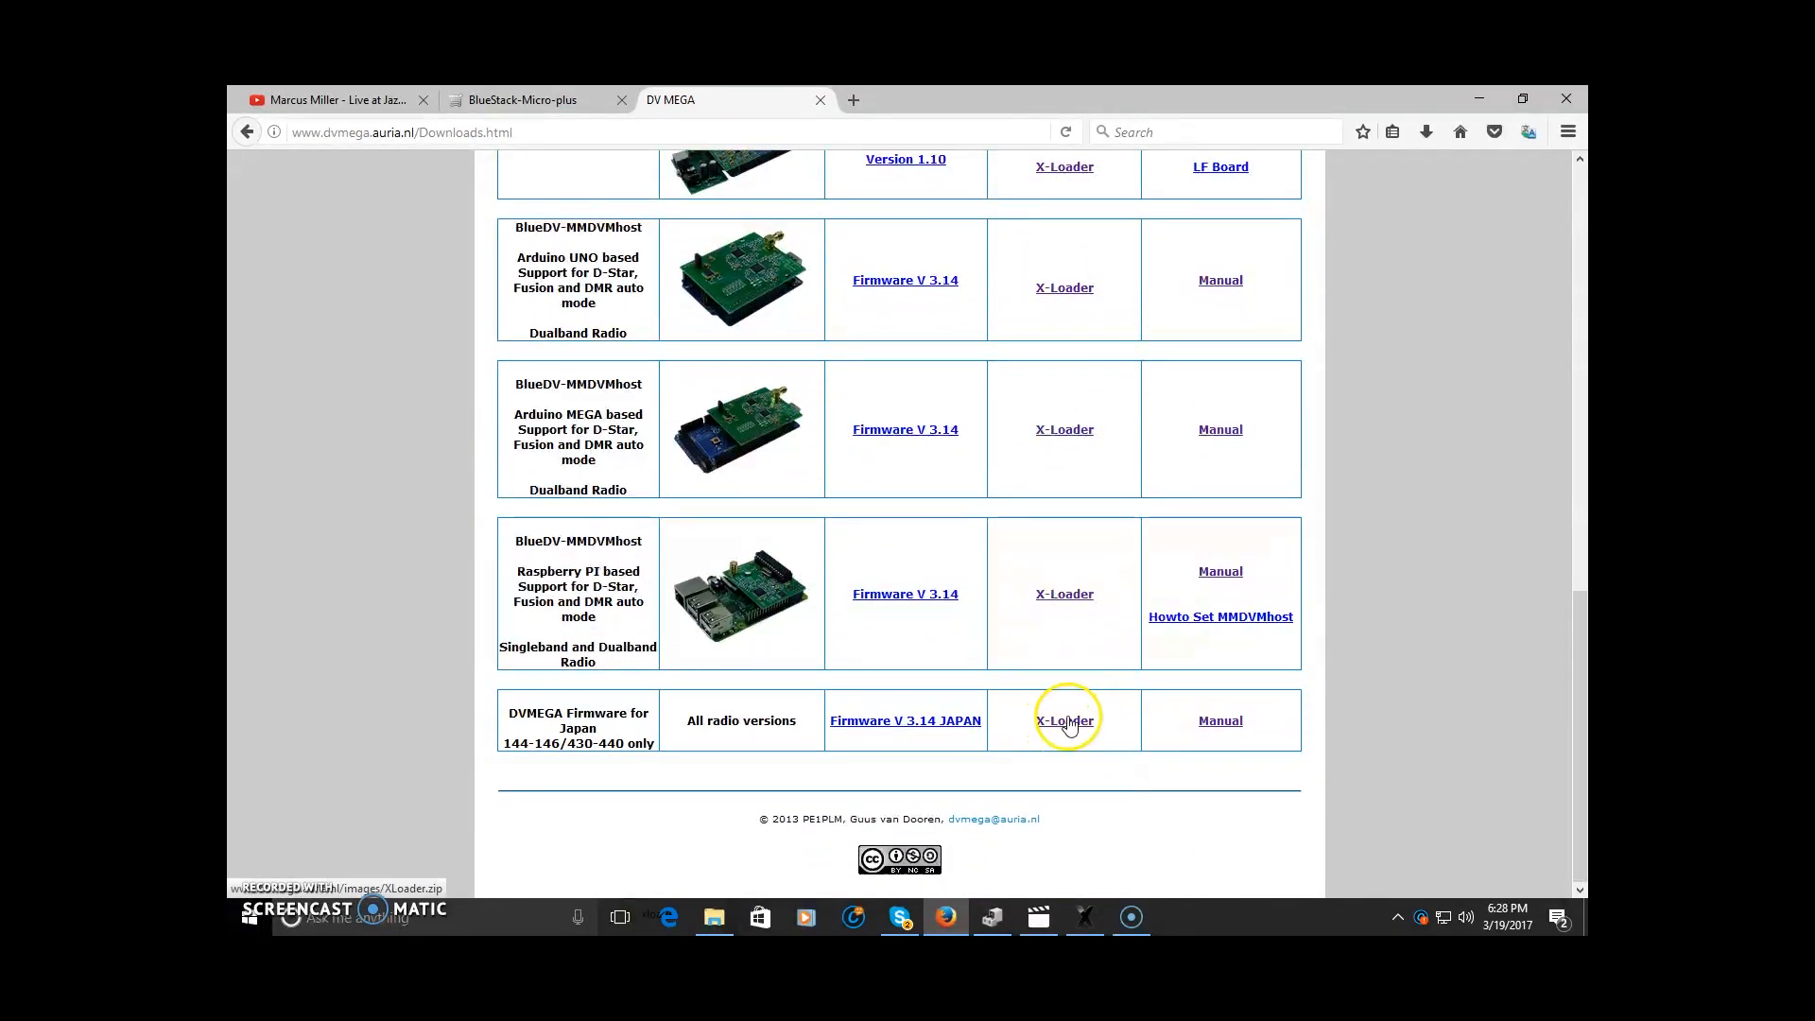
mouse_move(1053, 721)
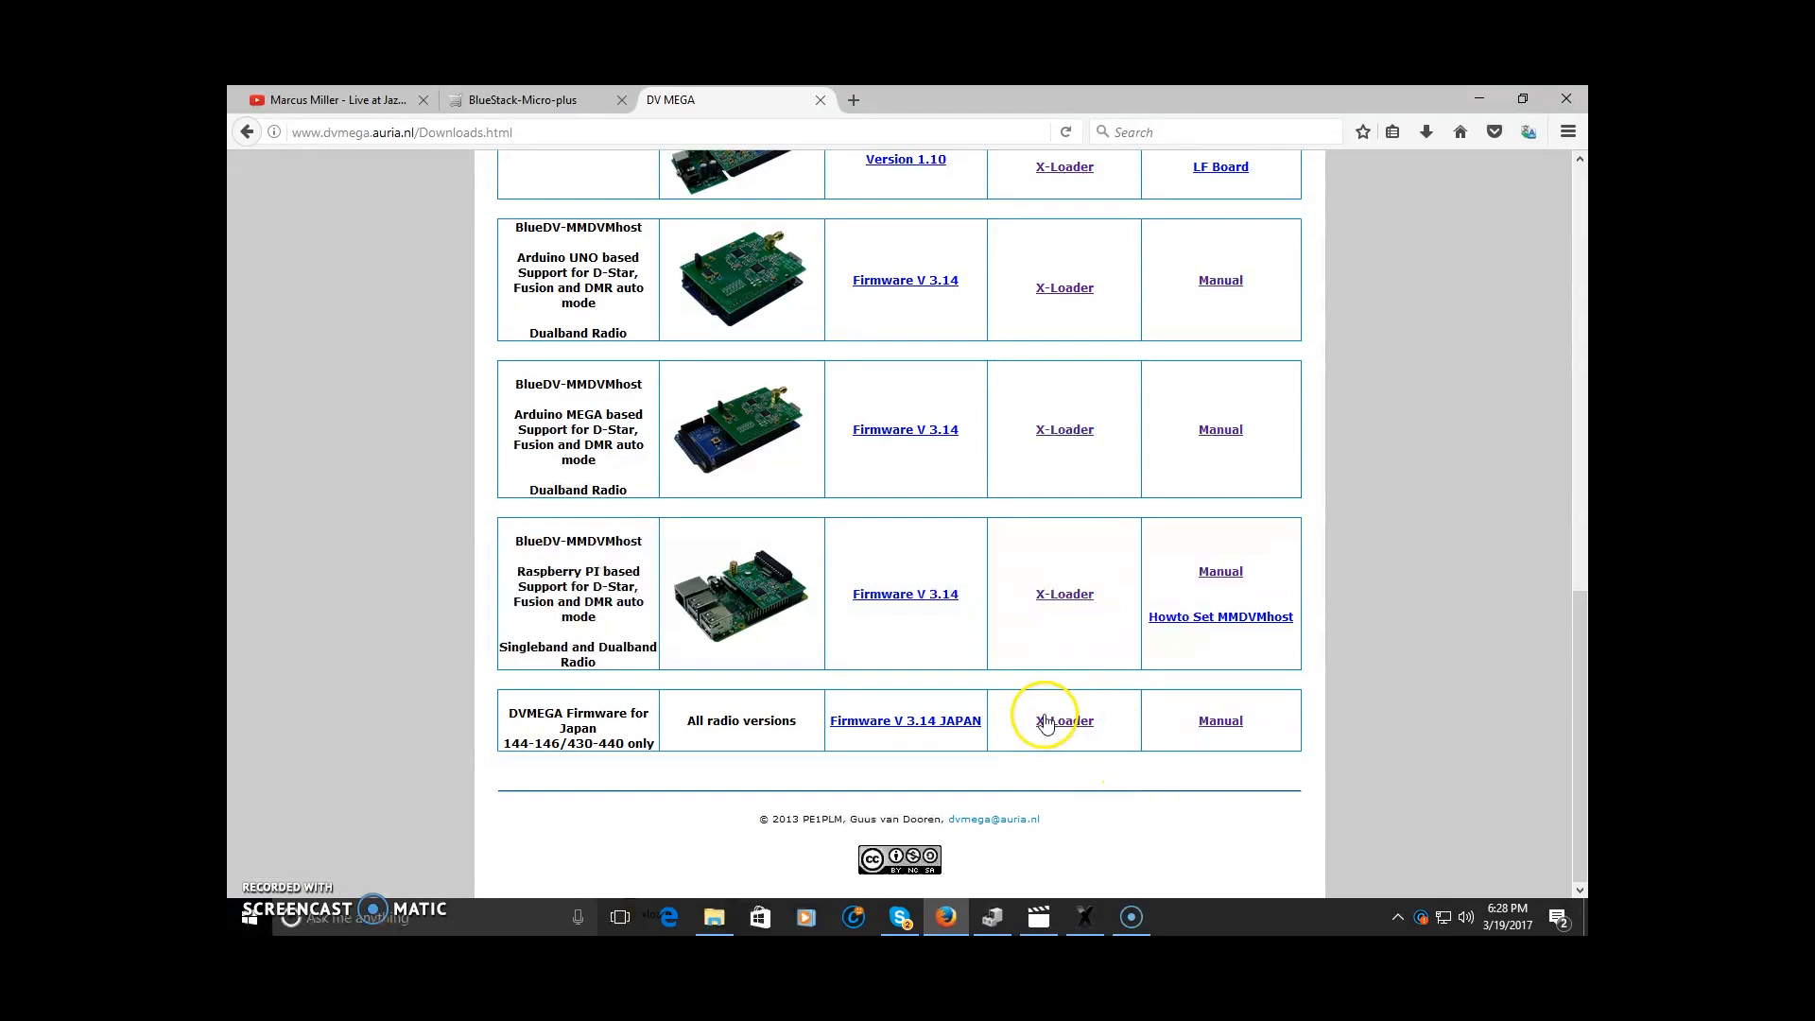
mouse_move(1103, 806)
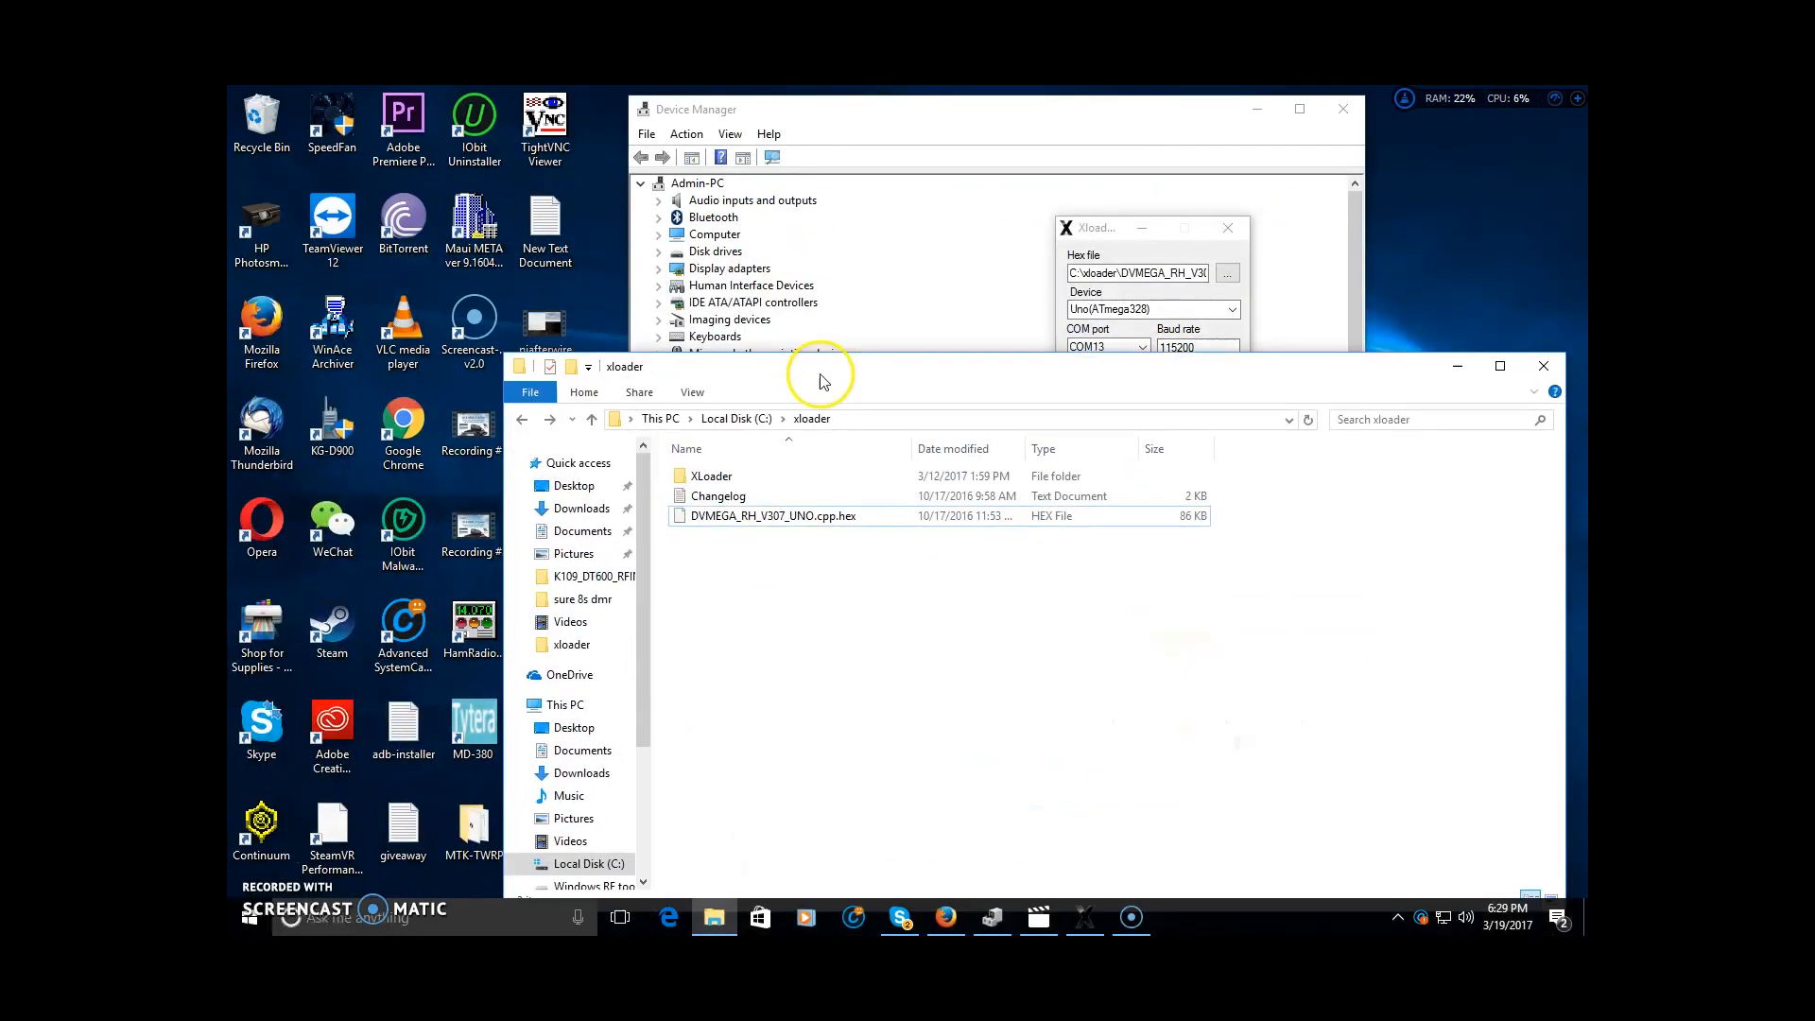
Launch XLoader.exe from the C:\xloader\XLoader folder.
click(772, 515)
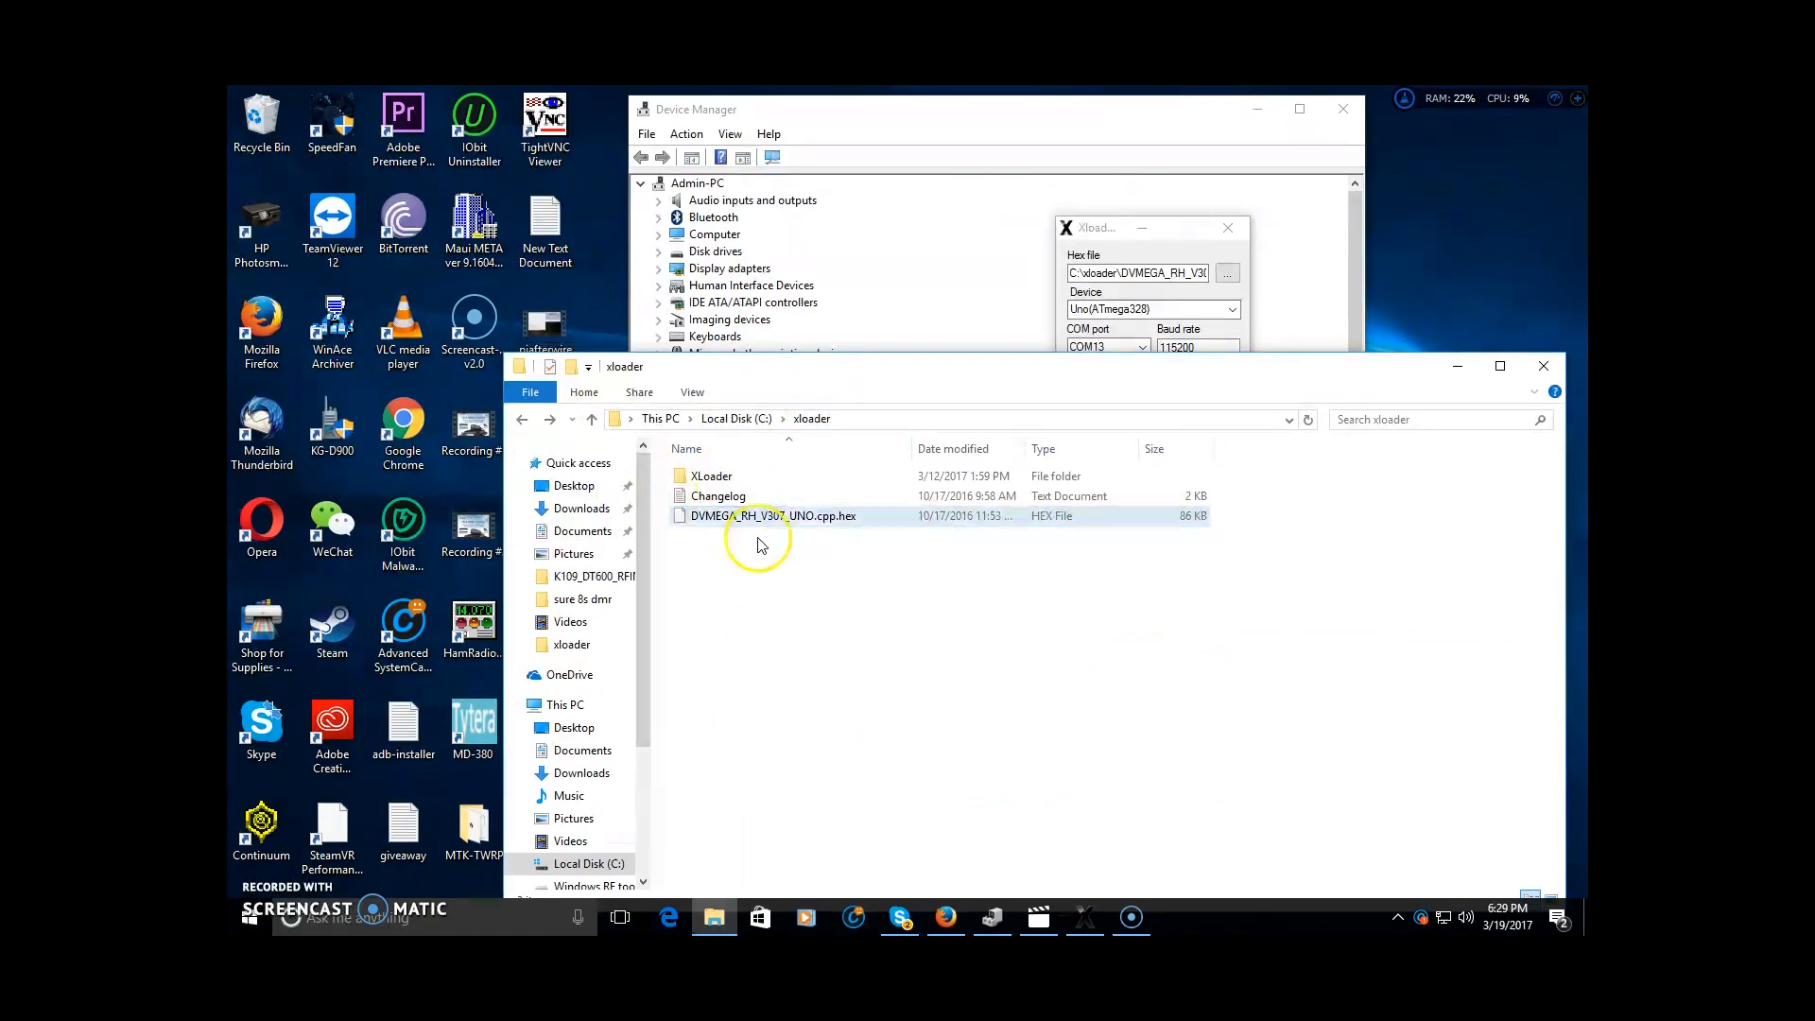
click(711, 475)
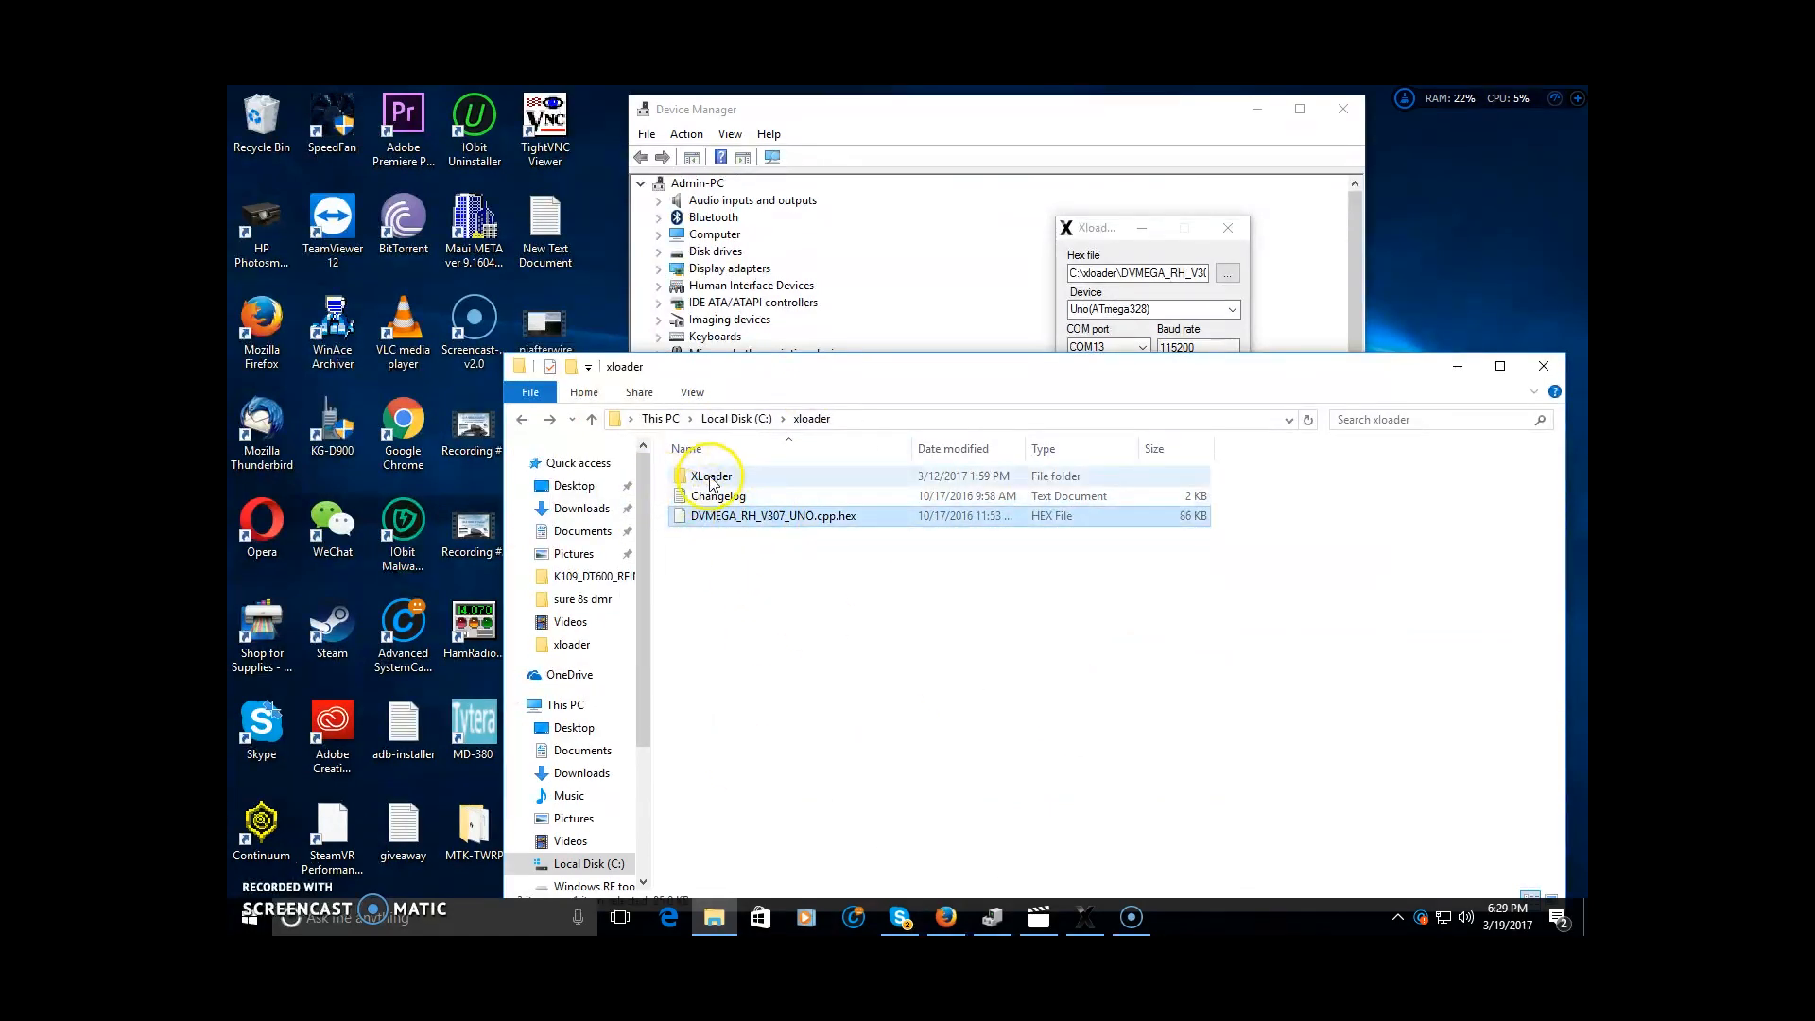
double_click(711, 475)
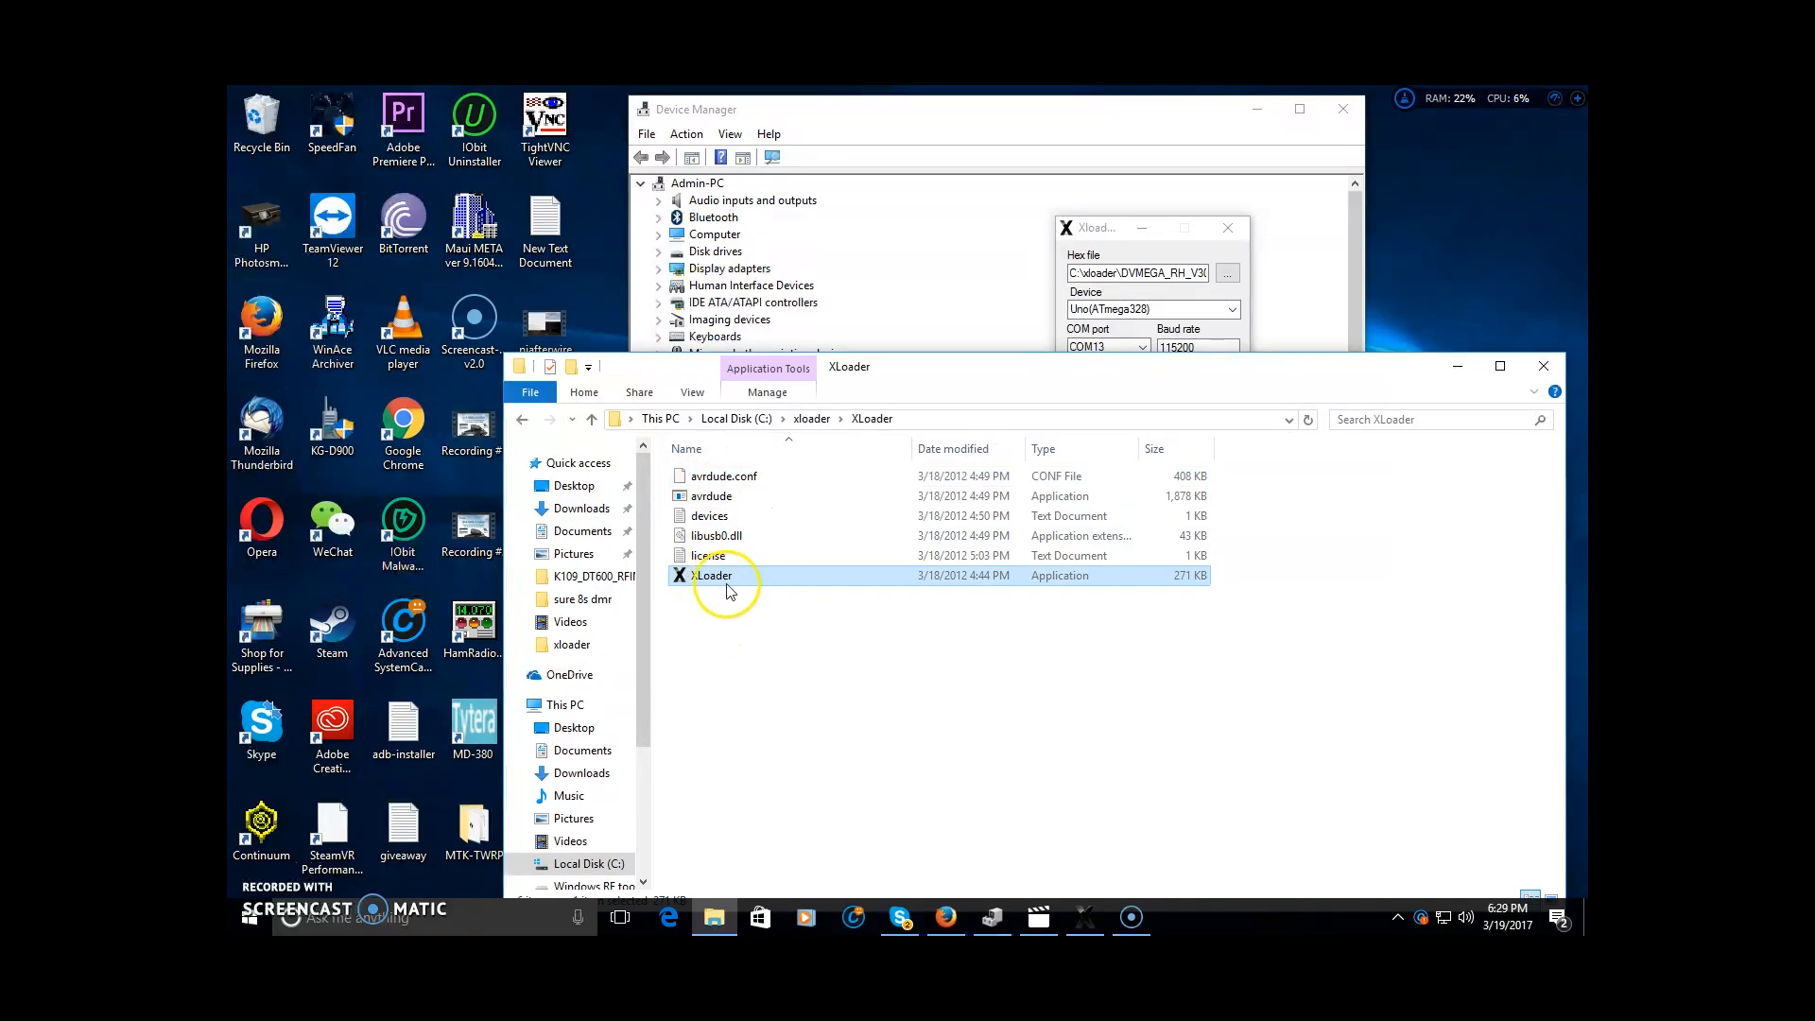
mouse_move(978, 403)
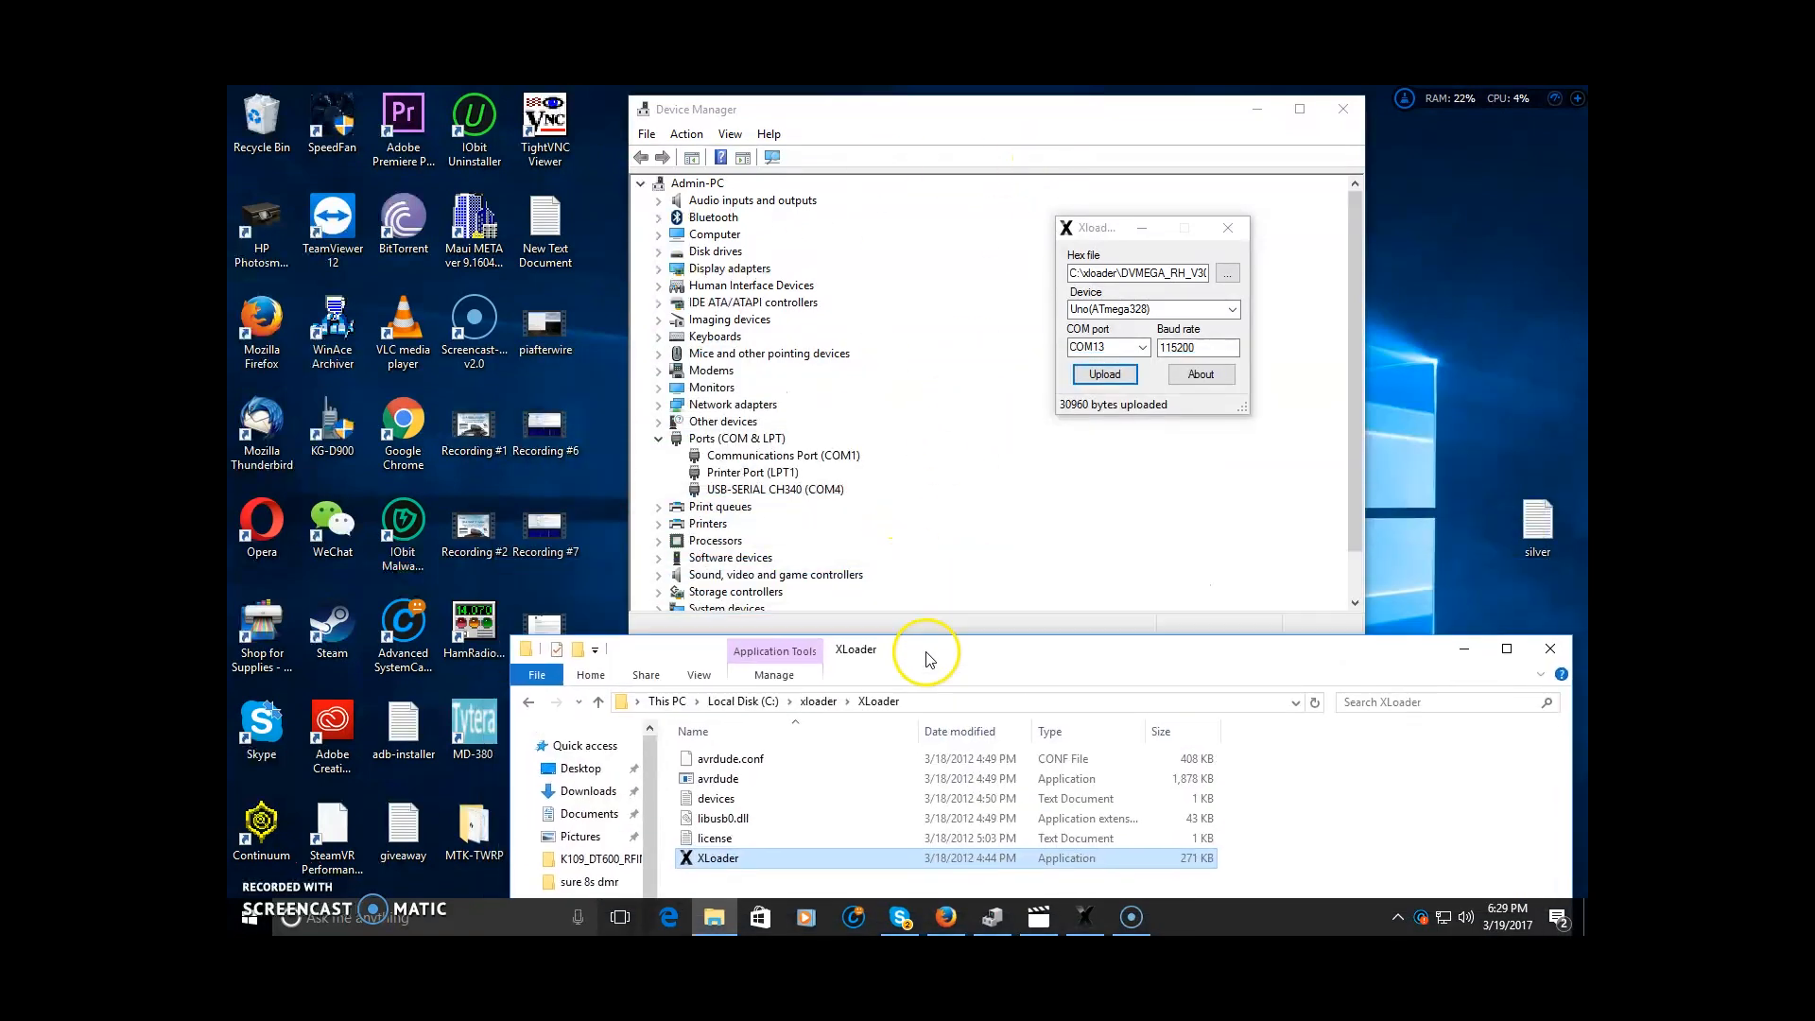
mouse_move(747, 461)
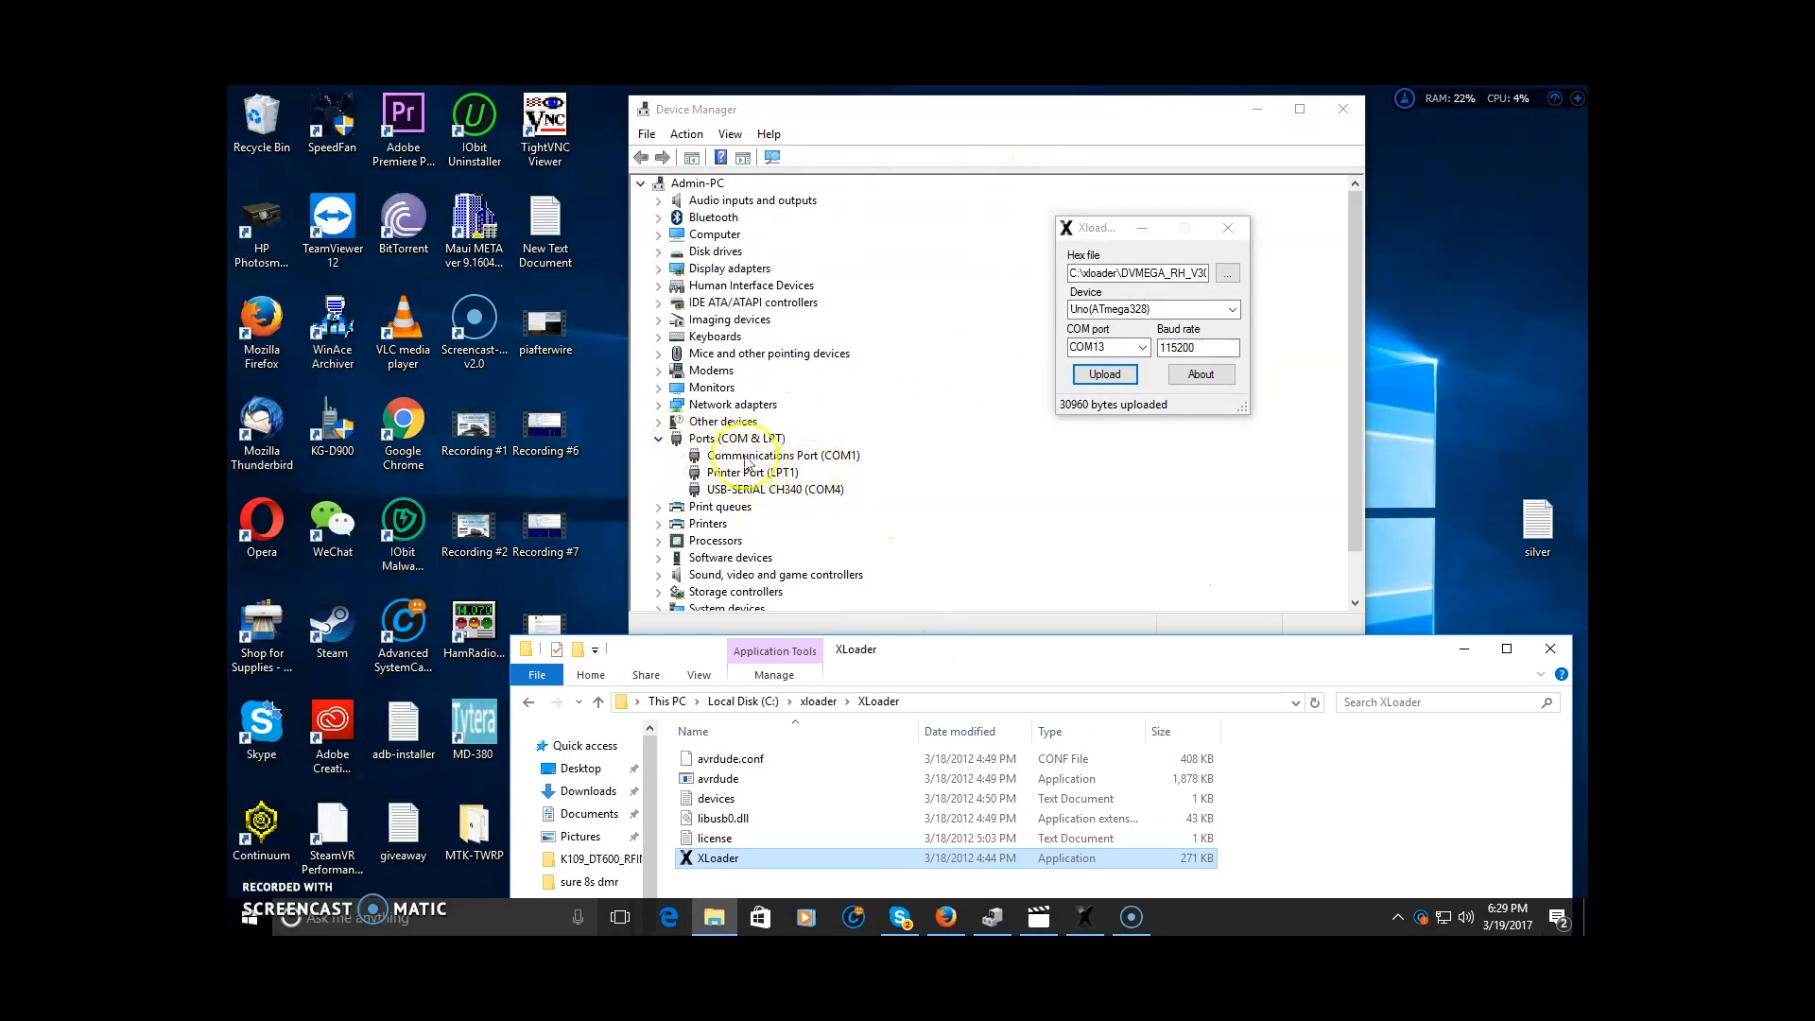
mouse_move(775, 500)
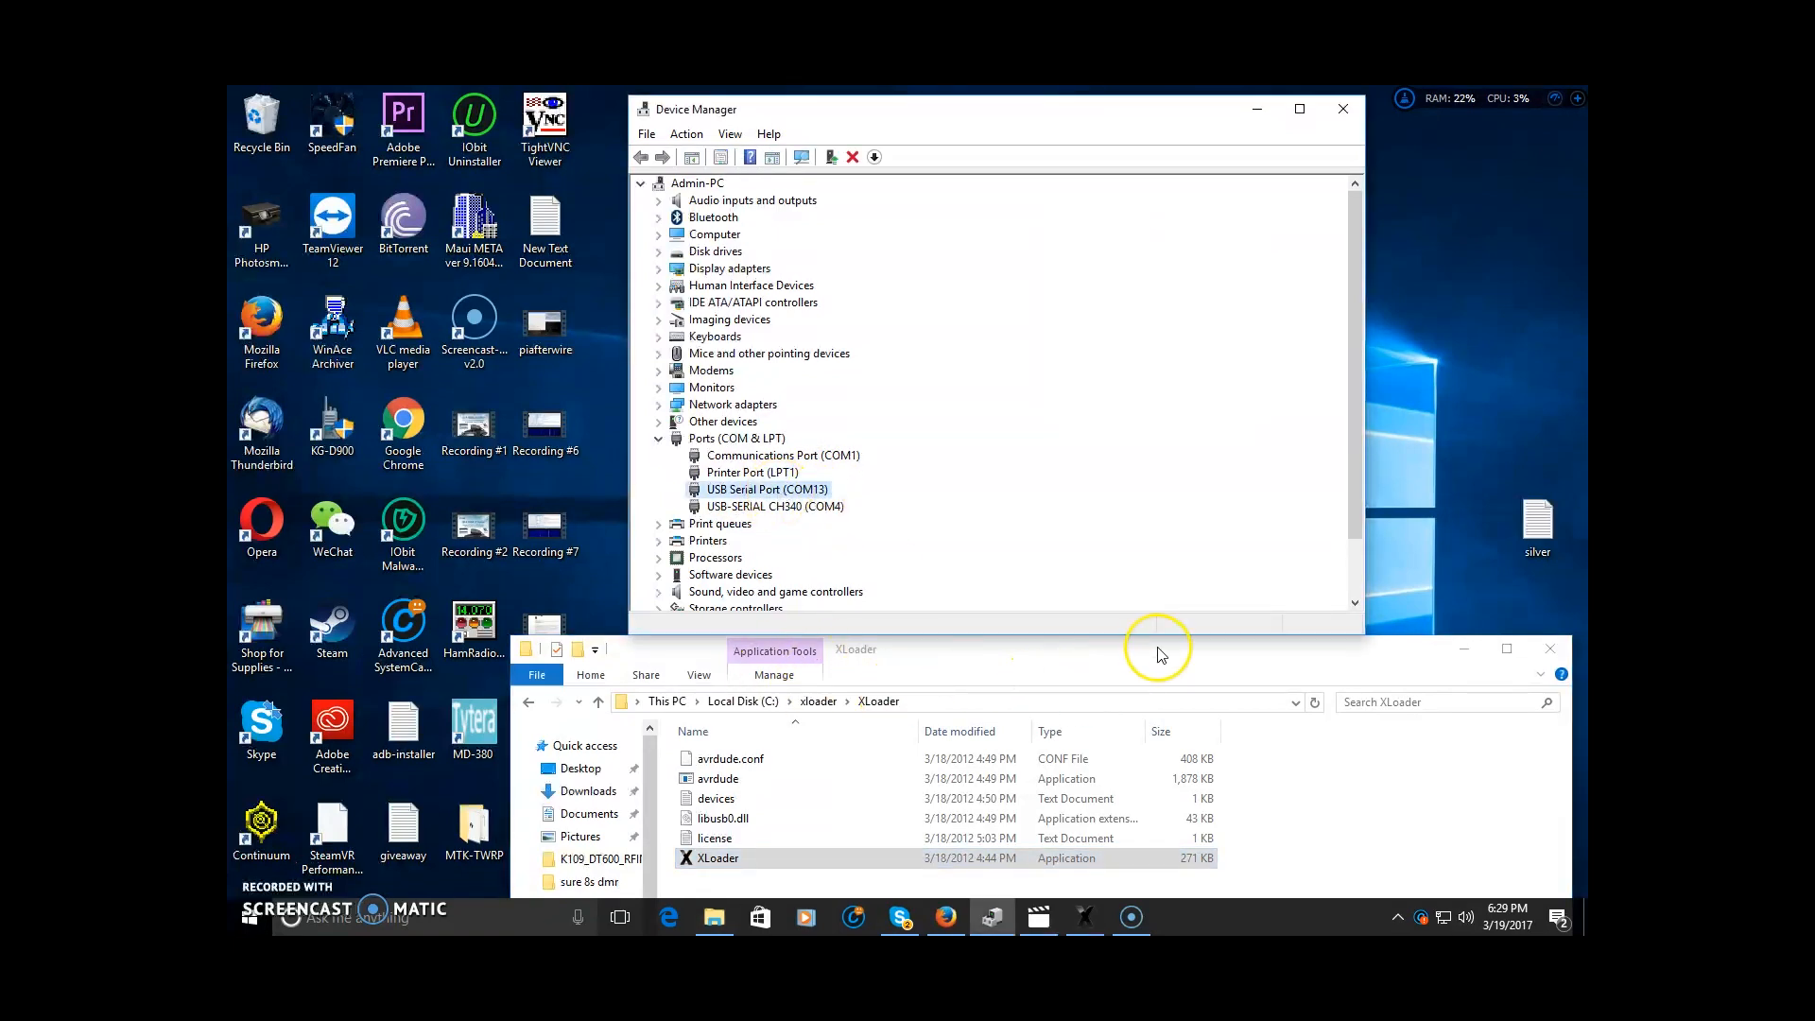
mouse_move(1155, 339)
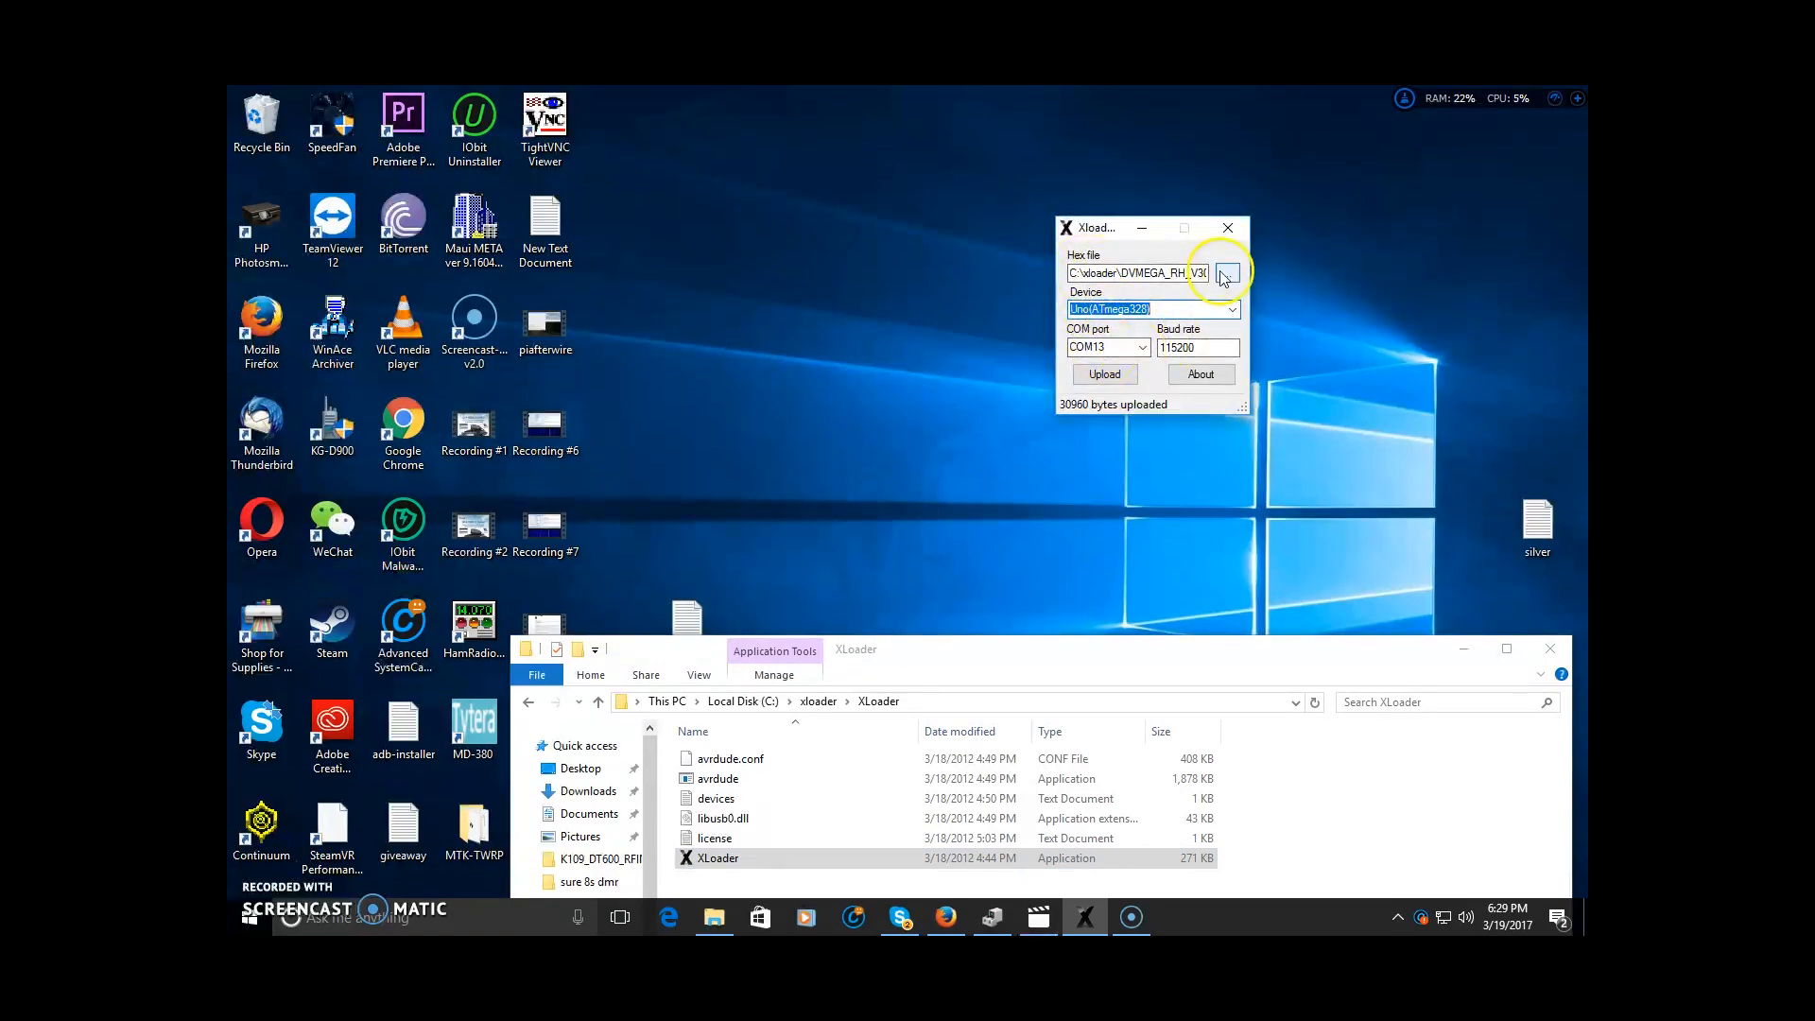
Upload the DVMEGA hex file to the Uno(ATmega328) on COM13 at 115200 baud.
click(1103, 374)
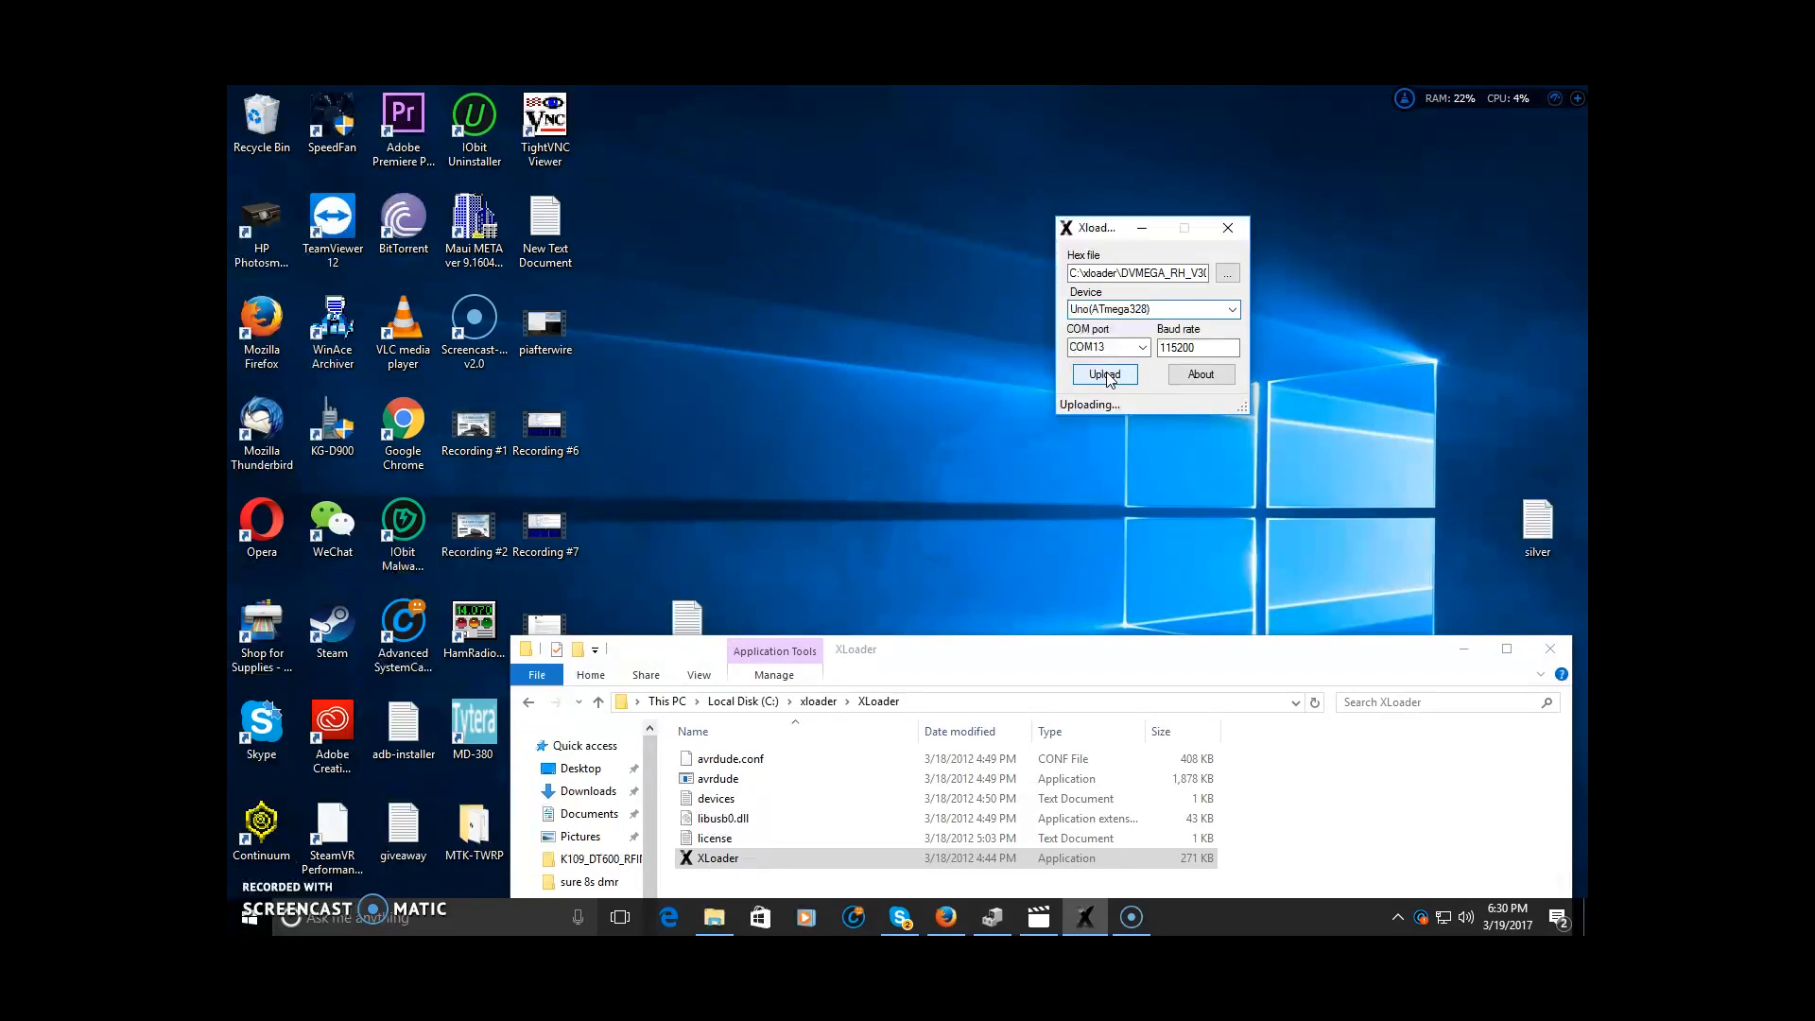
mouse_move(1050, 416)
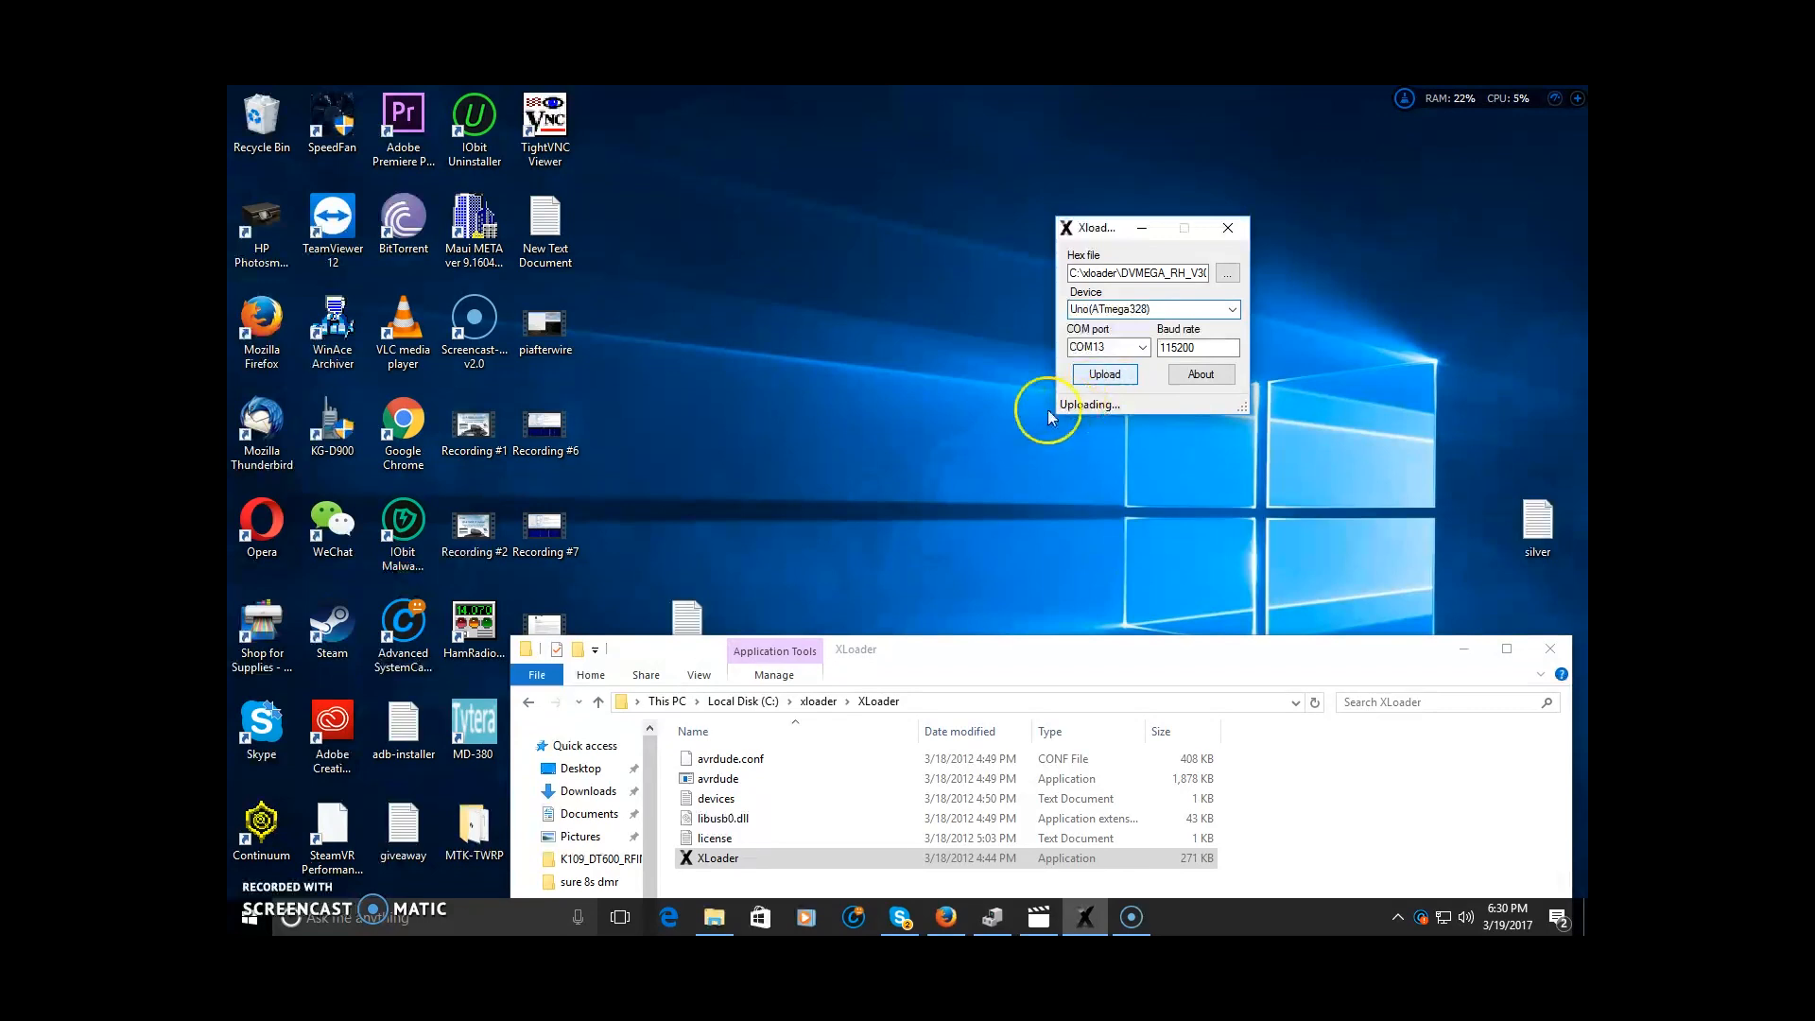
mouse_move(1143, 413)
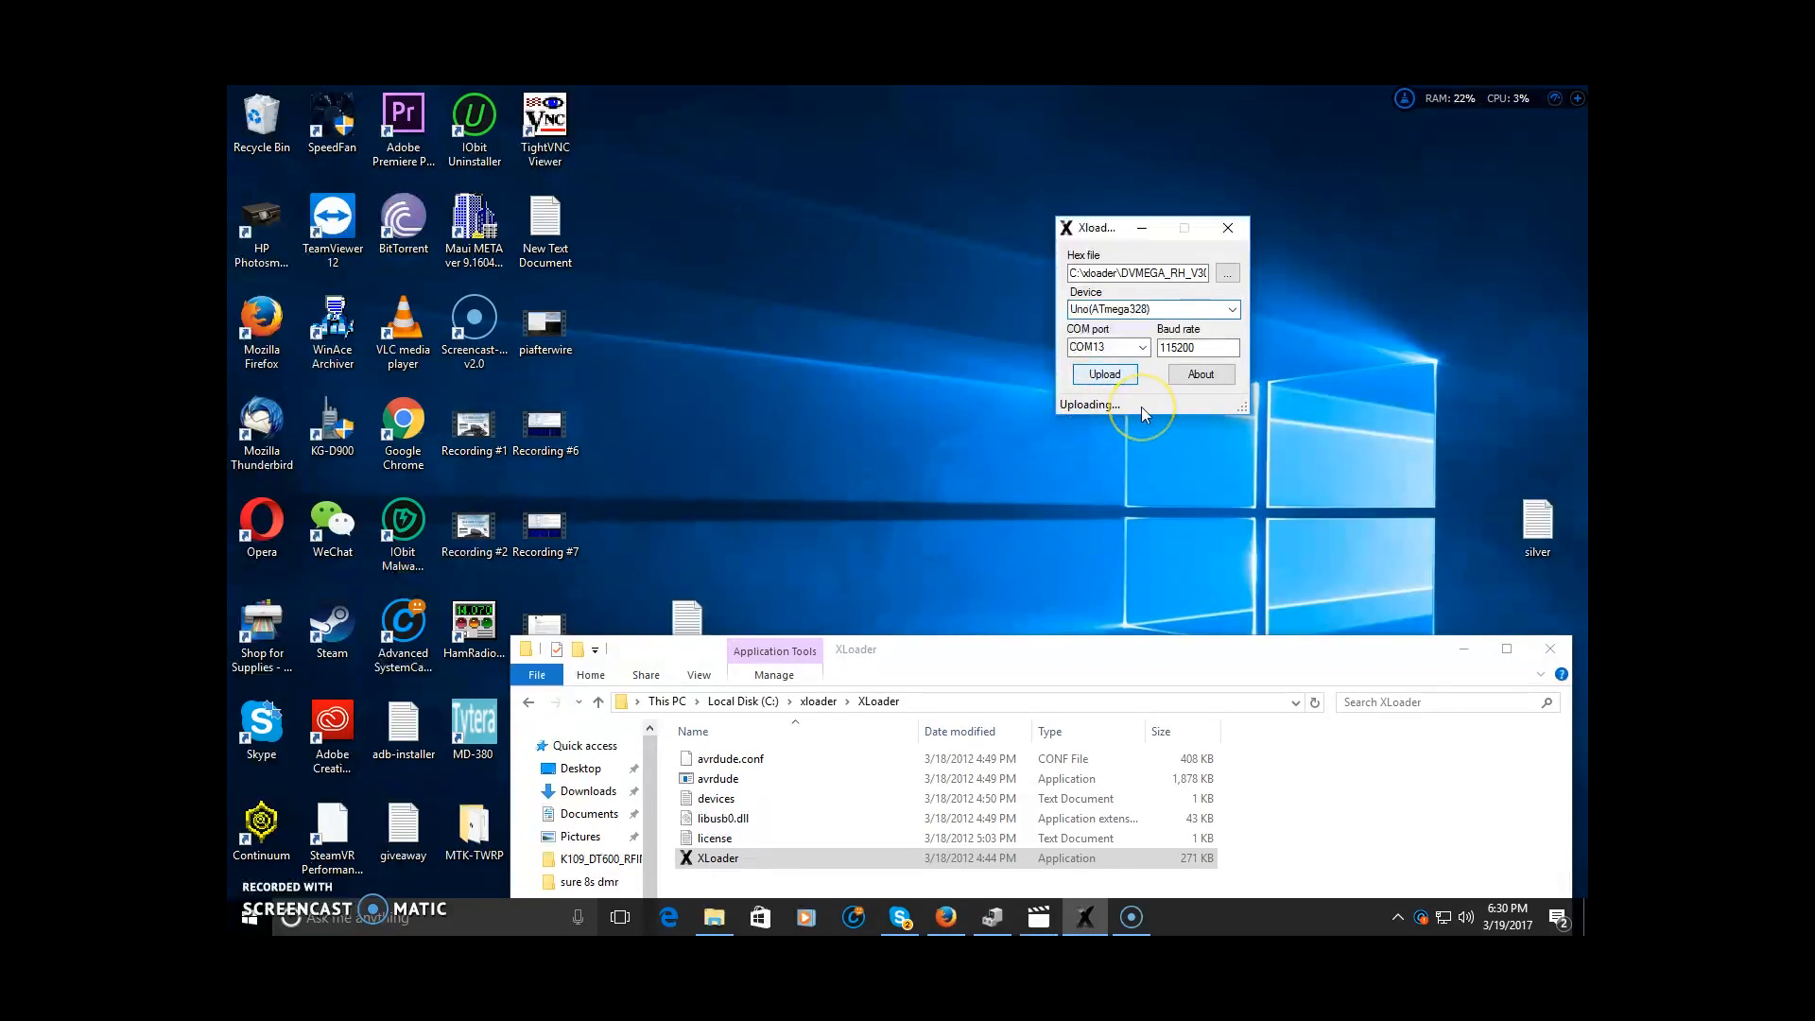
mouse_move(1144, 413)
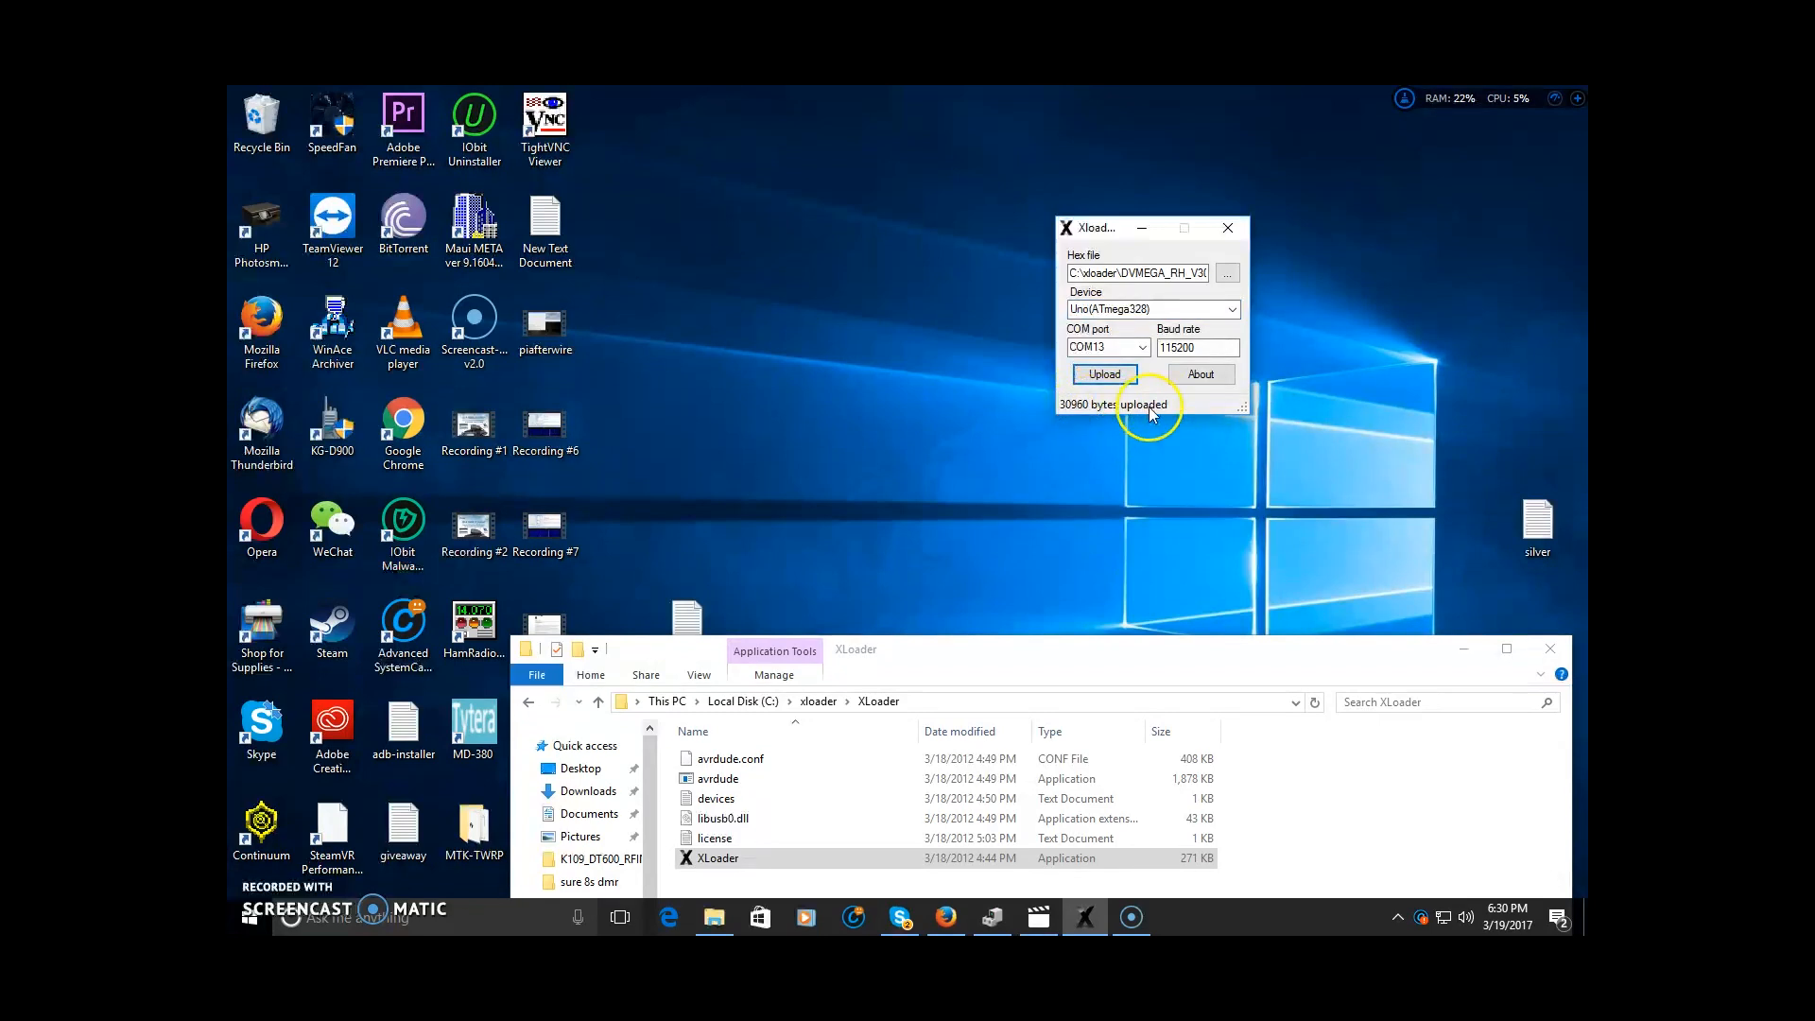
mouse_move(1062, 428)
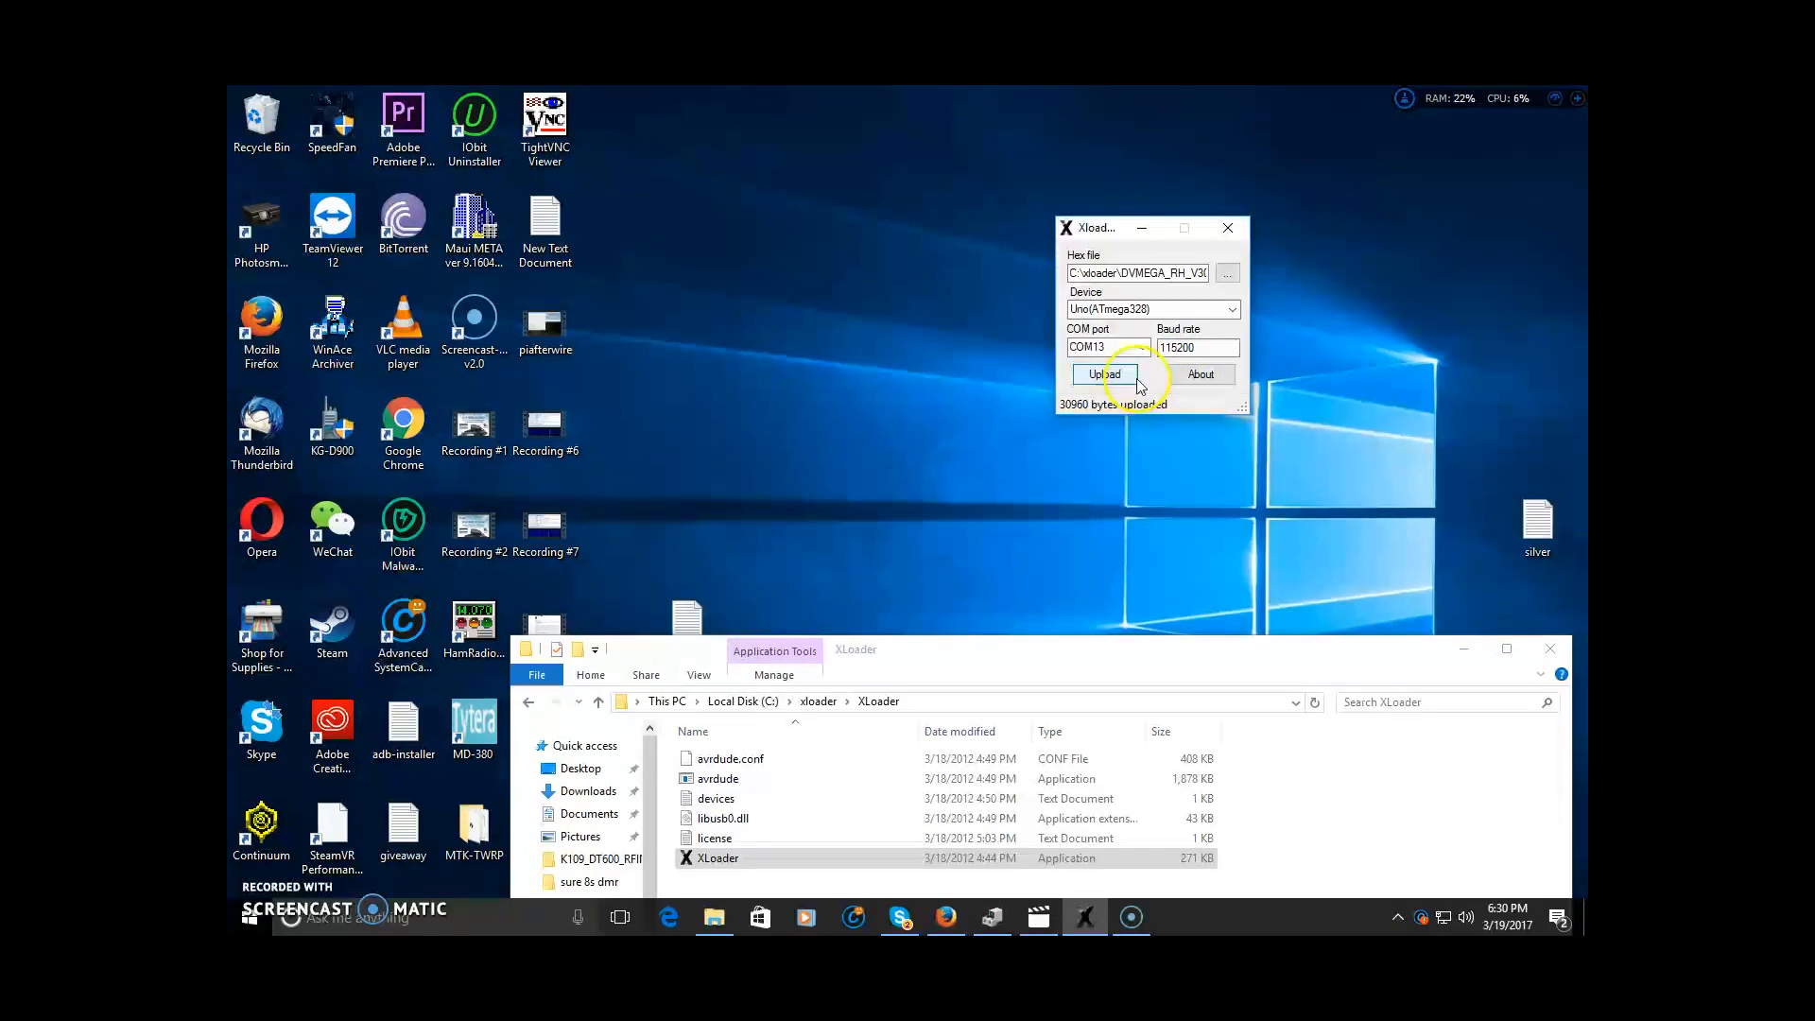
mouse_move(1442, 392)
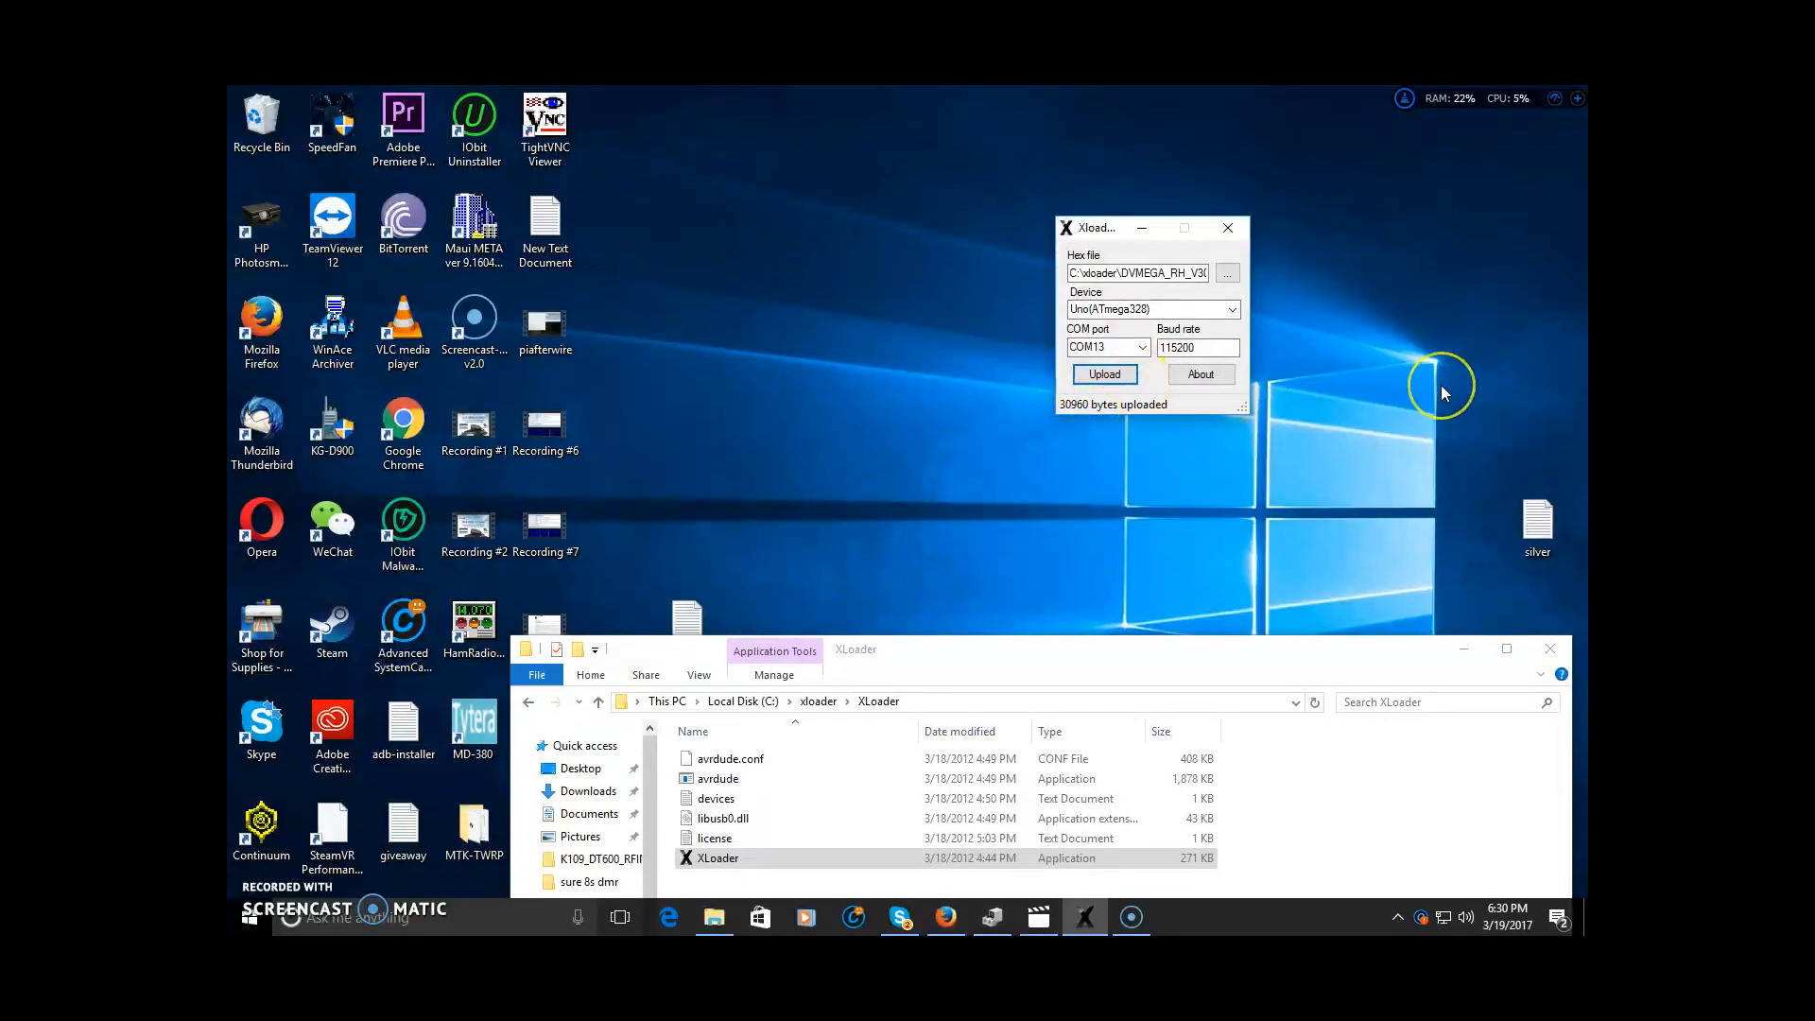
mouse_move(1443, 393)
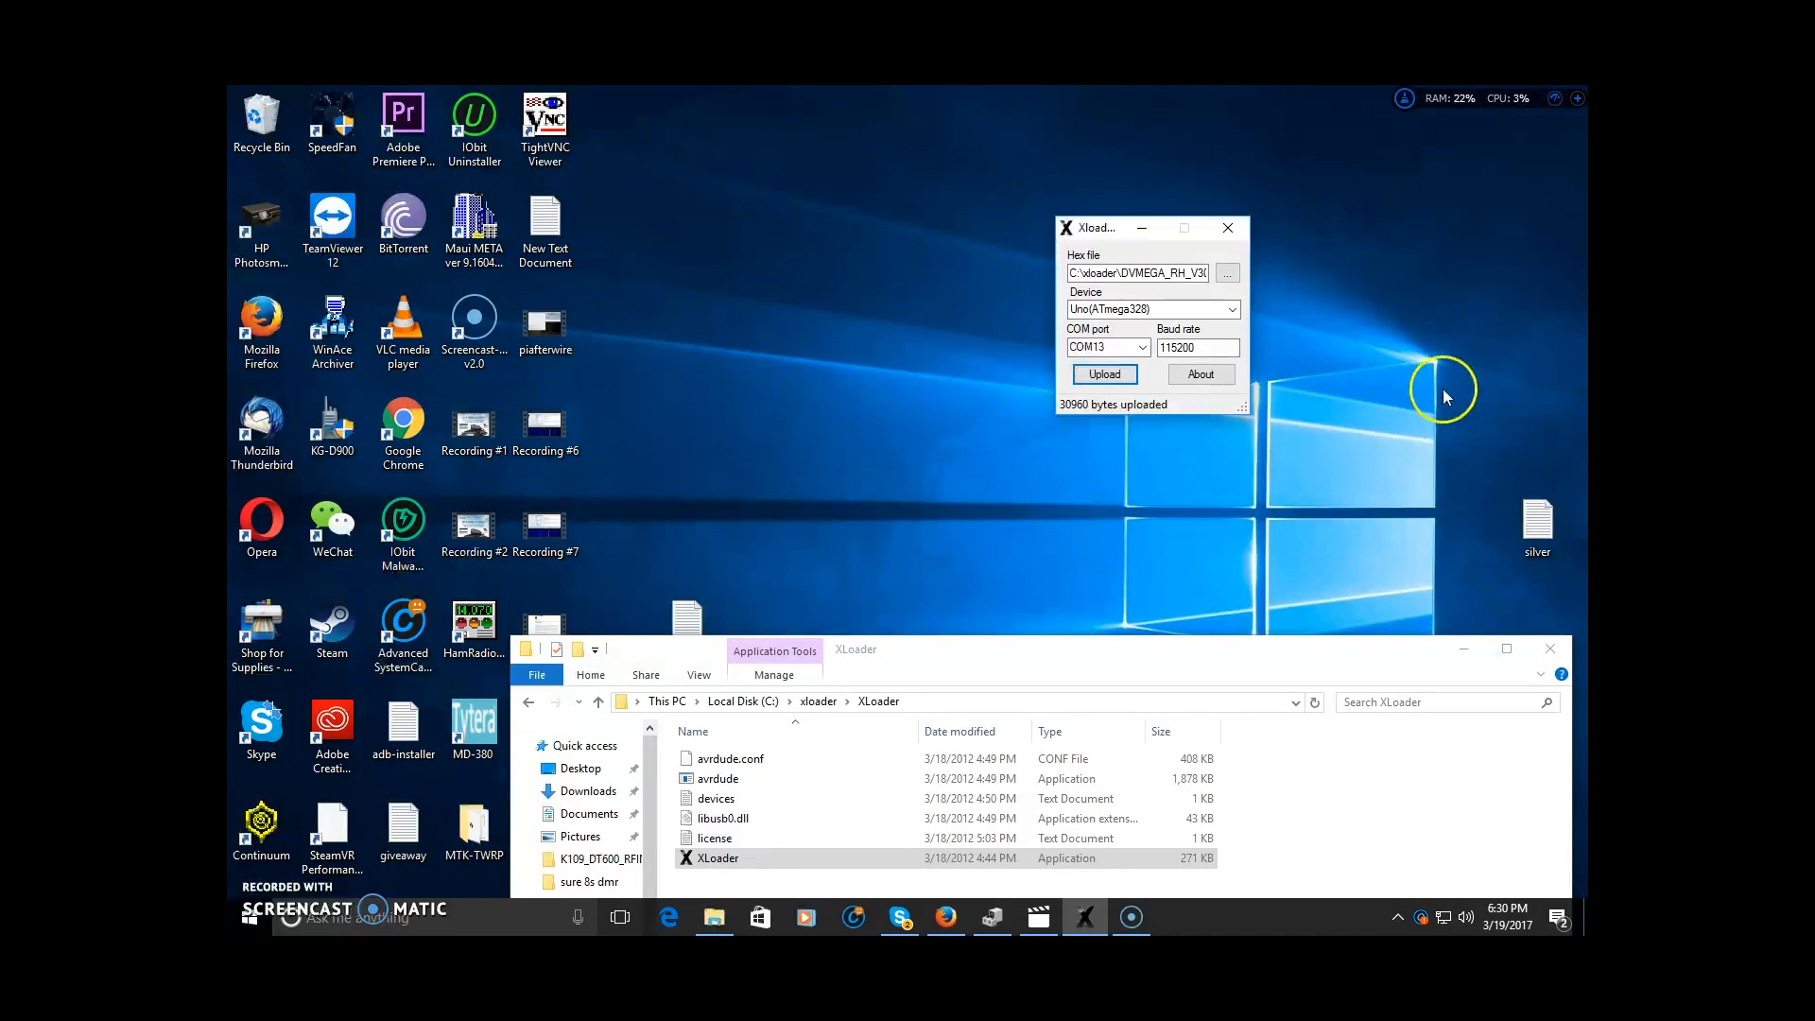
mouse_move(1223, 433)
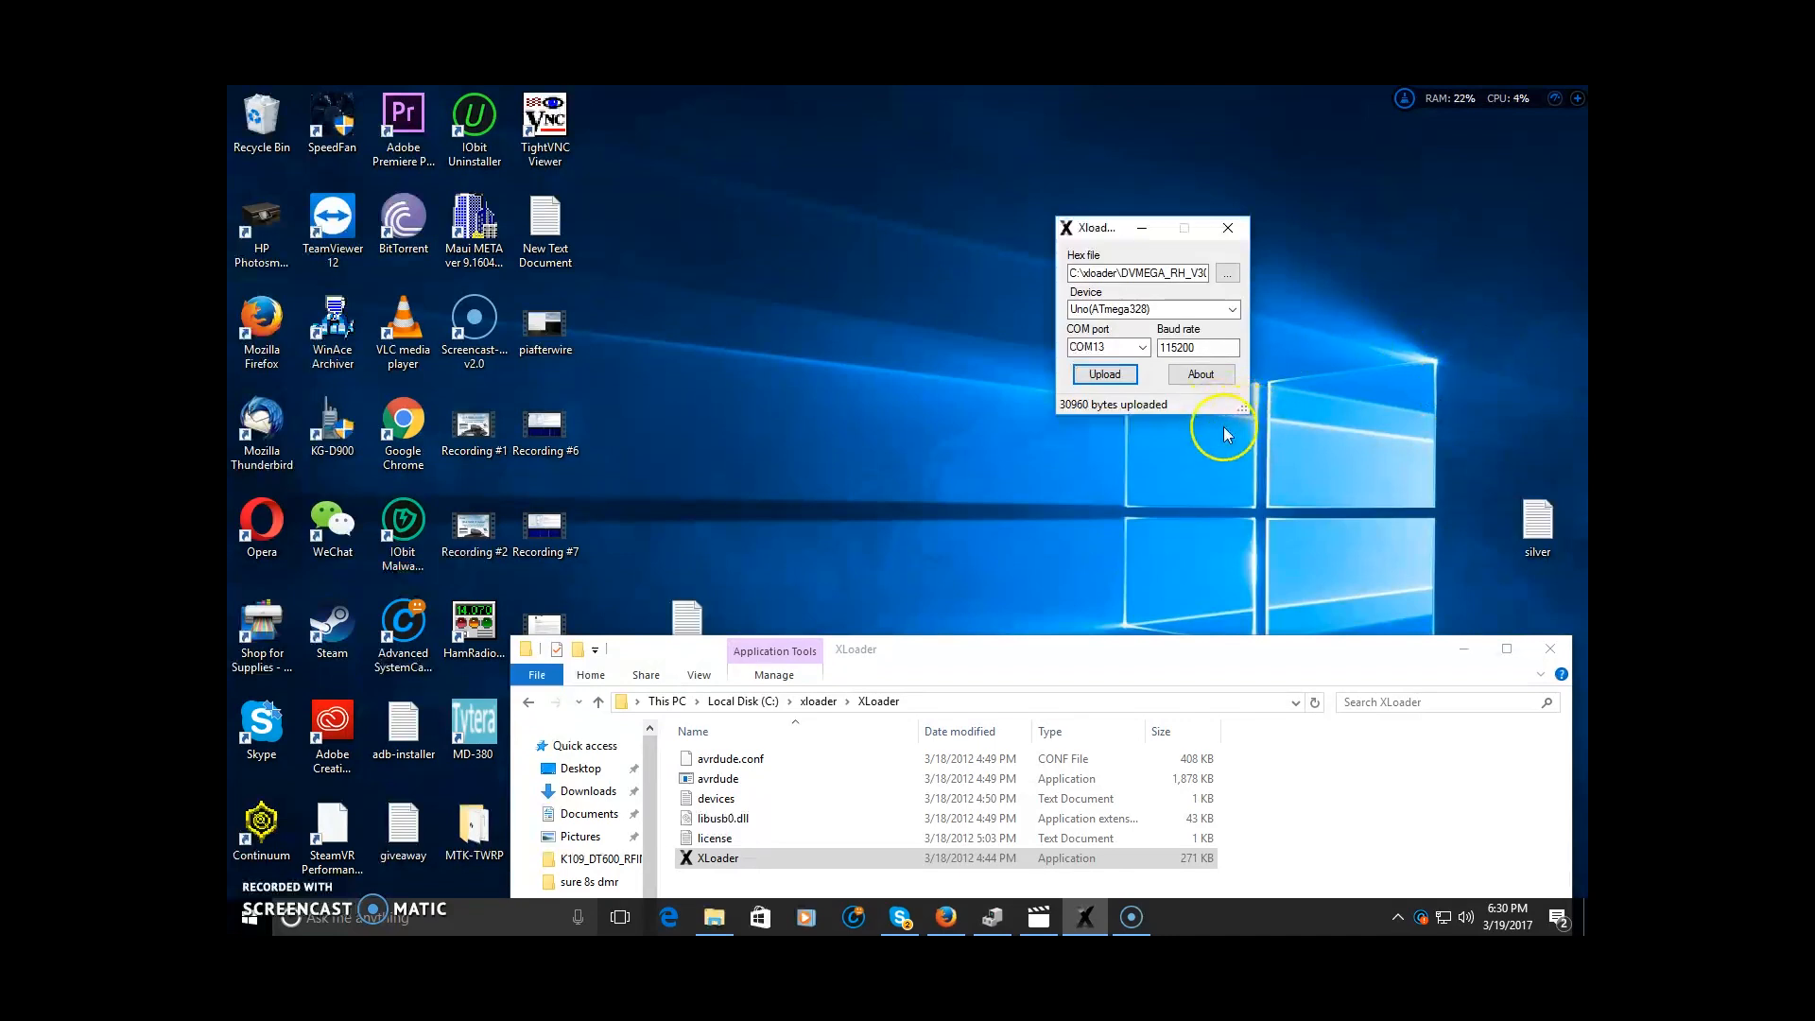
mouse_move(644, 192)
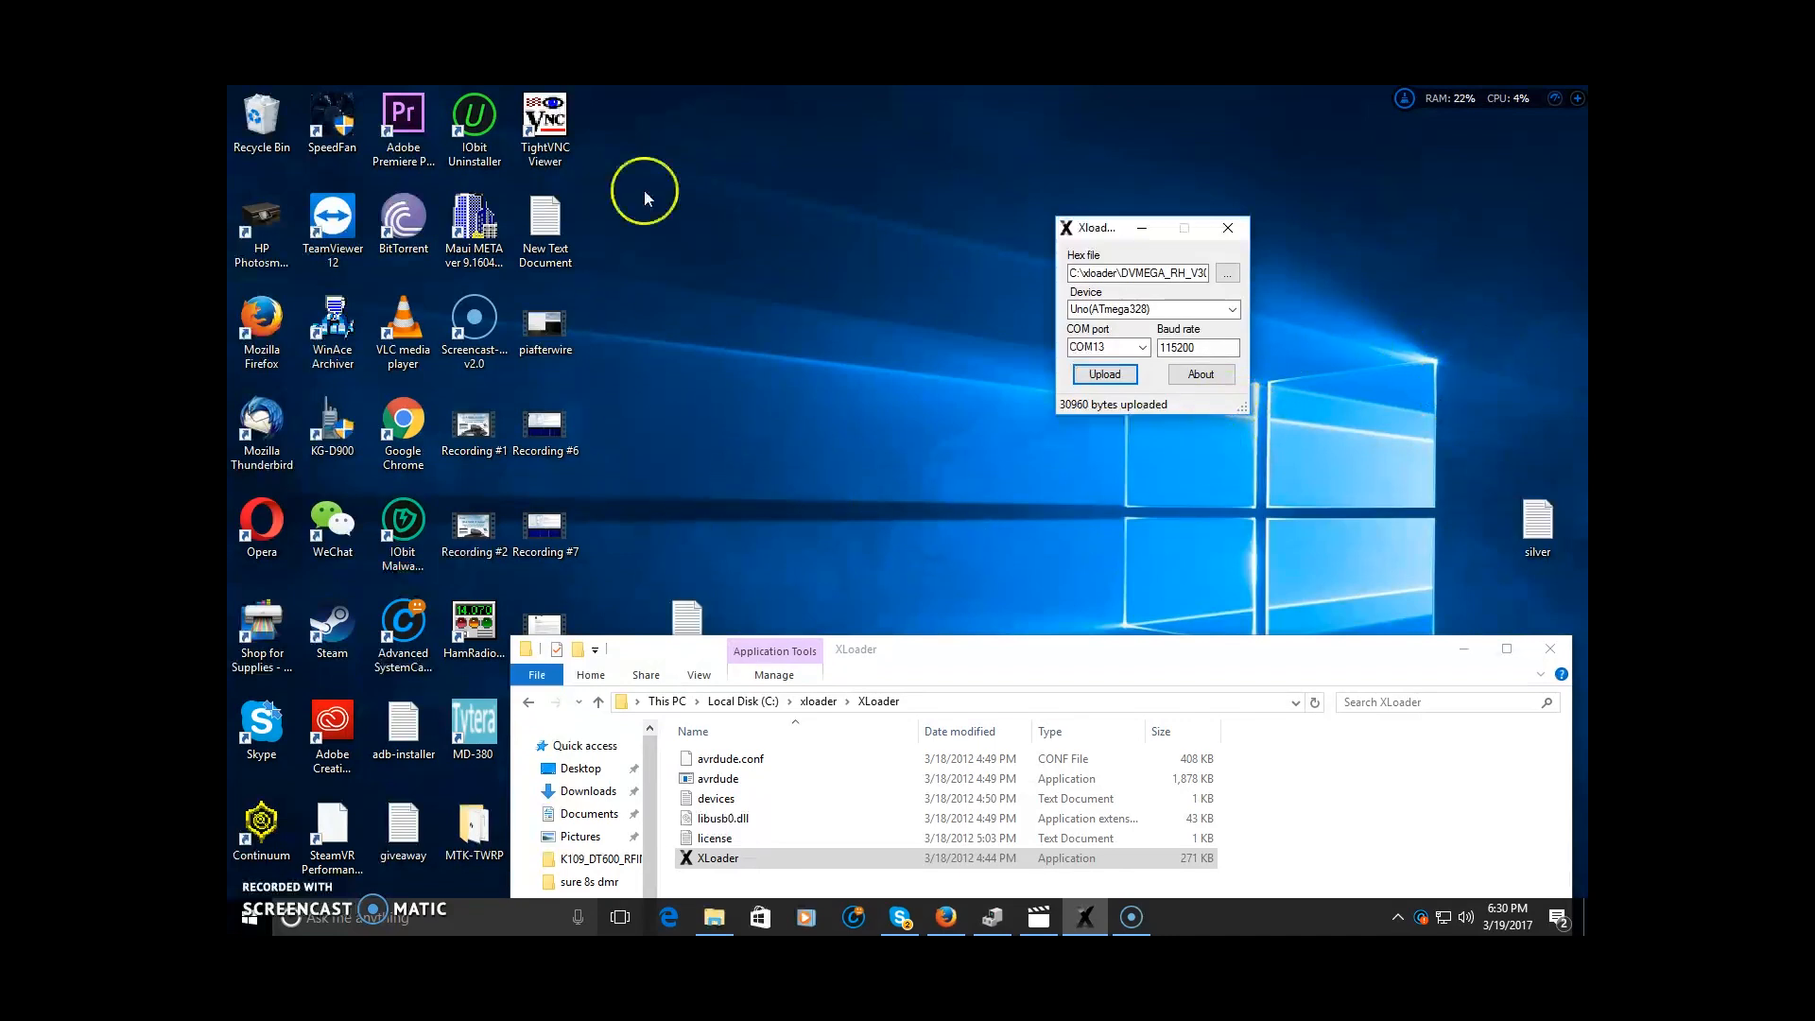
mouse_move(878, 449)
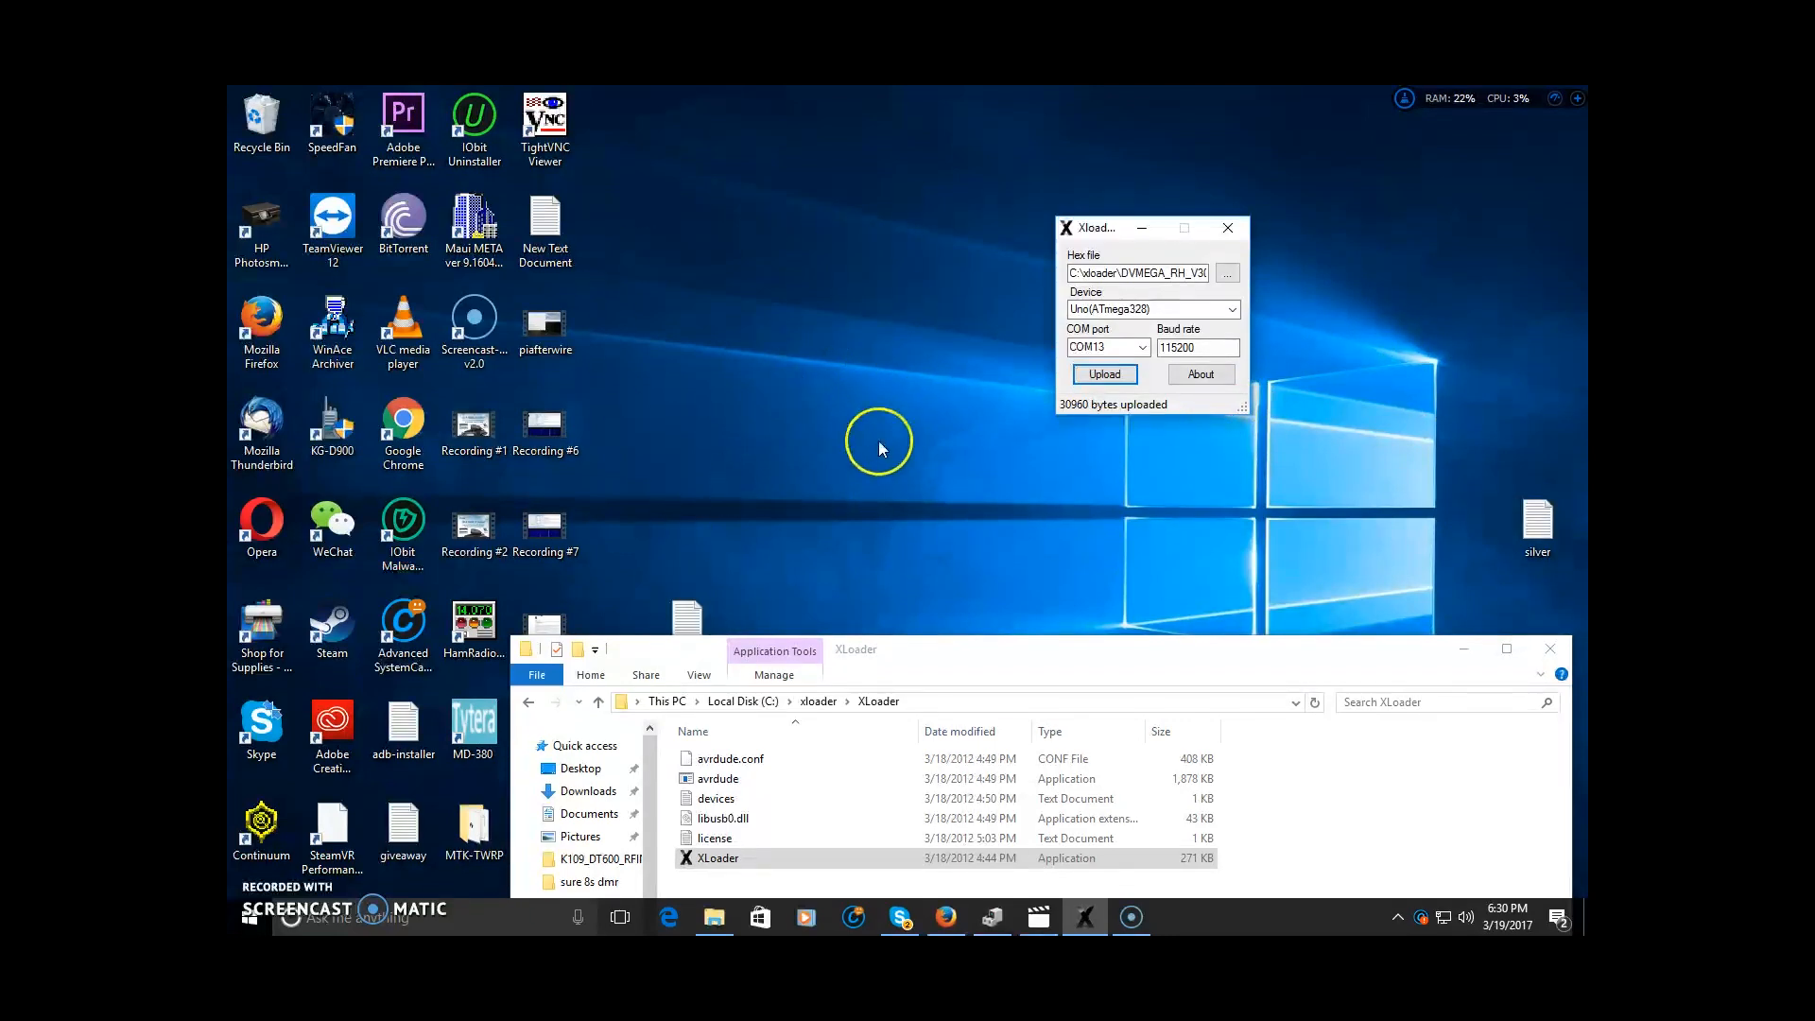
mouse_move(1250, 423)
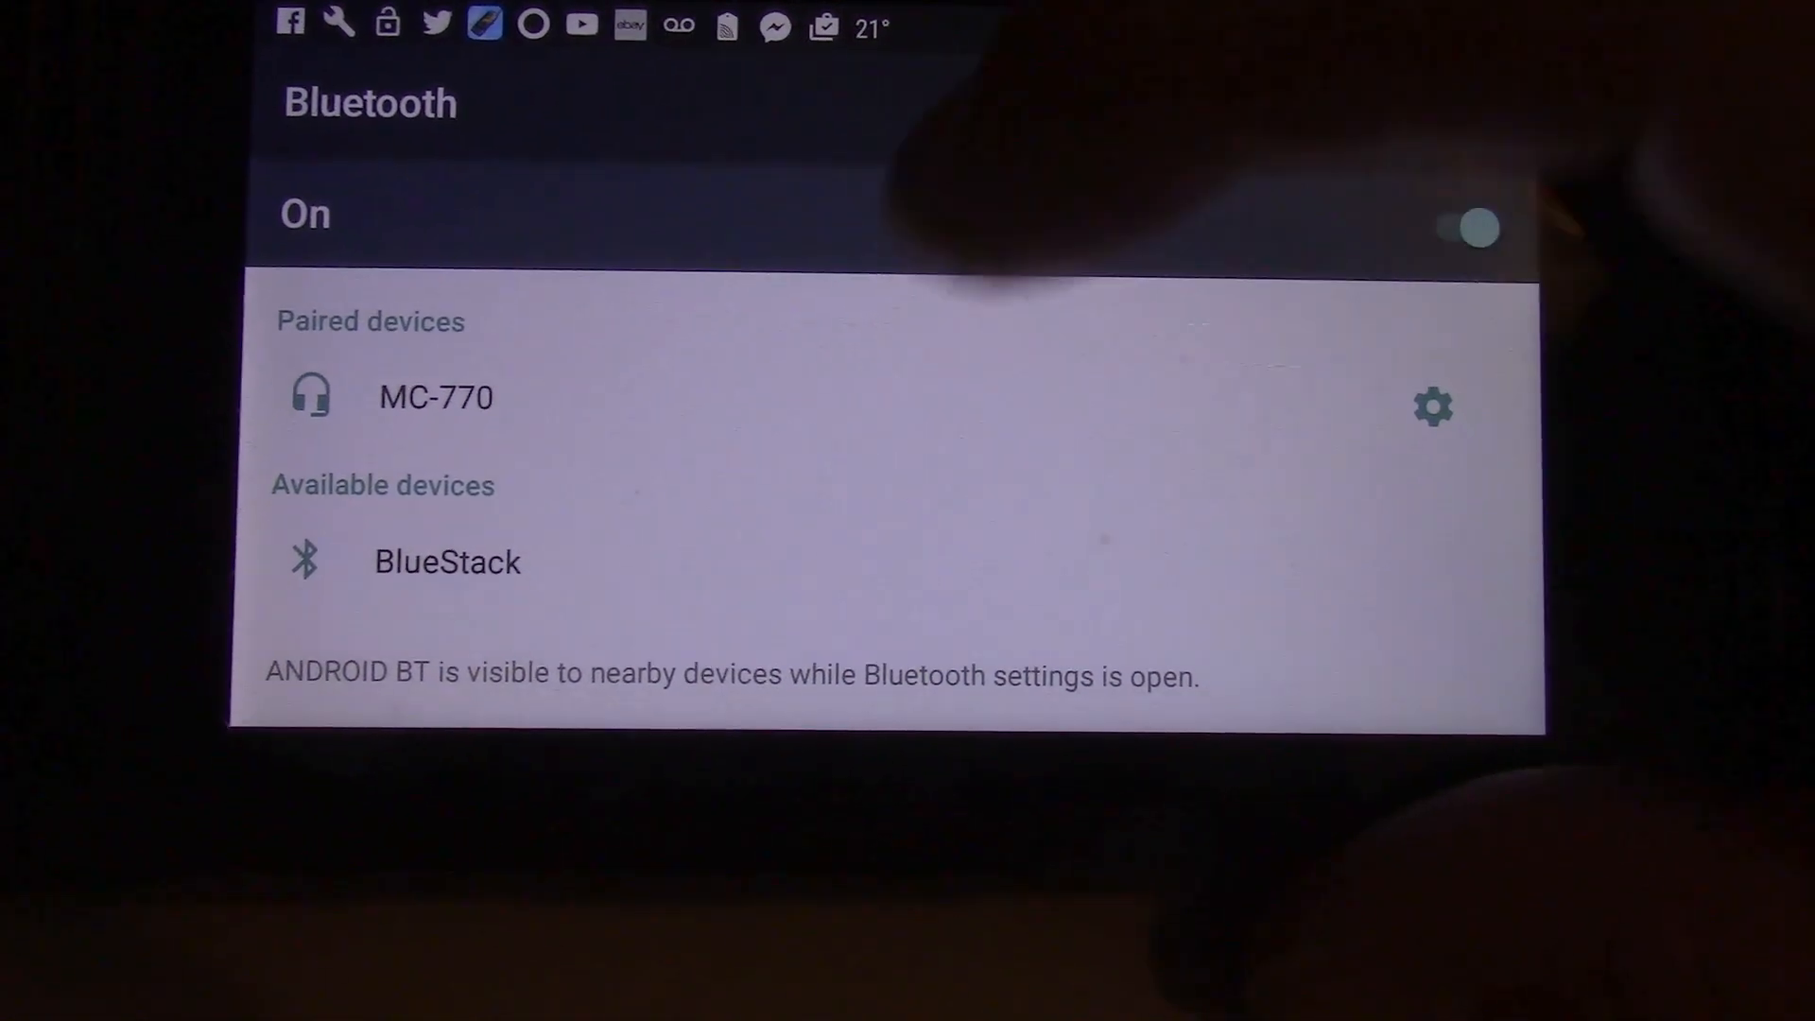
click(447, 562)
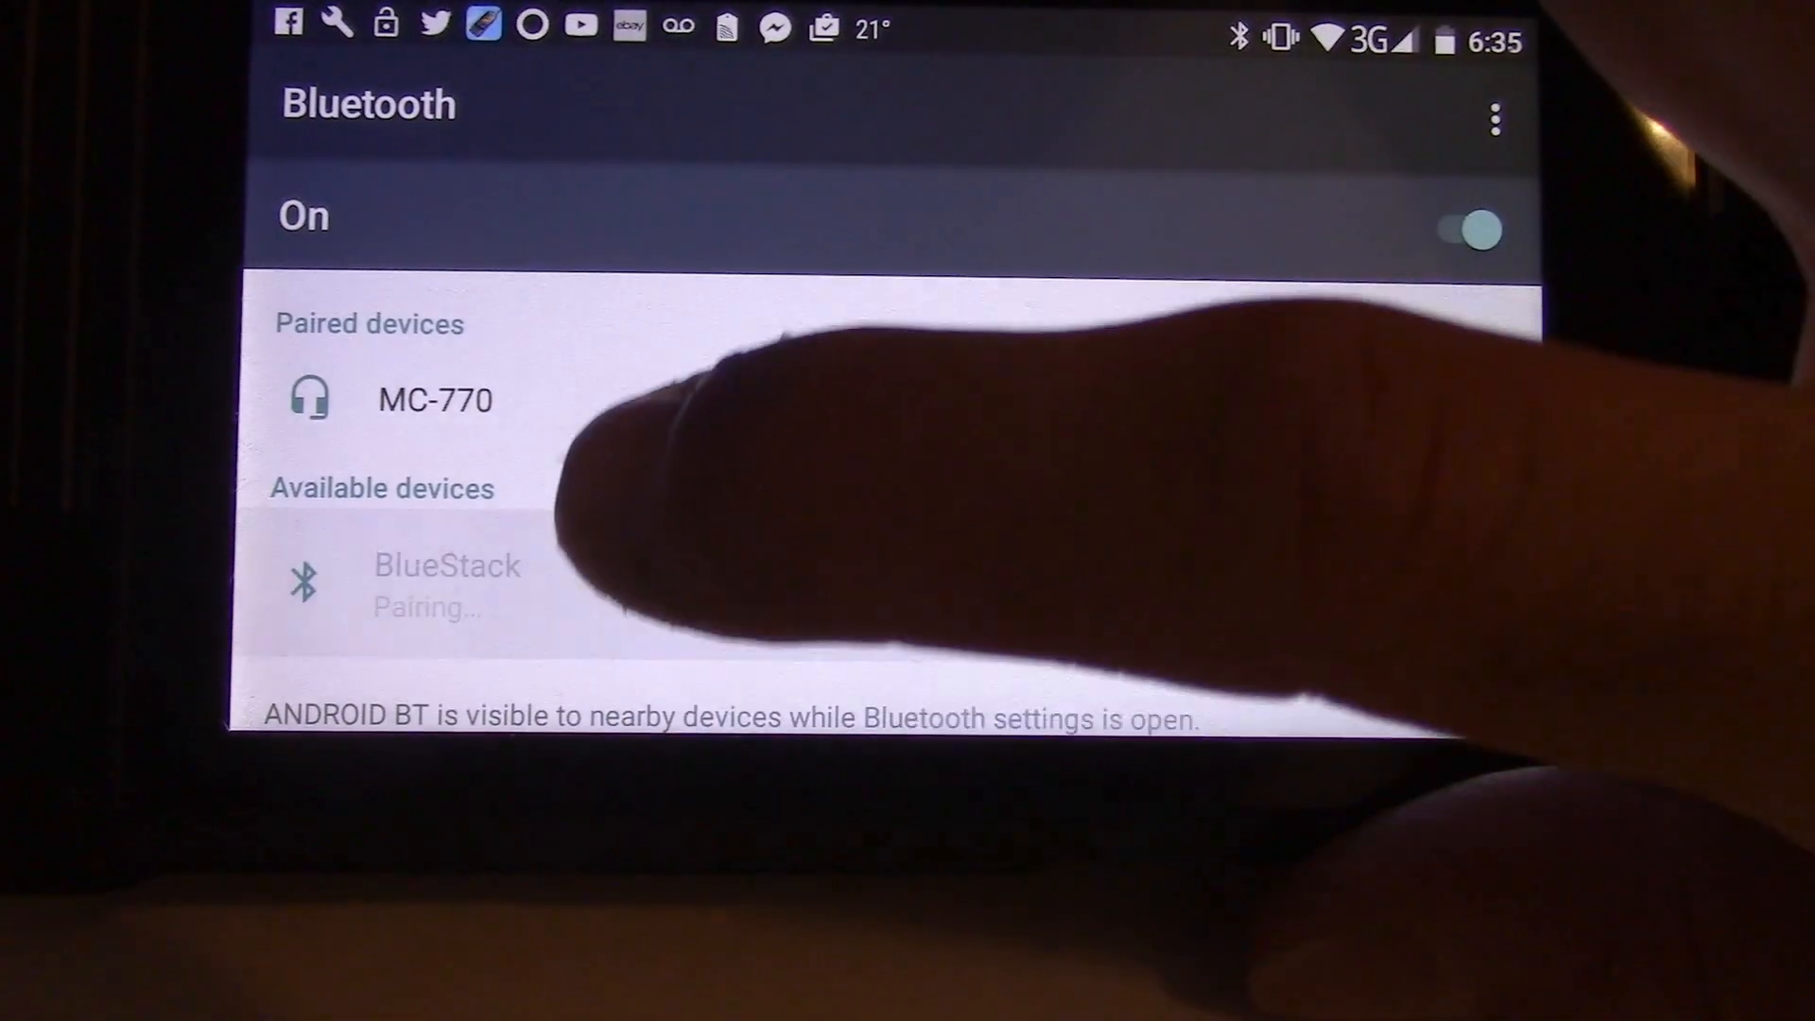
click(447, 578)
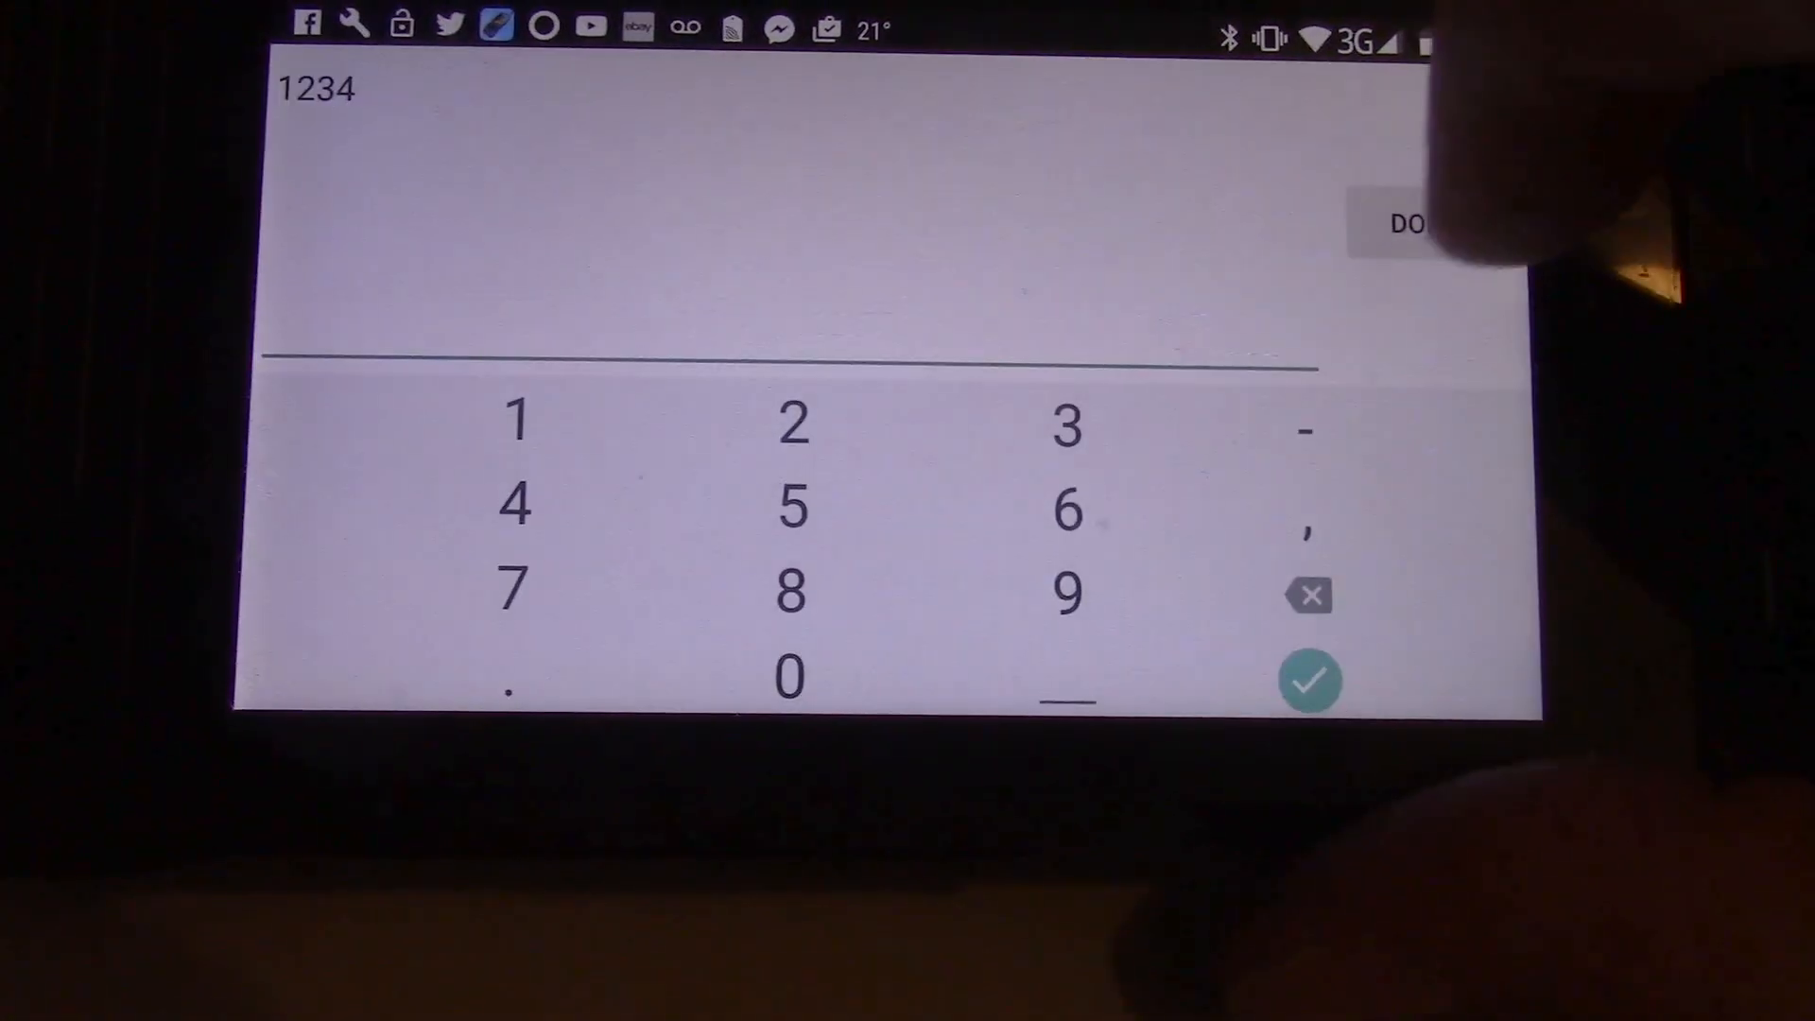
click(1308, 680)
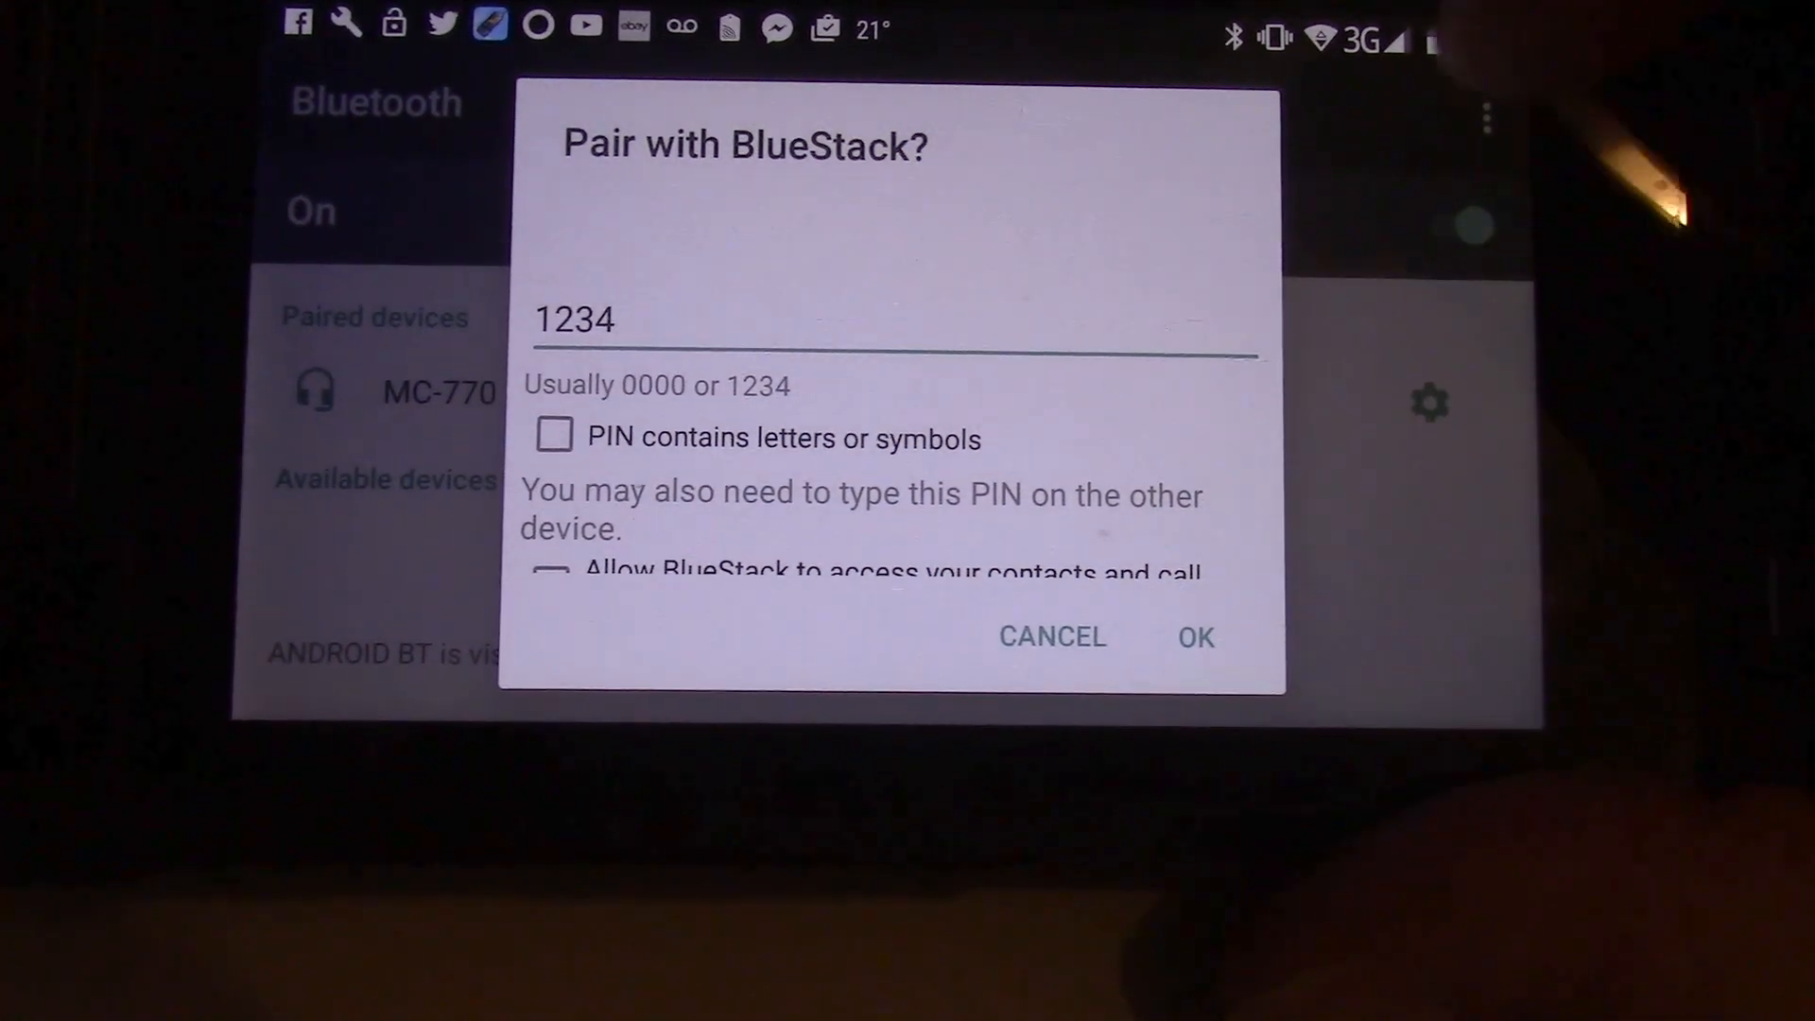
click(1195, 636)
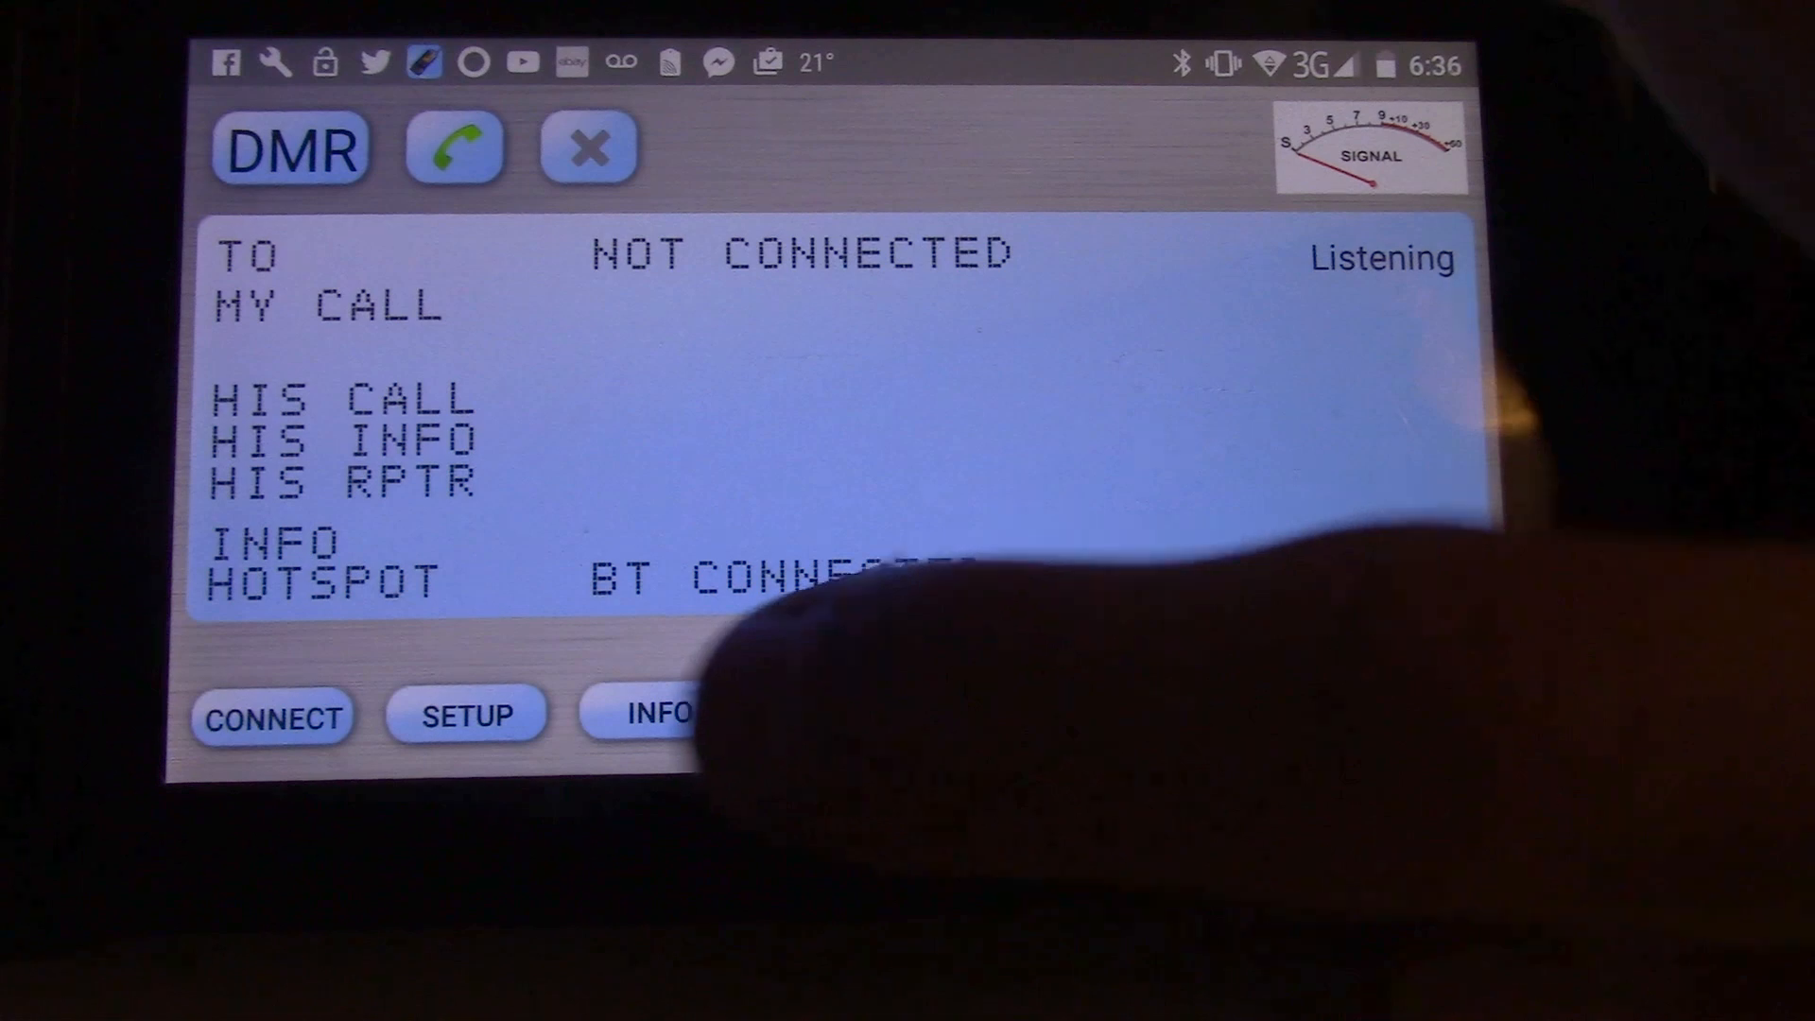
click(656, 715)
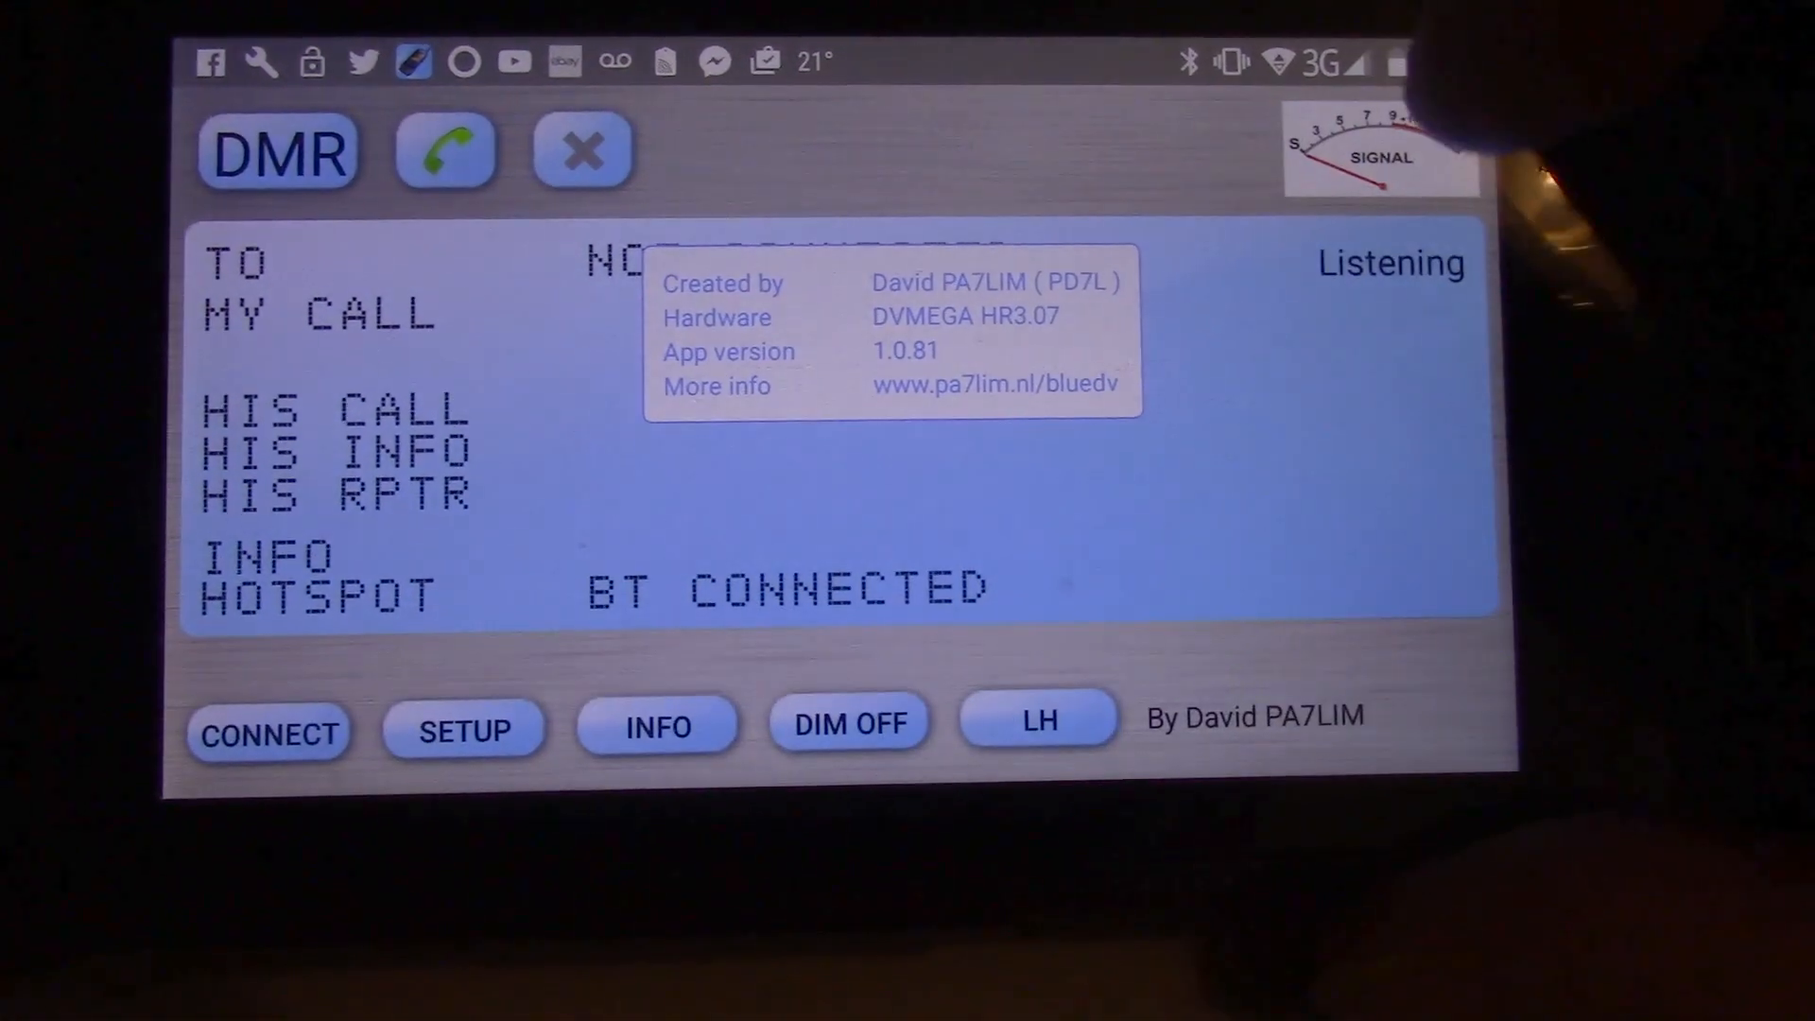